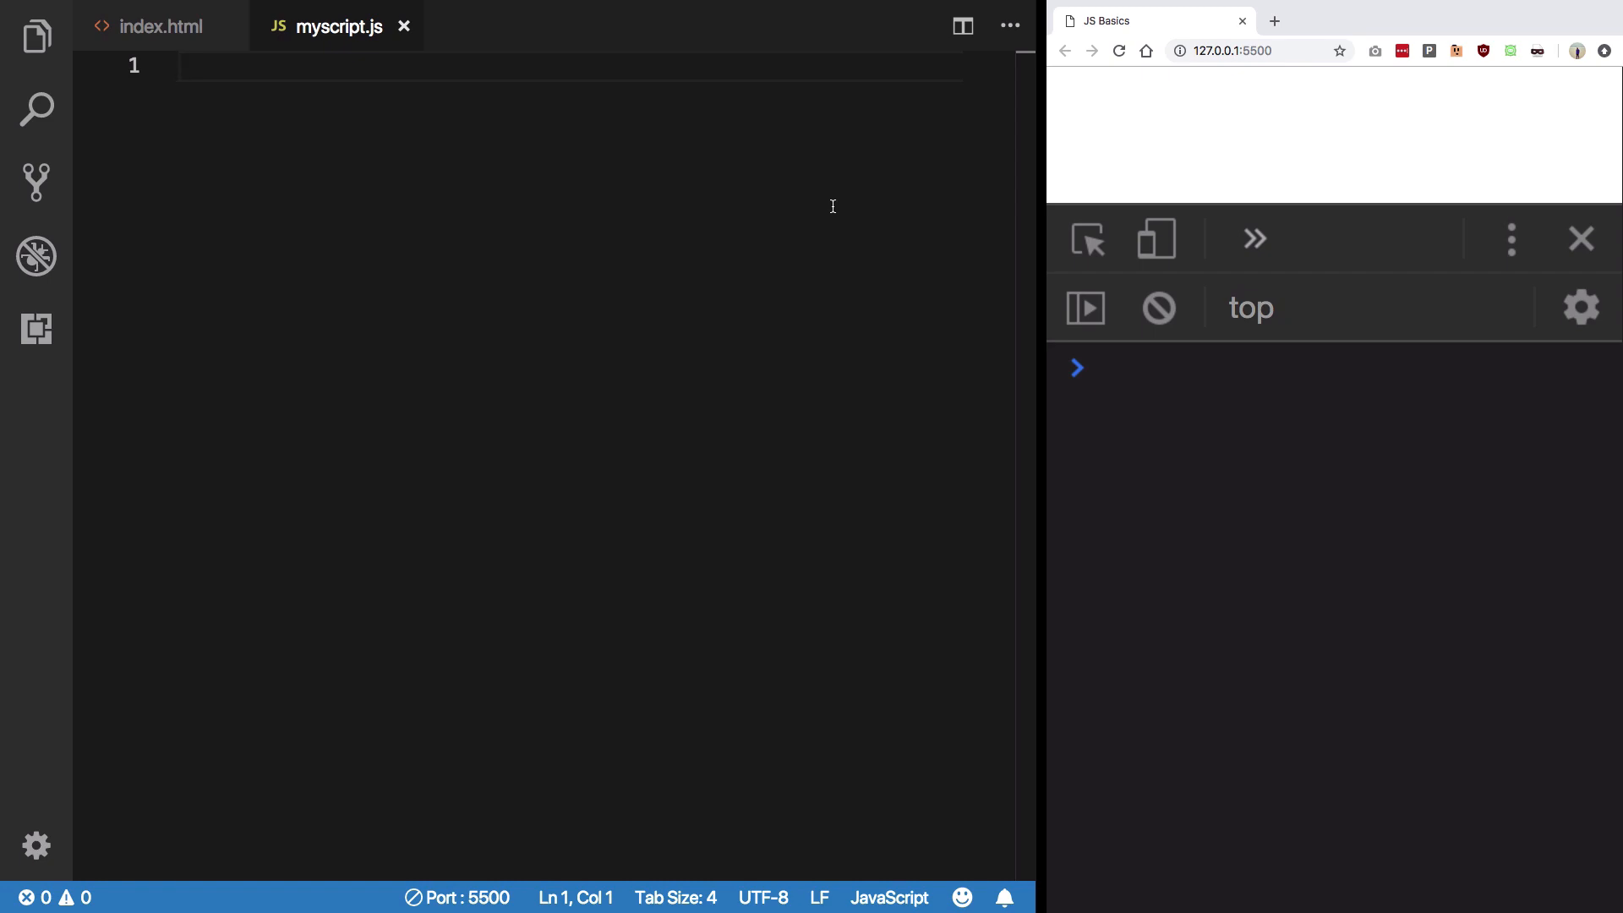
Write the comment // & | ~ ^ on line 1 and leave blank lines below it
type("//")
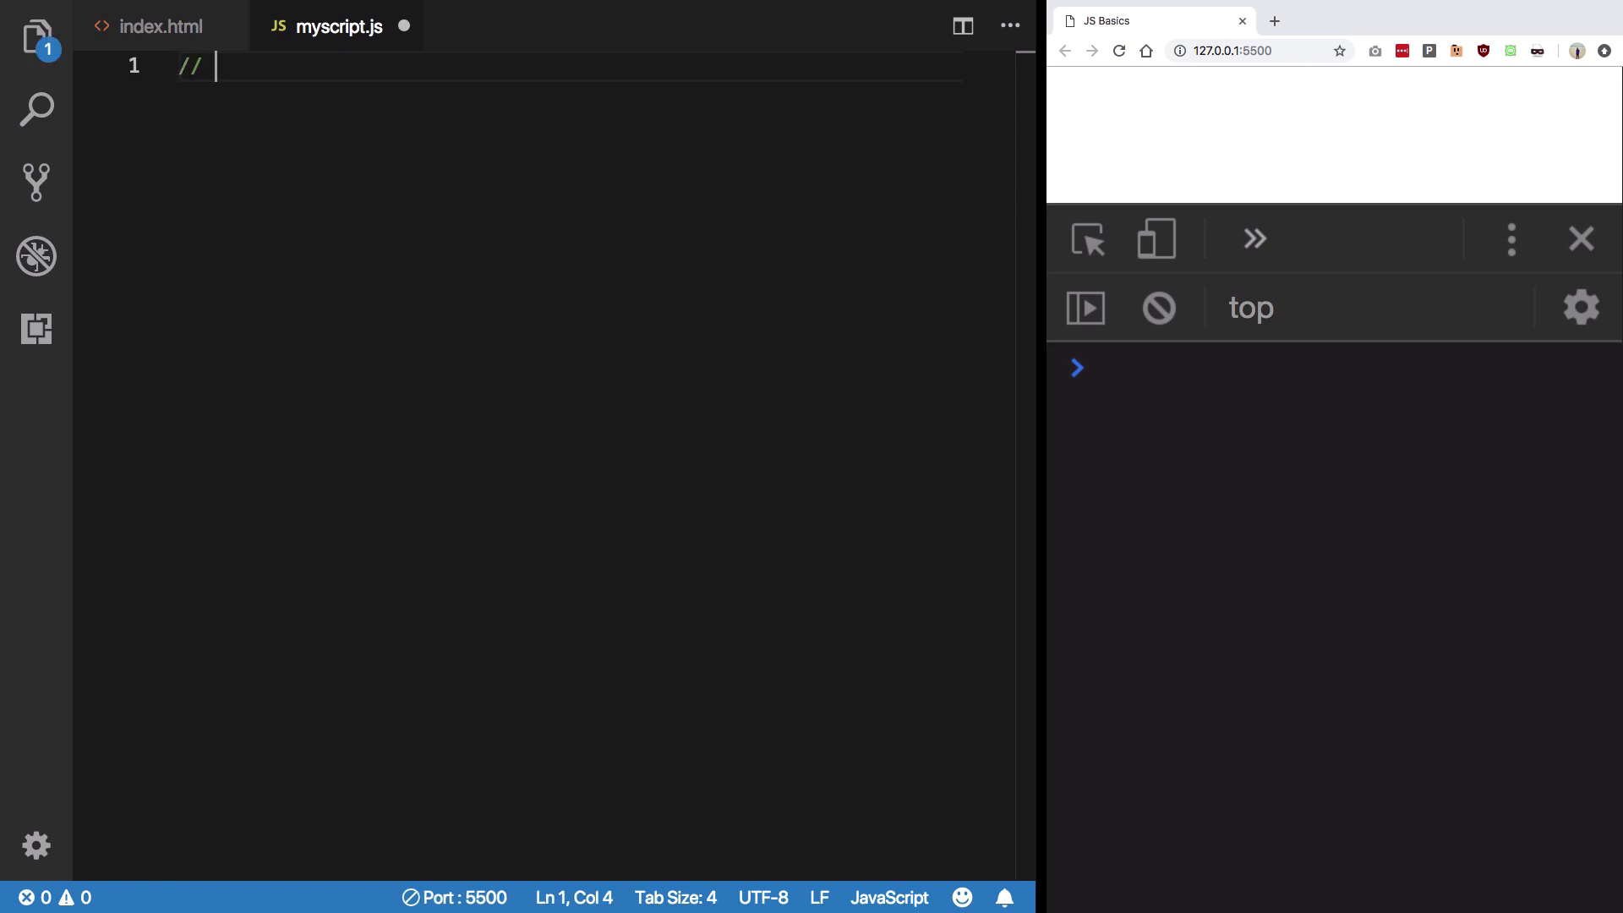
type("&")
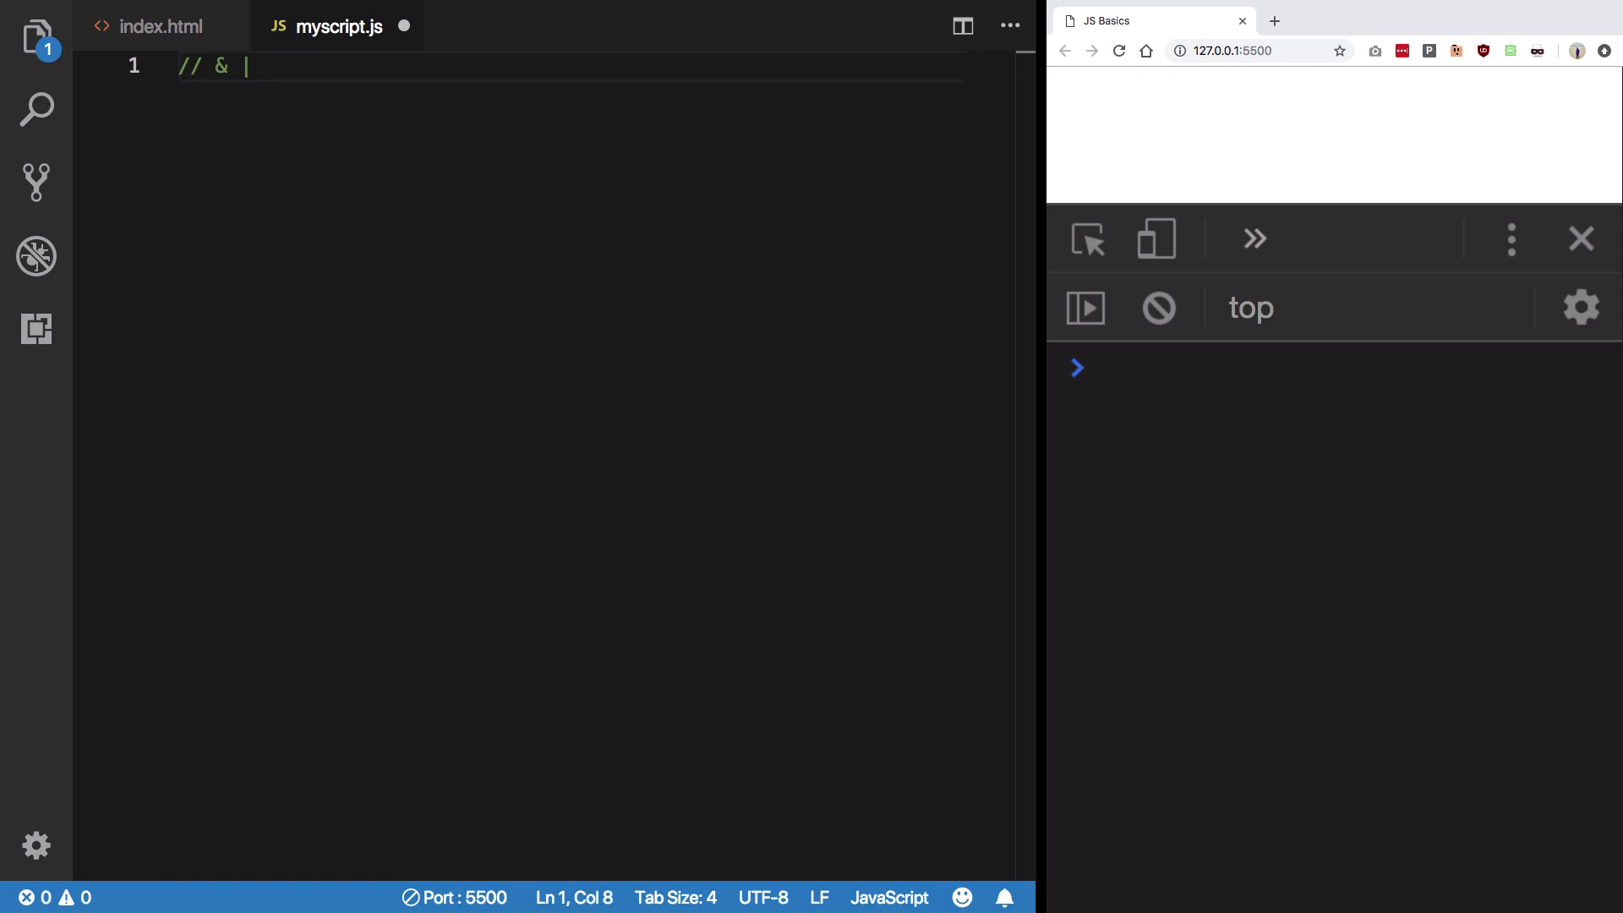
type("~")
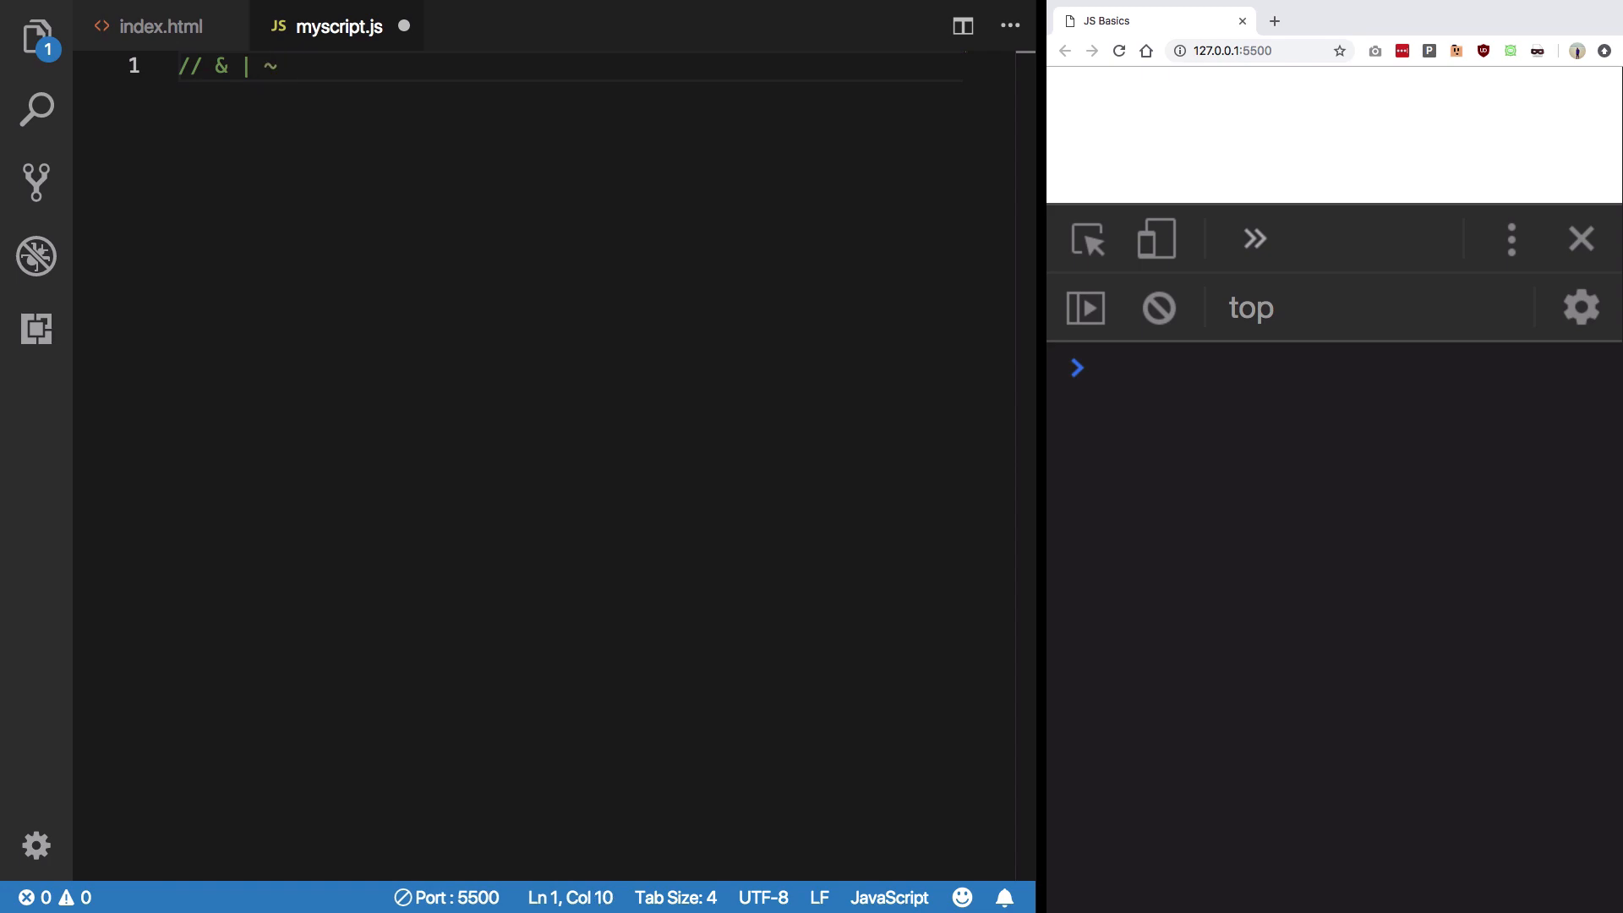
type("^")
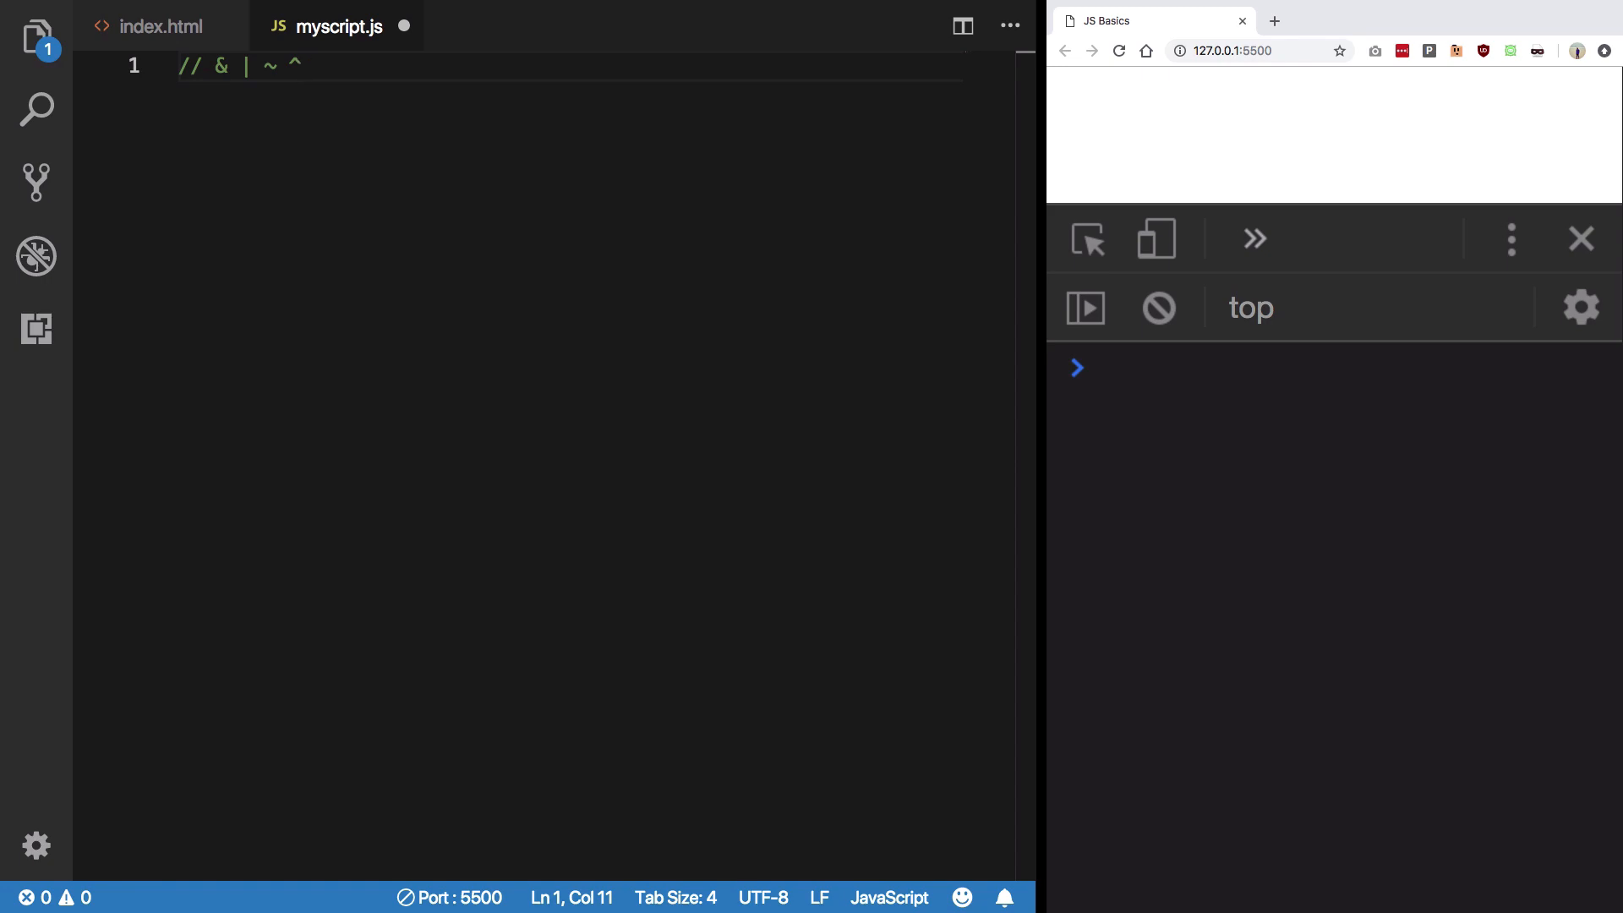
key("Enter")
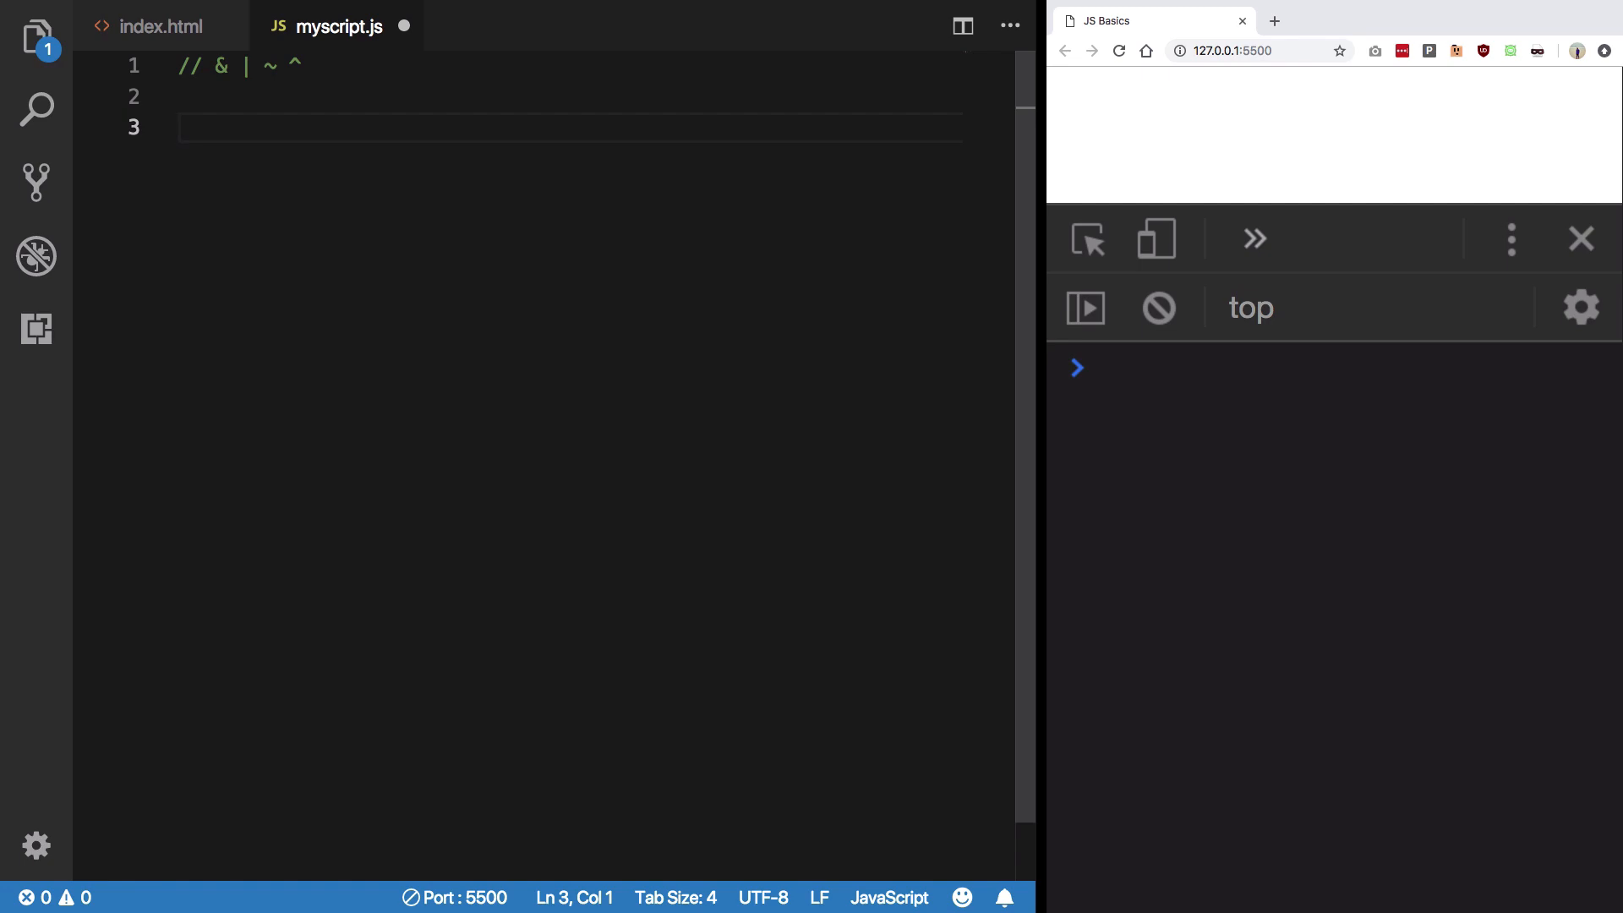
Declare let num1 = 6; and let num2 = 3; then add console.log(num1 & num2);
type("let num")
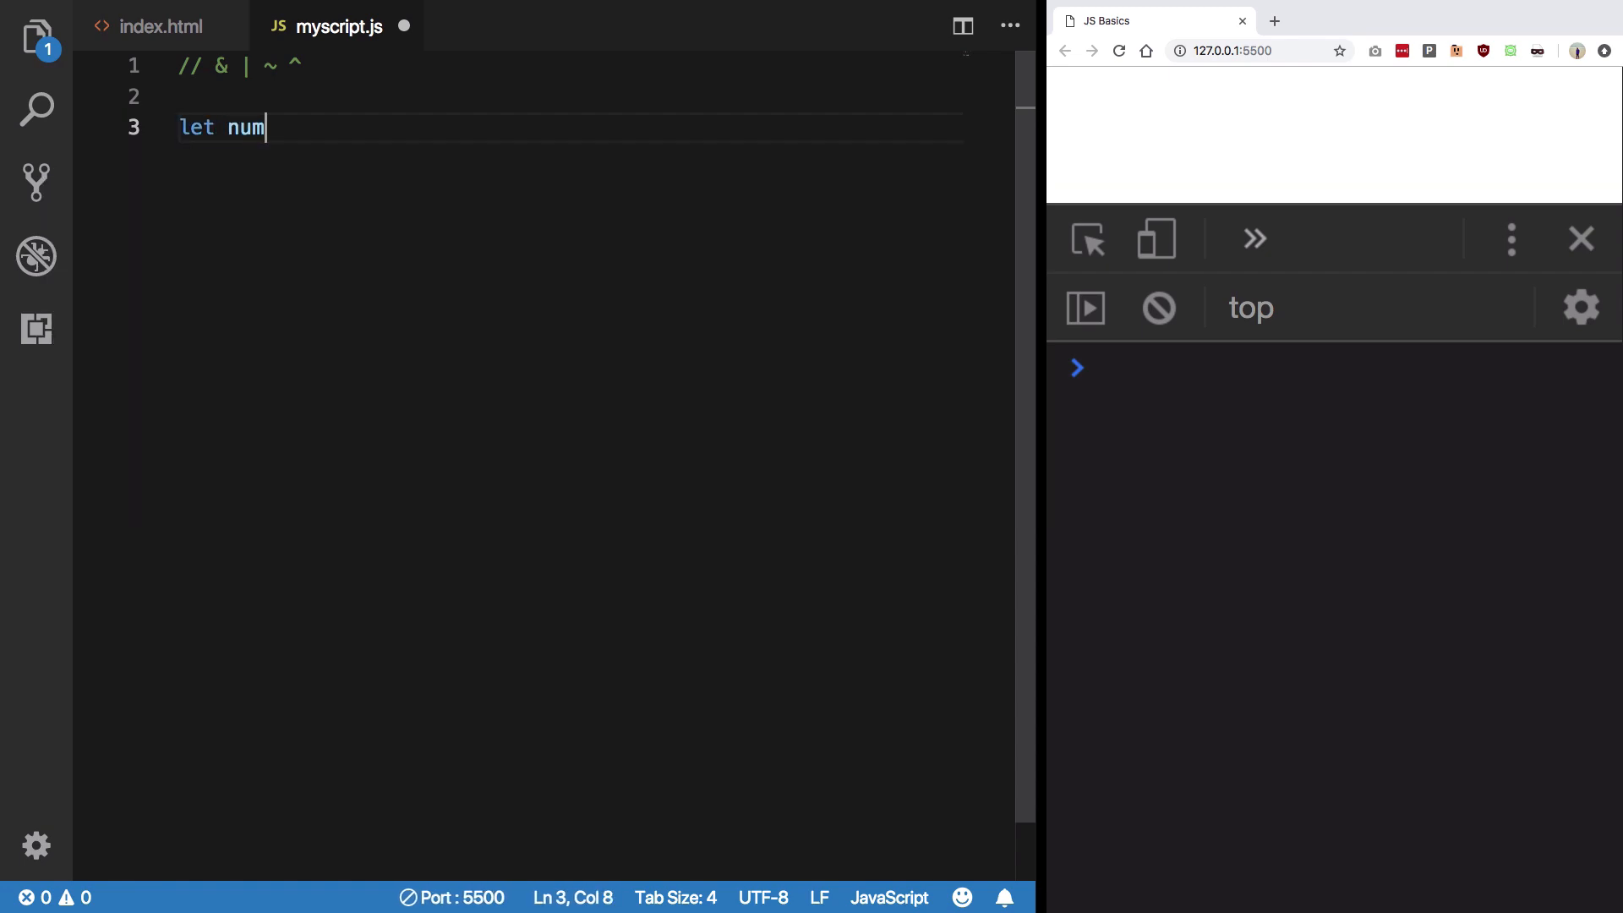
type("1 =")
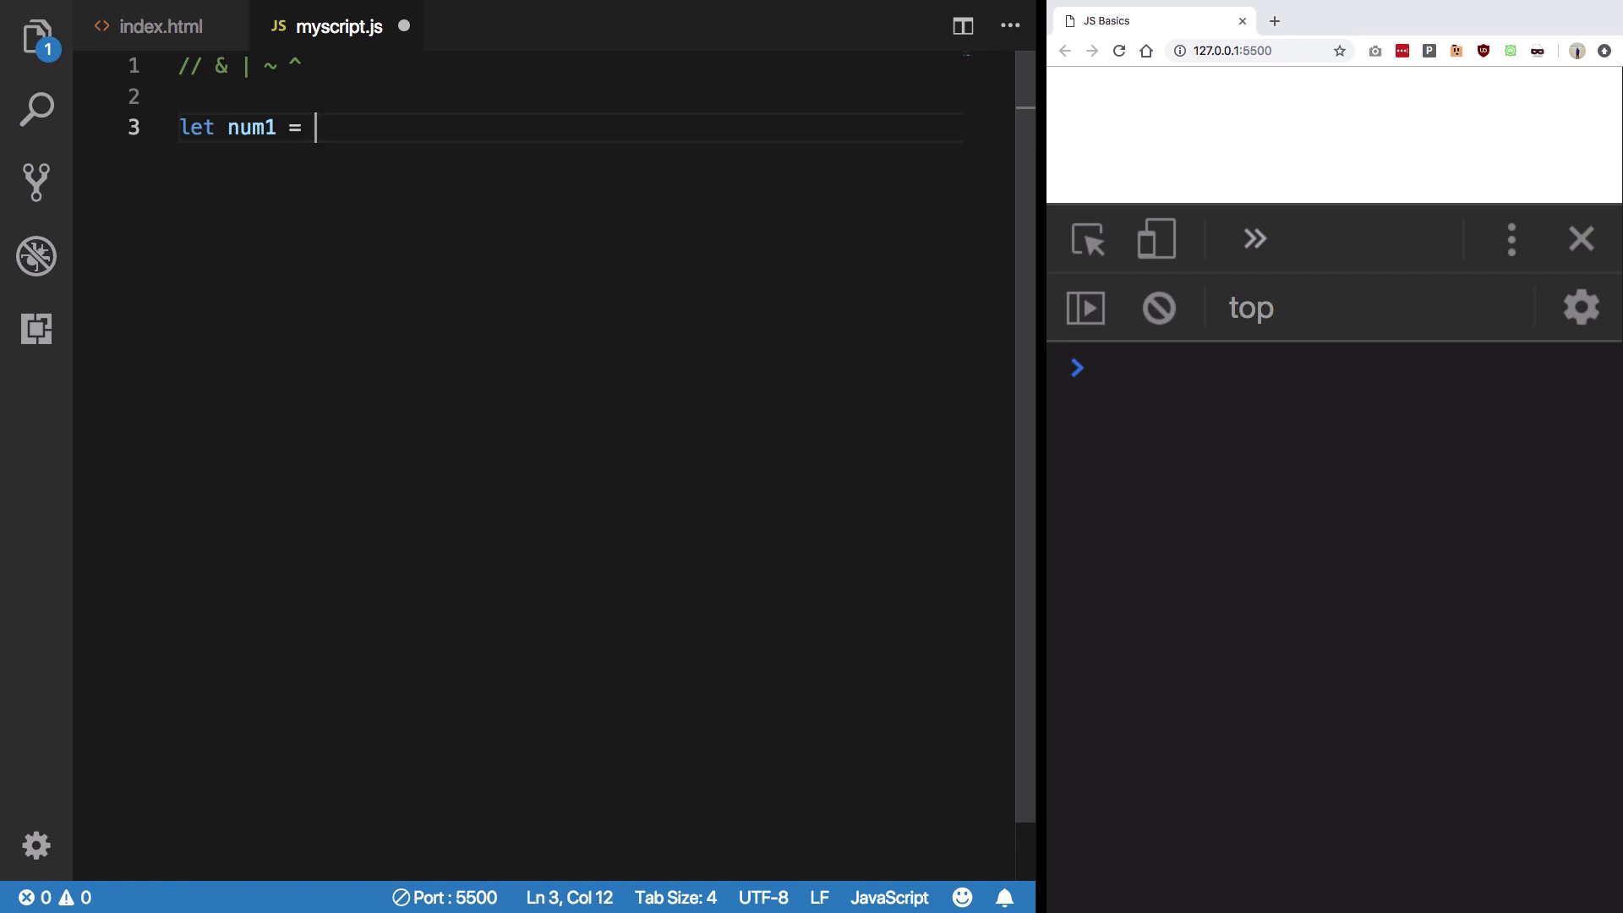
type("6;")
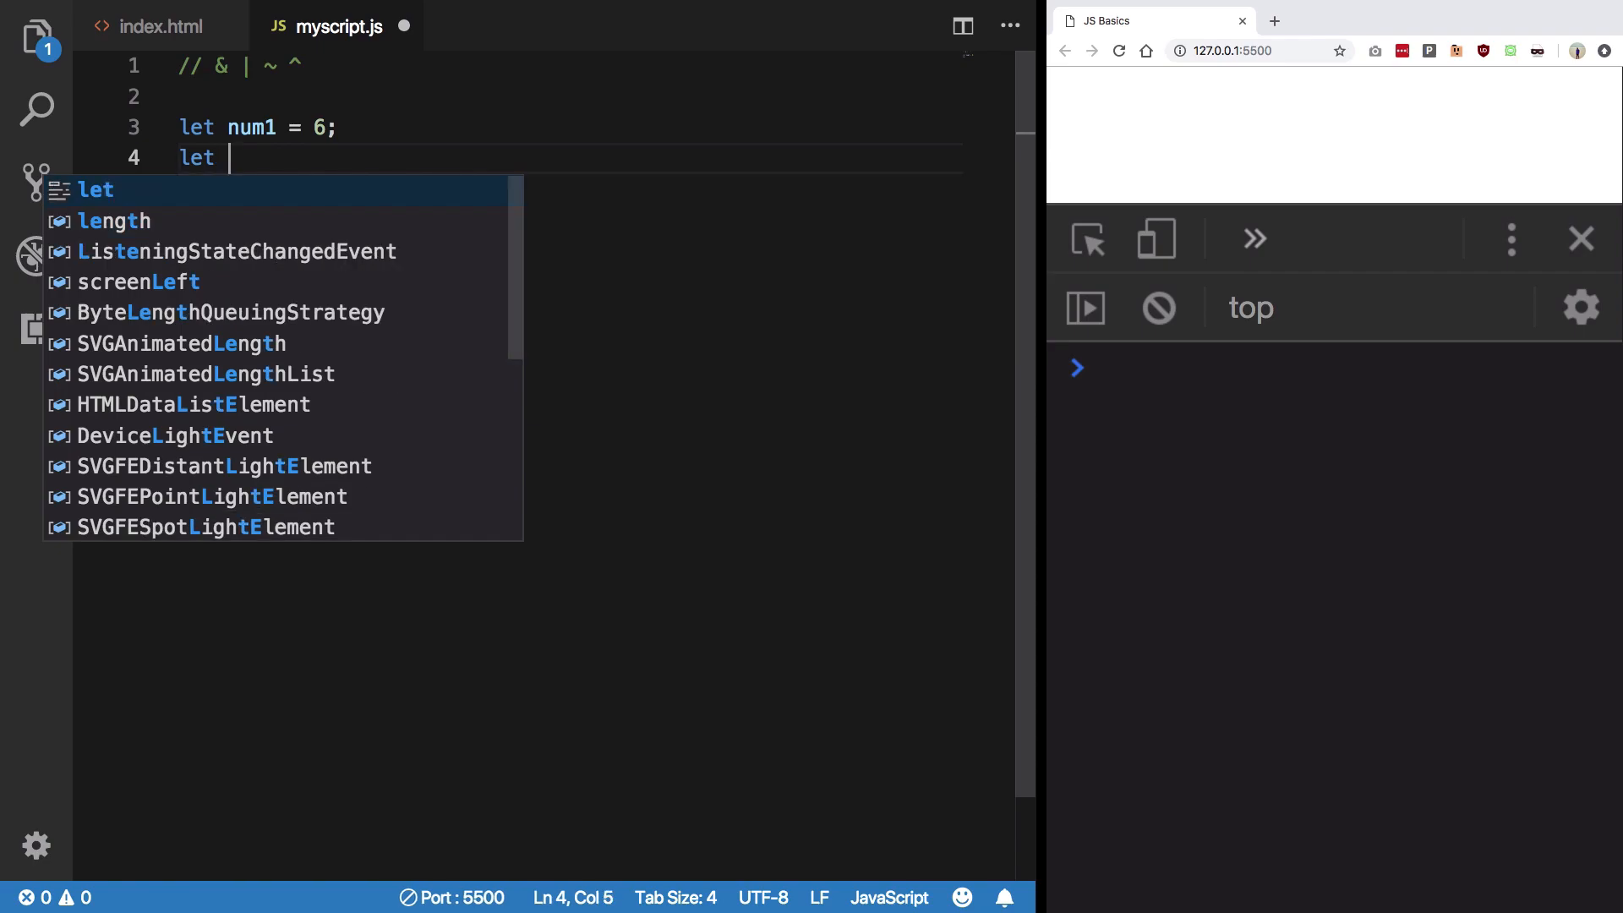
type("num2")
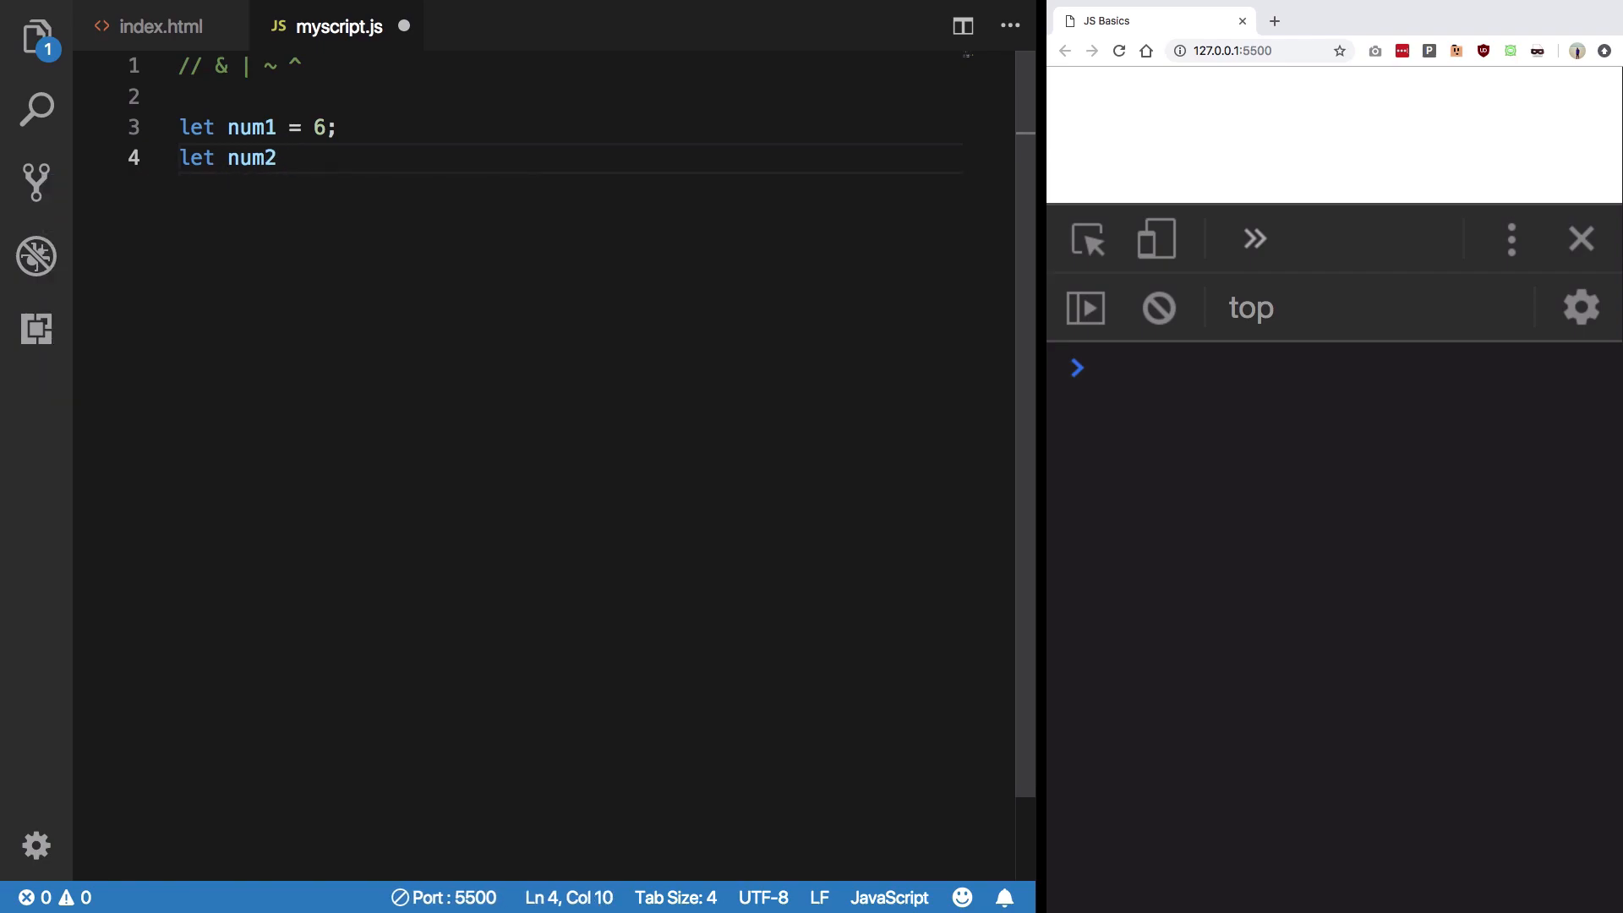
type("=")
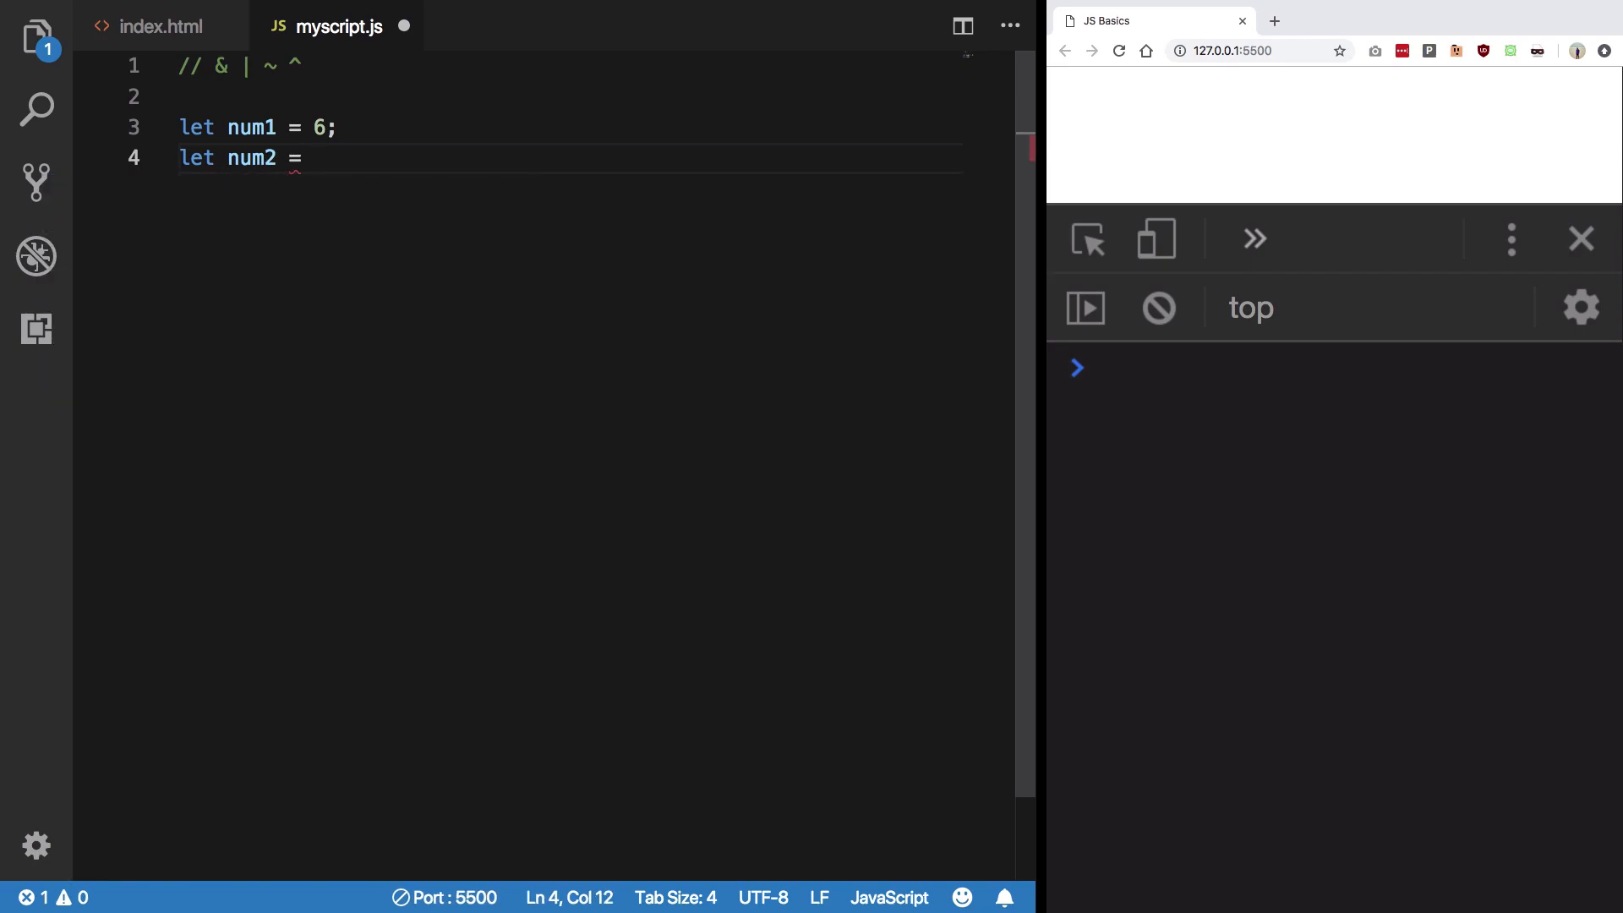
type("3;")
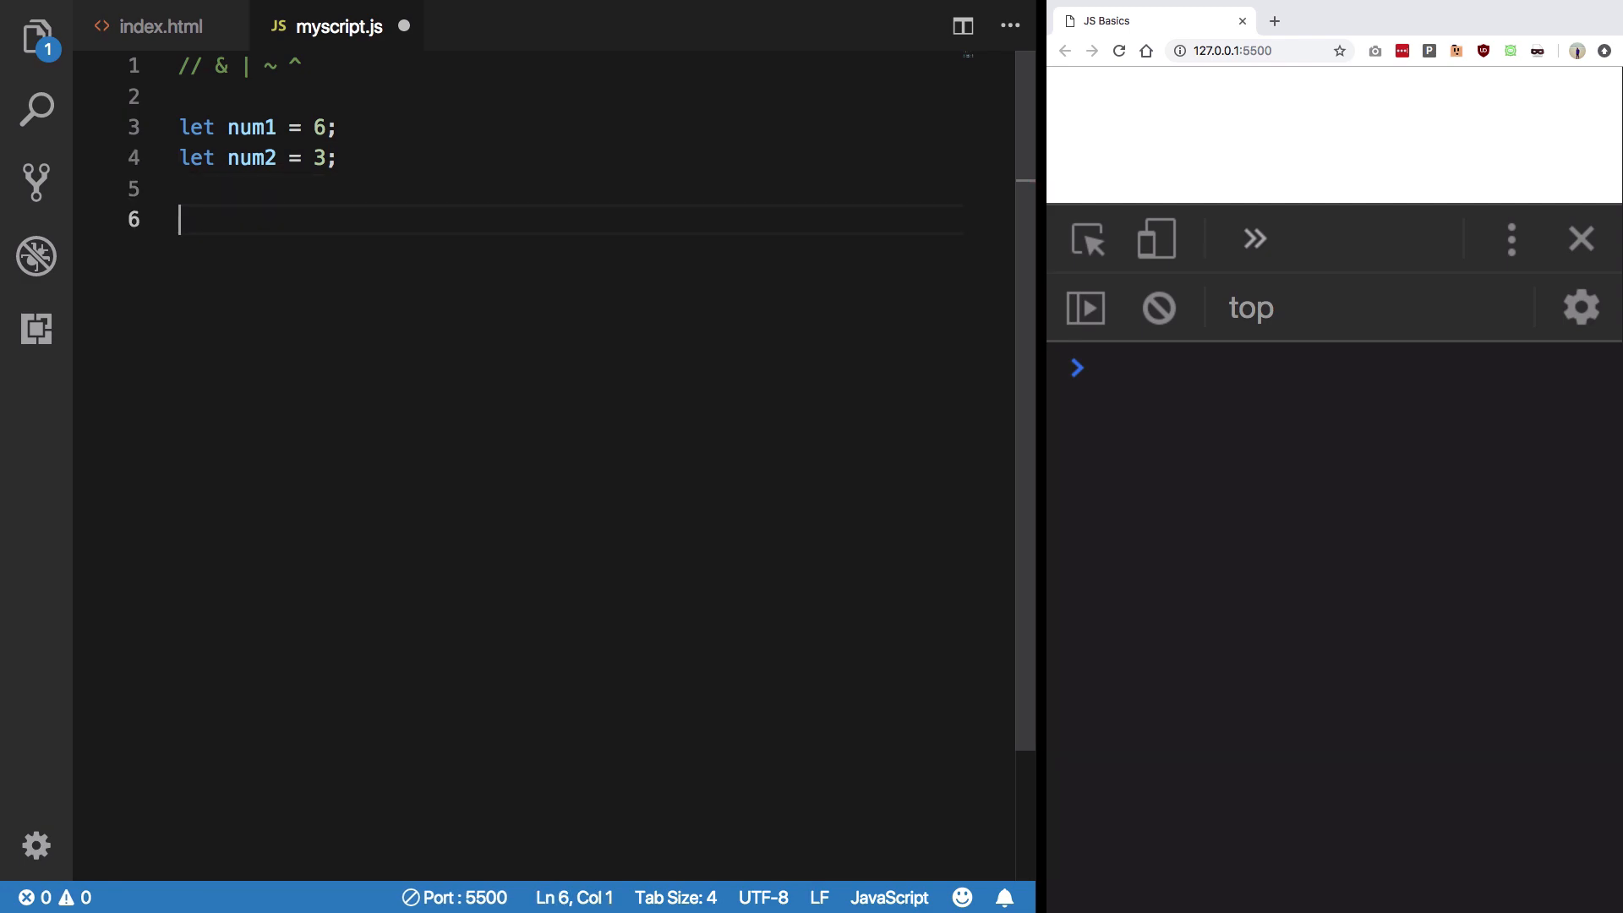
type("console.log(")
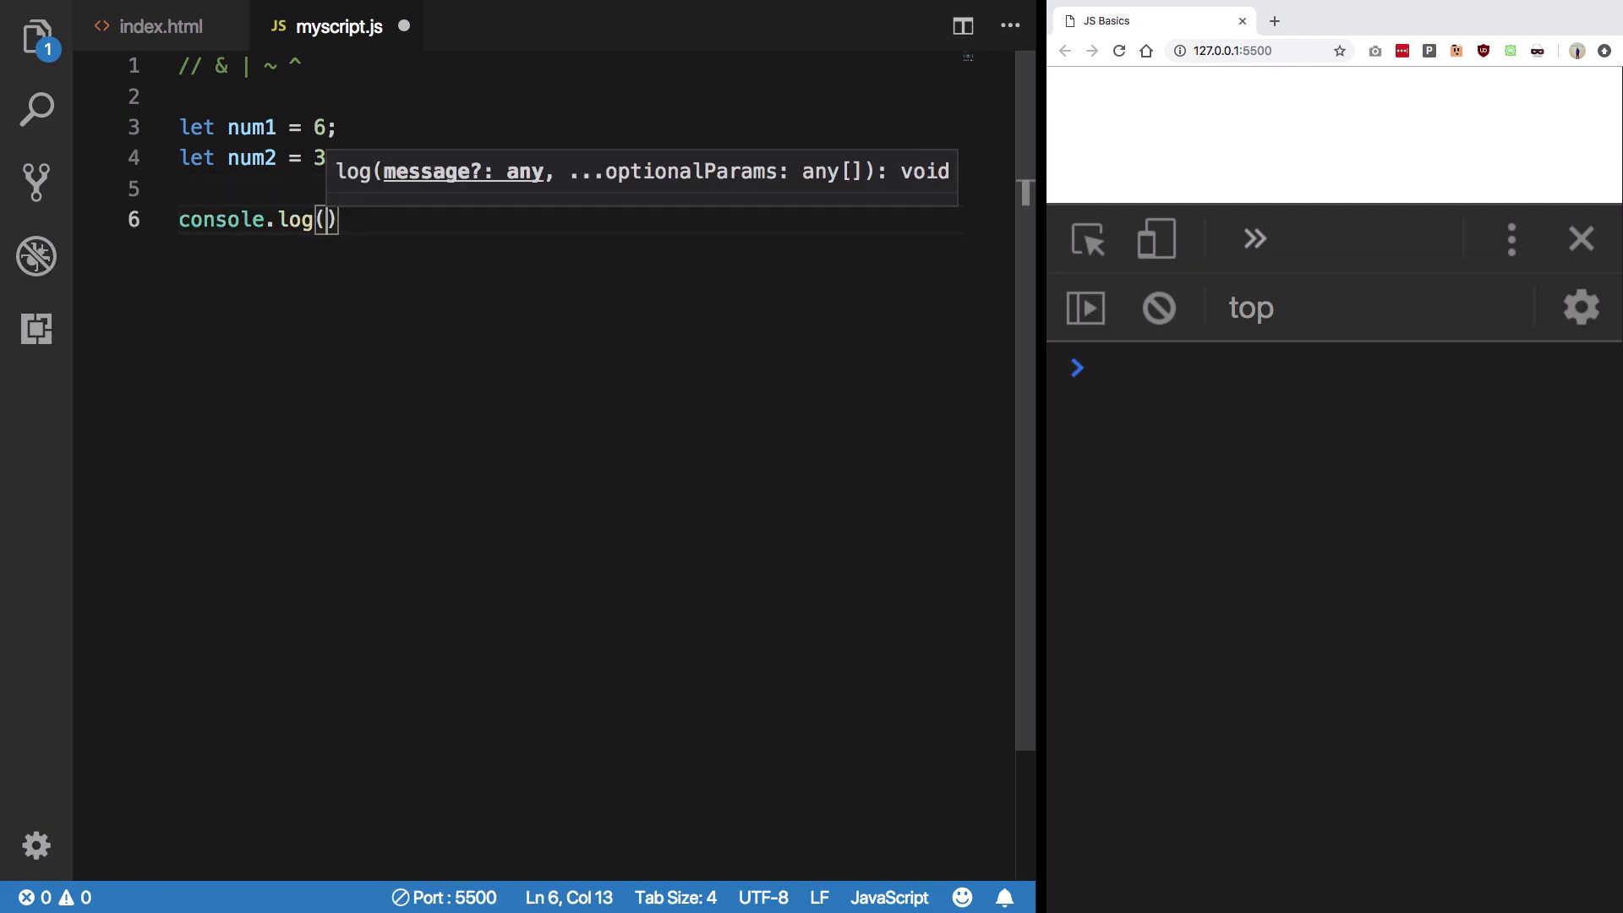
type("num1 & num2")
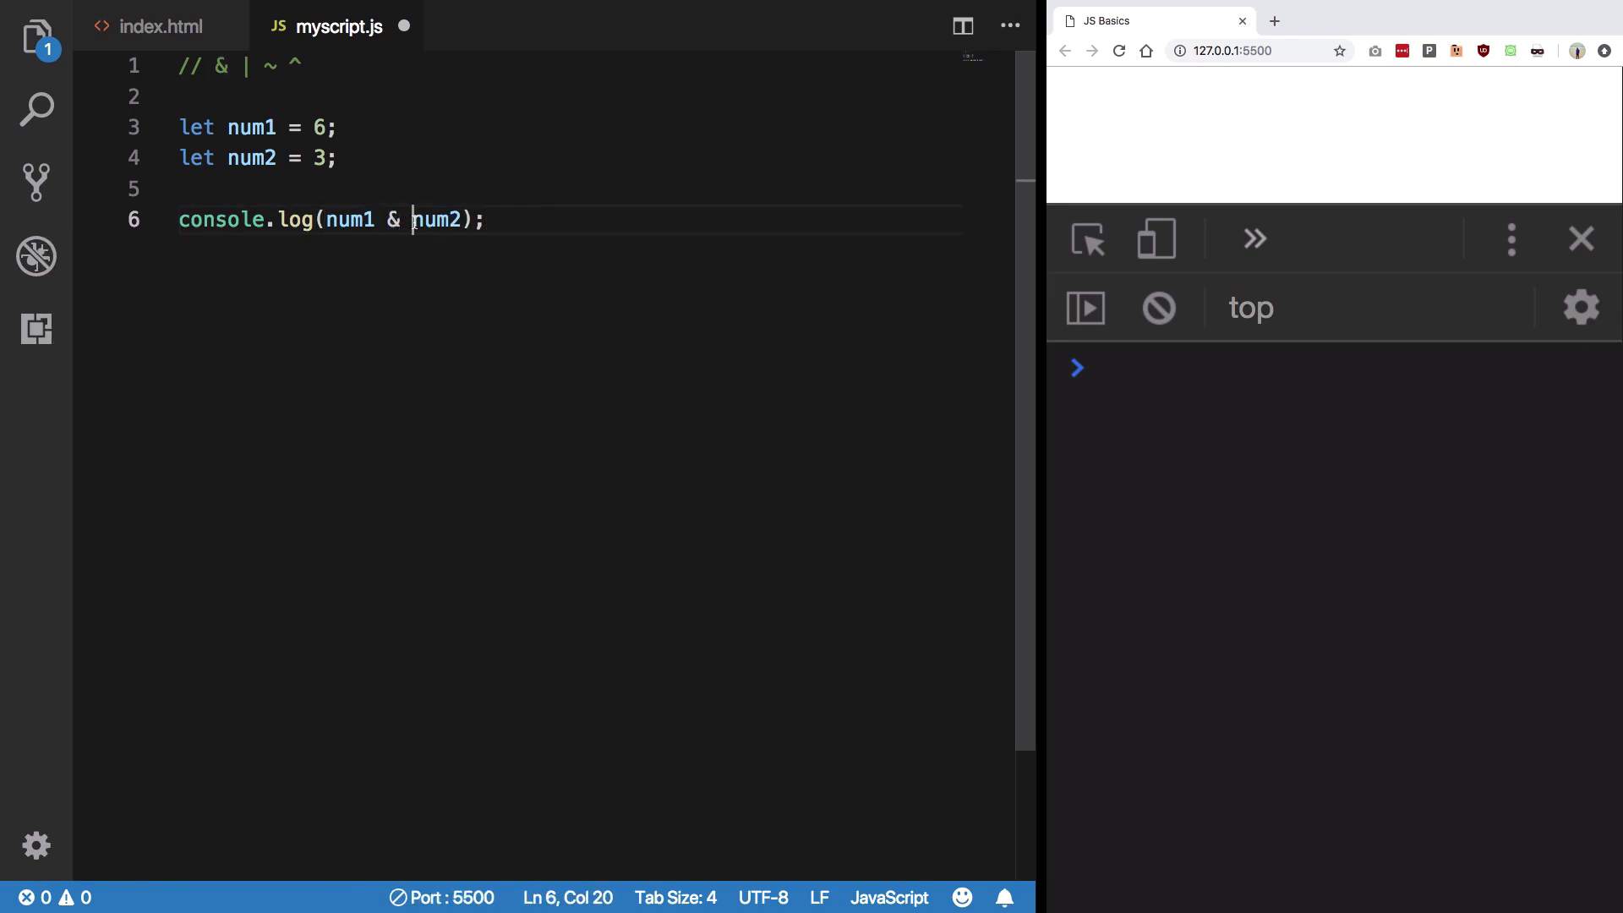
Append binary comments // --> 110 to num1 and // --> 010 to num2
double_click(436, 220)
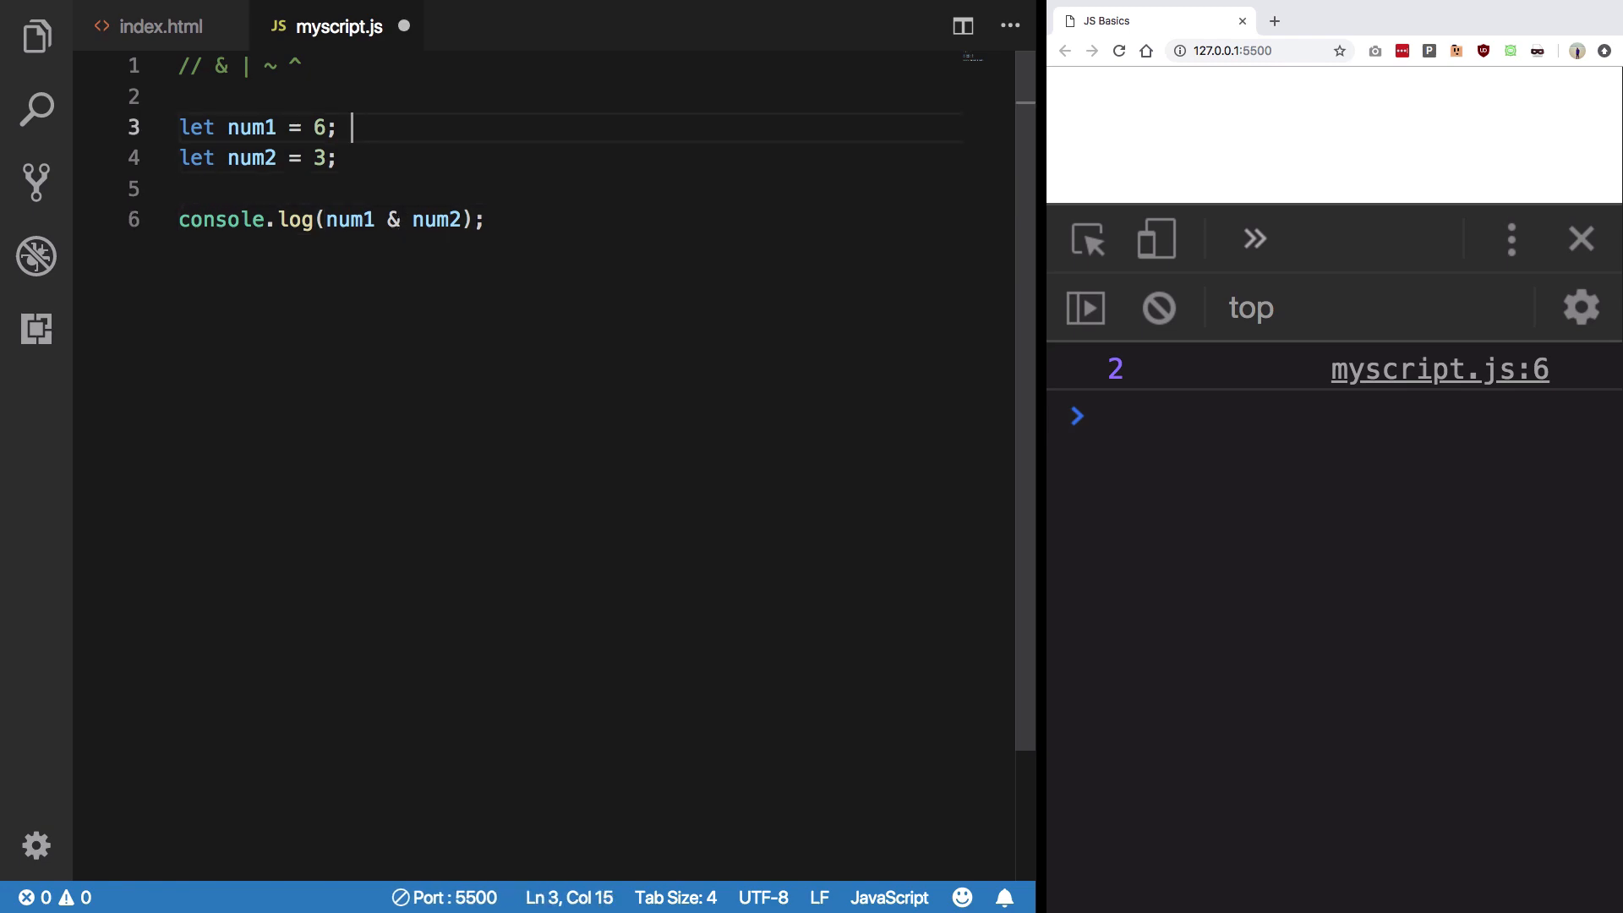
type("//")
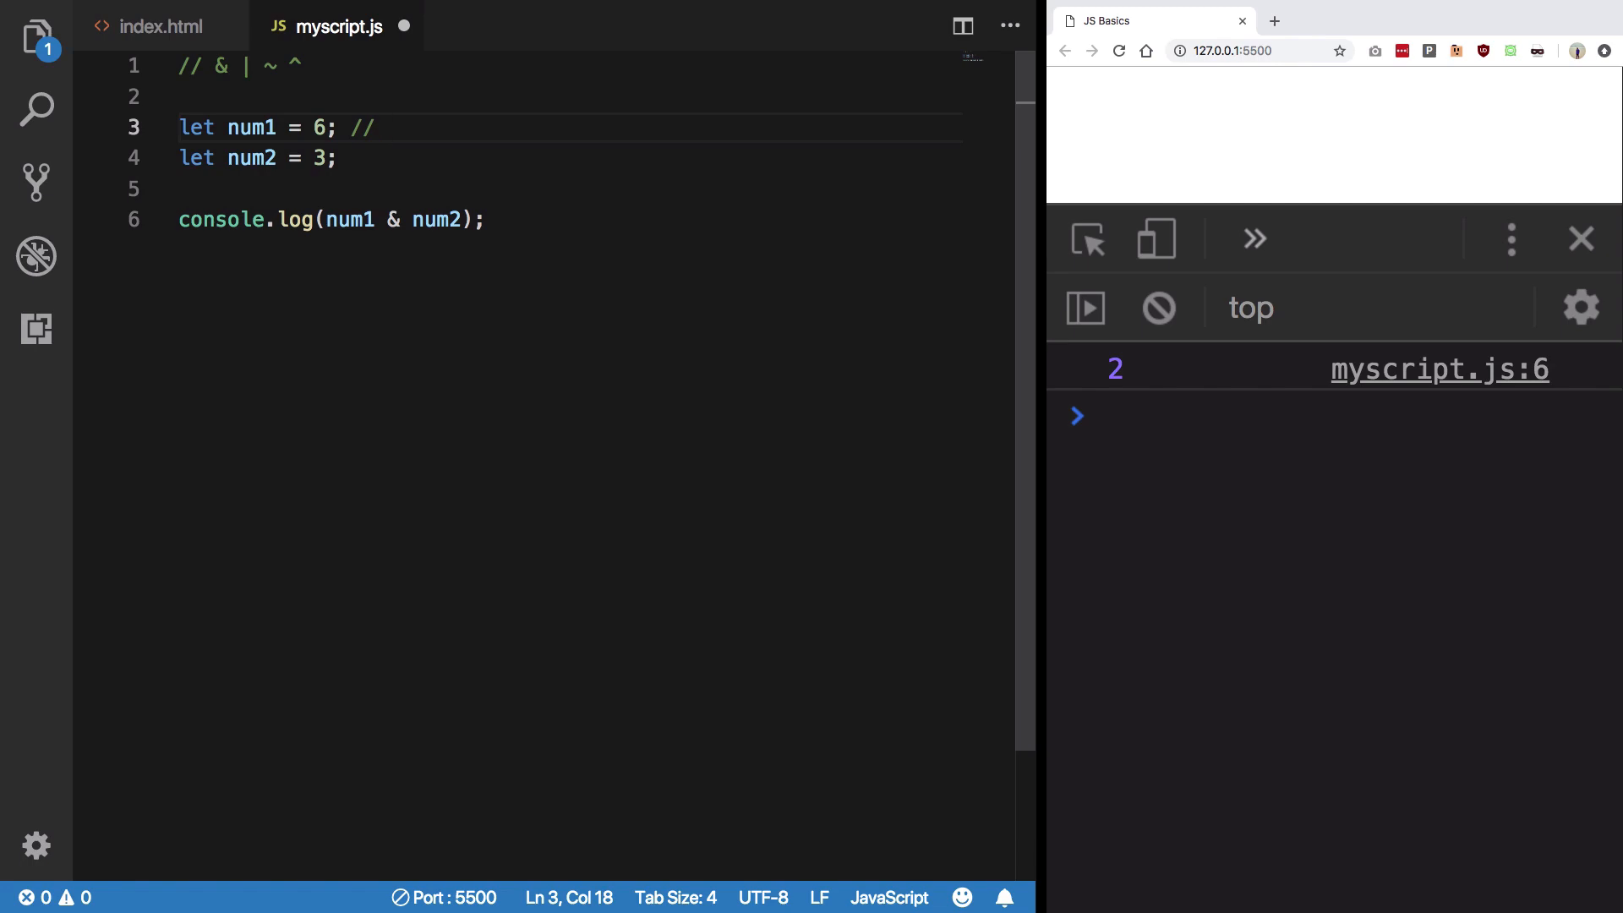
type("-->")
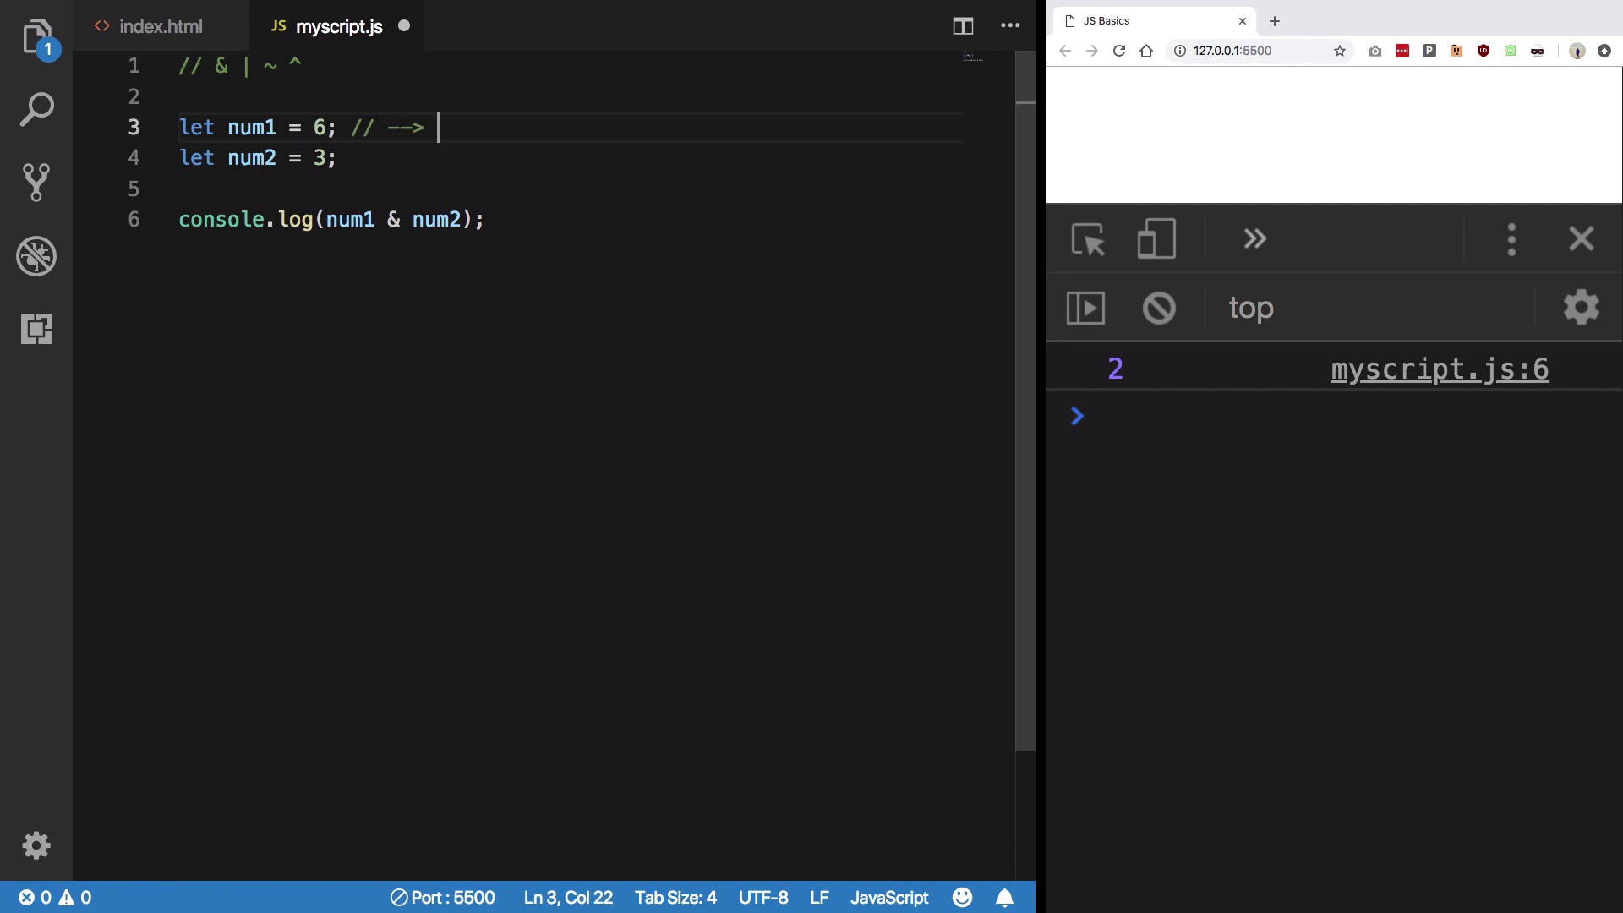
type("1")
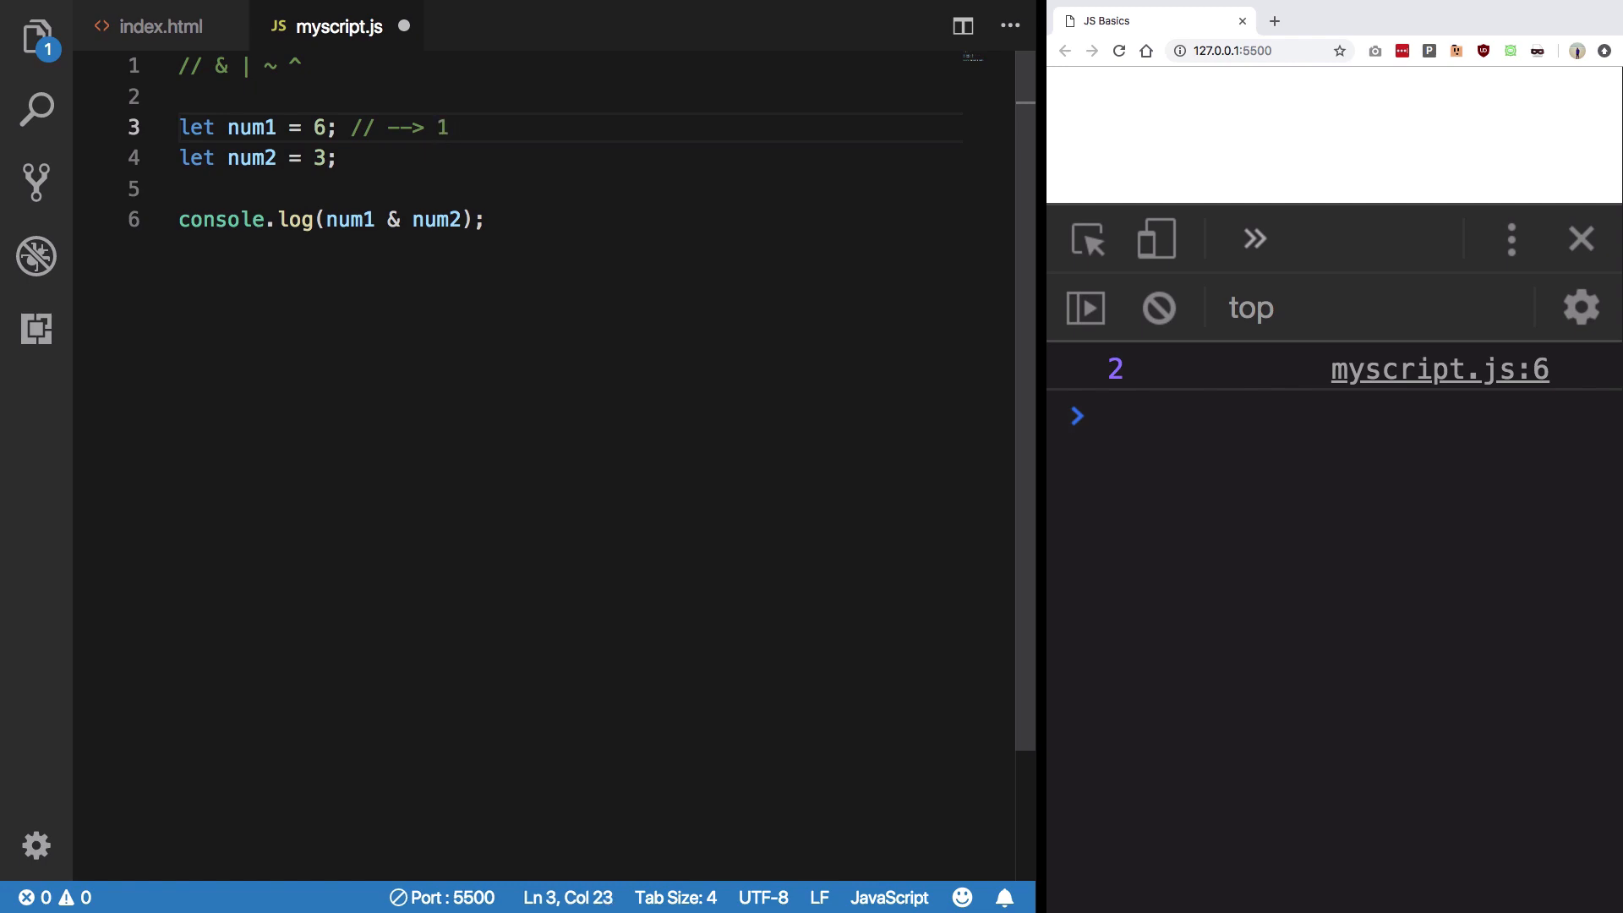
type("0")
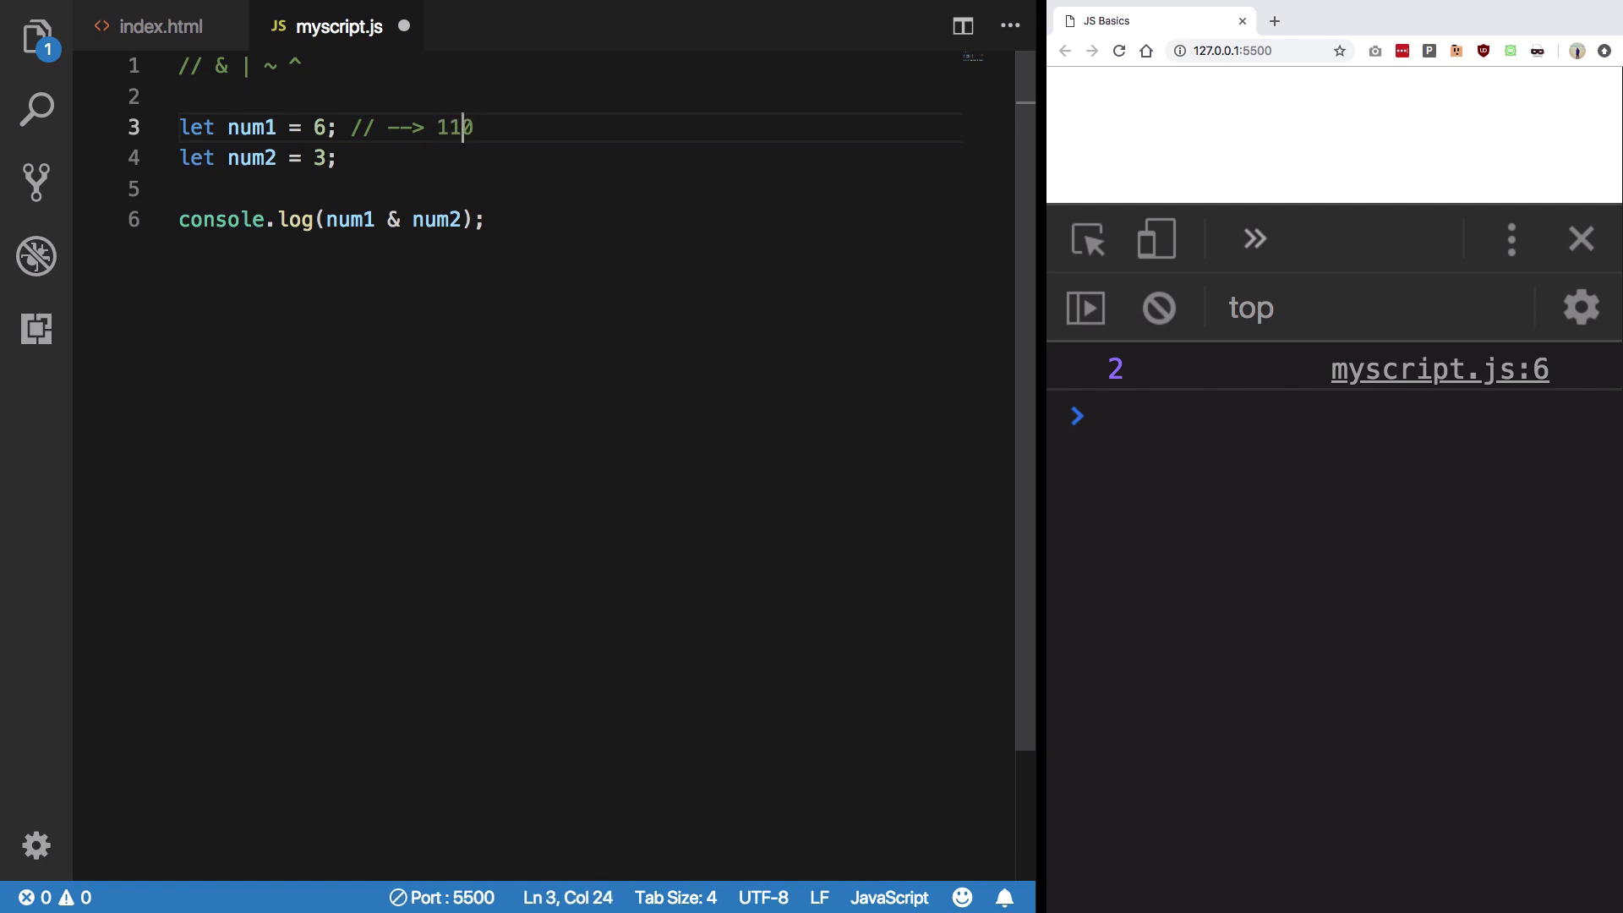
type("//")
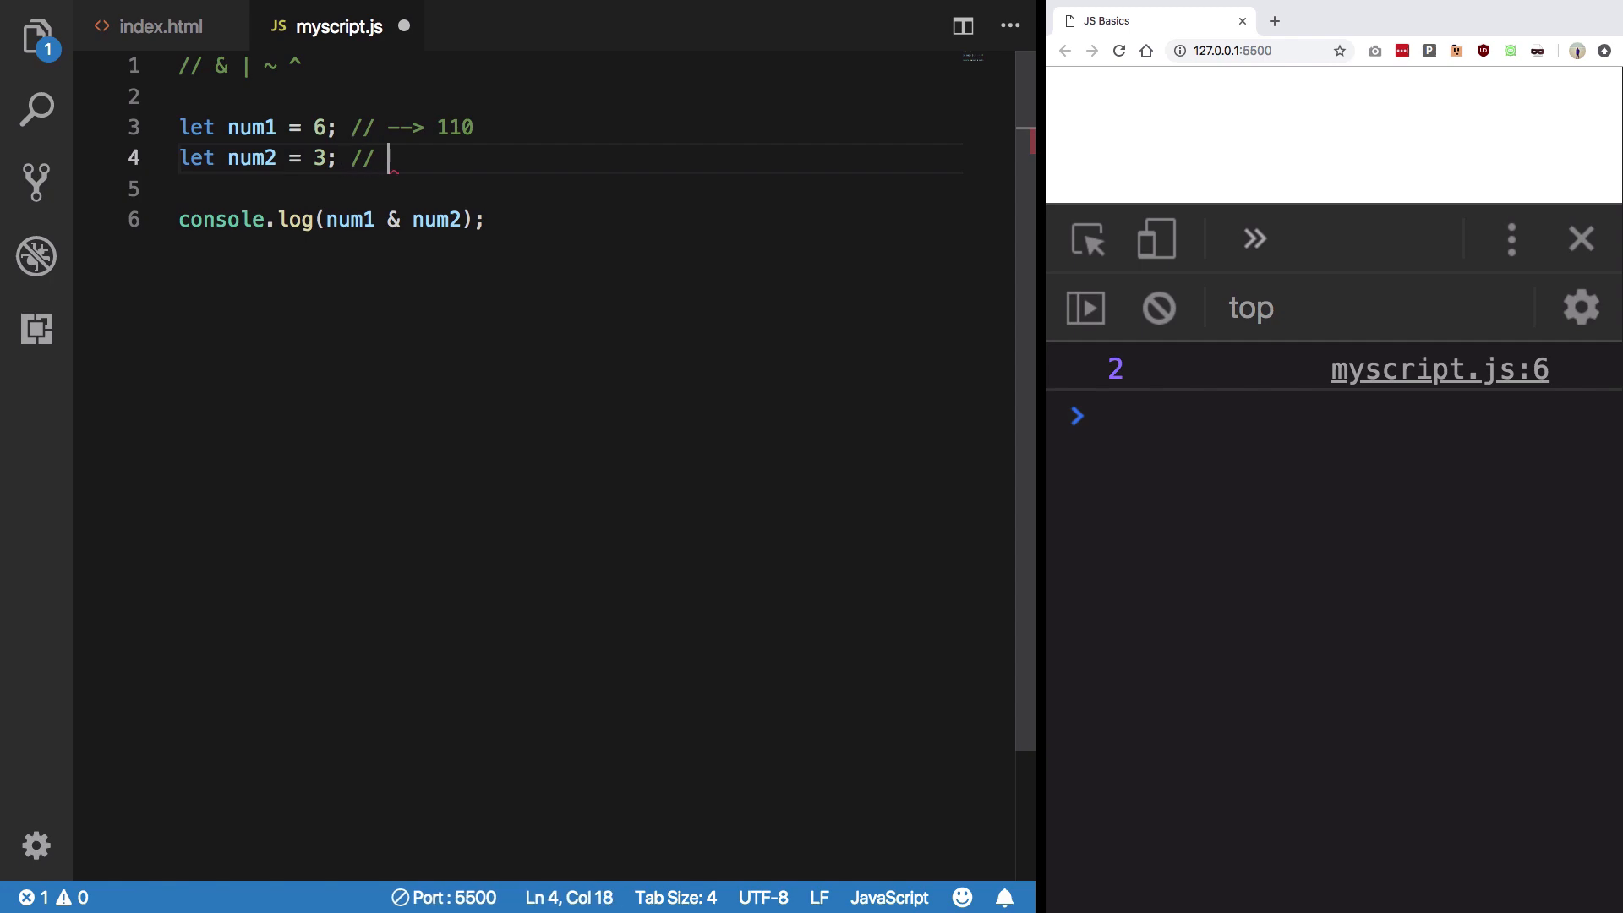
type("-->")
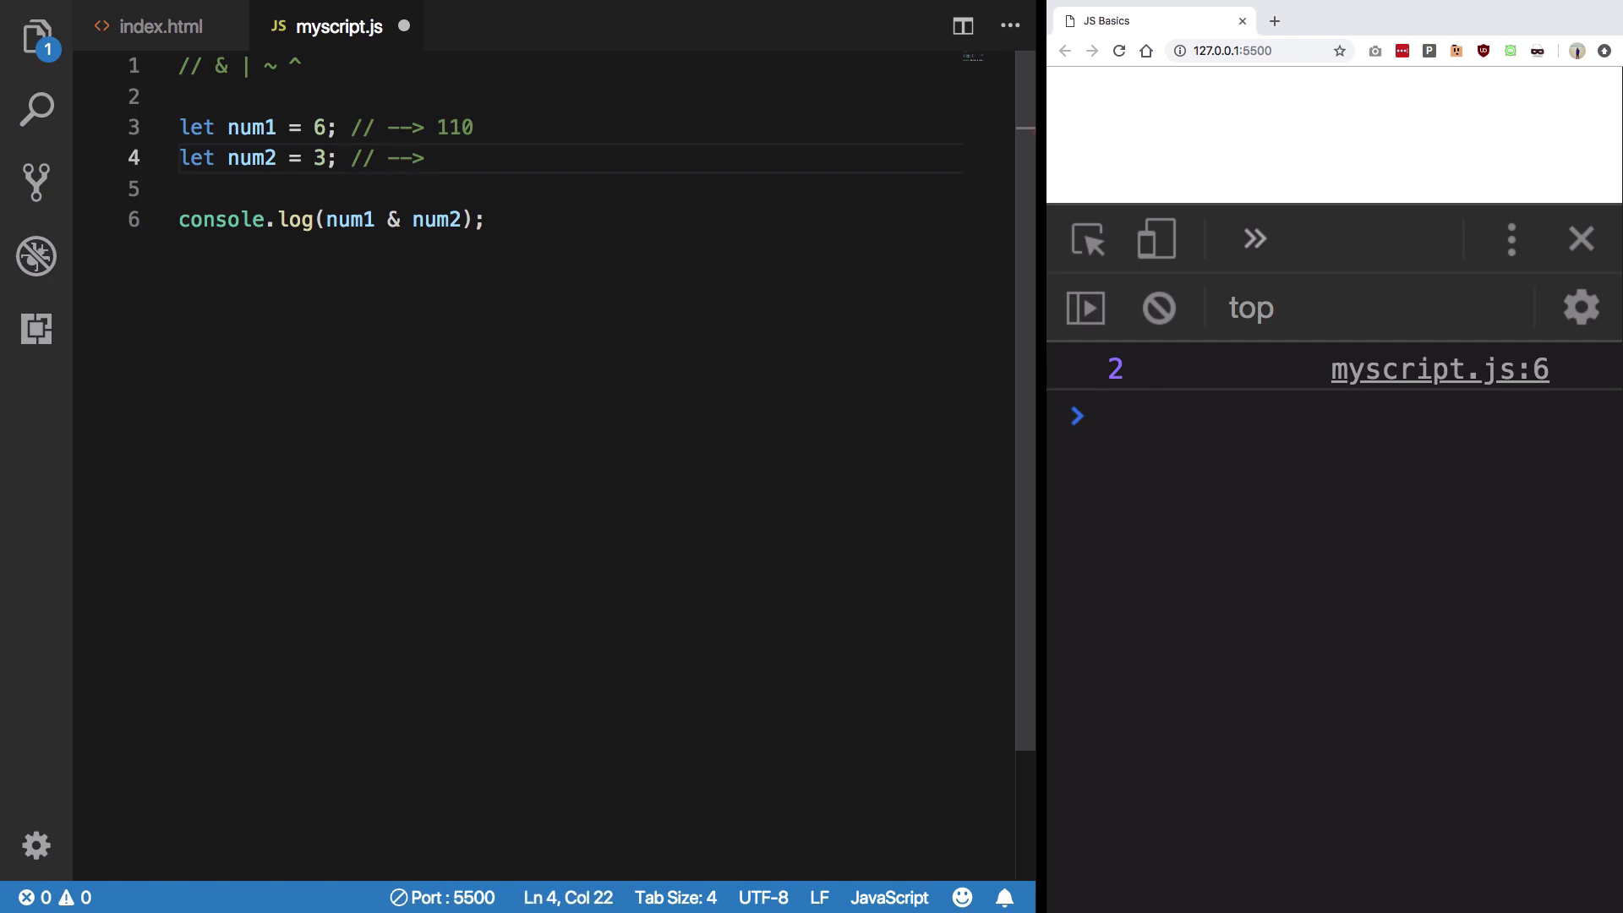
type("010")
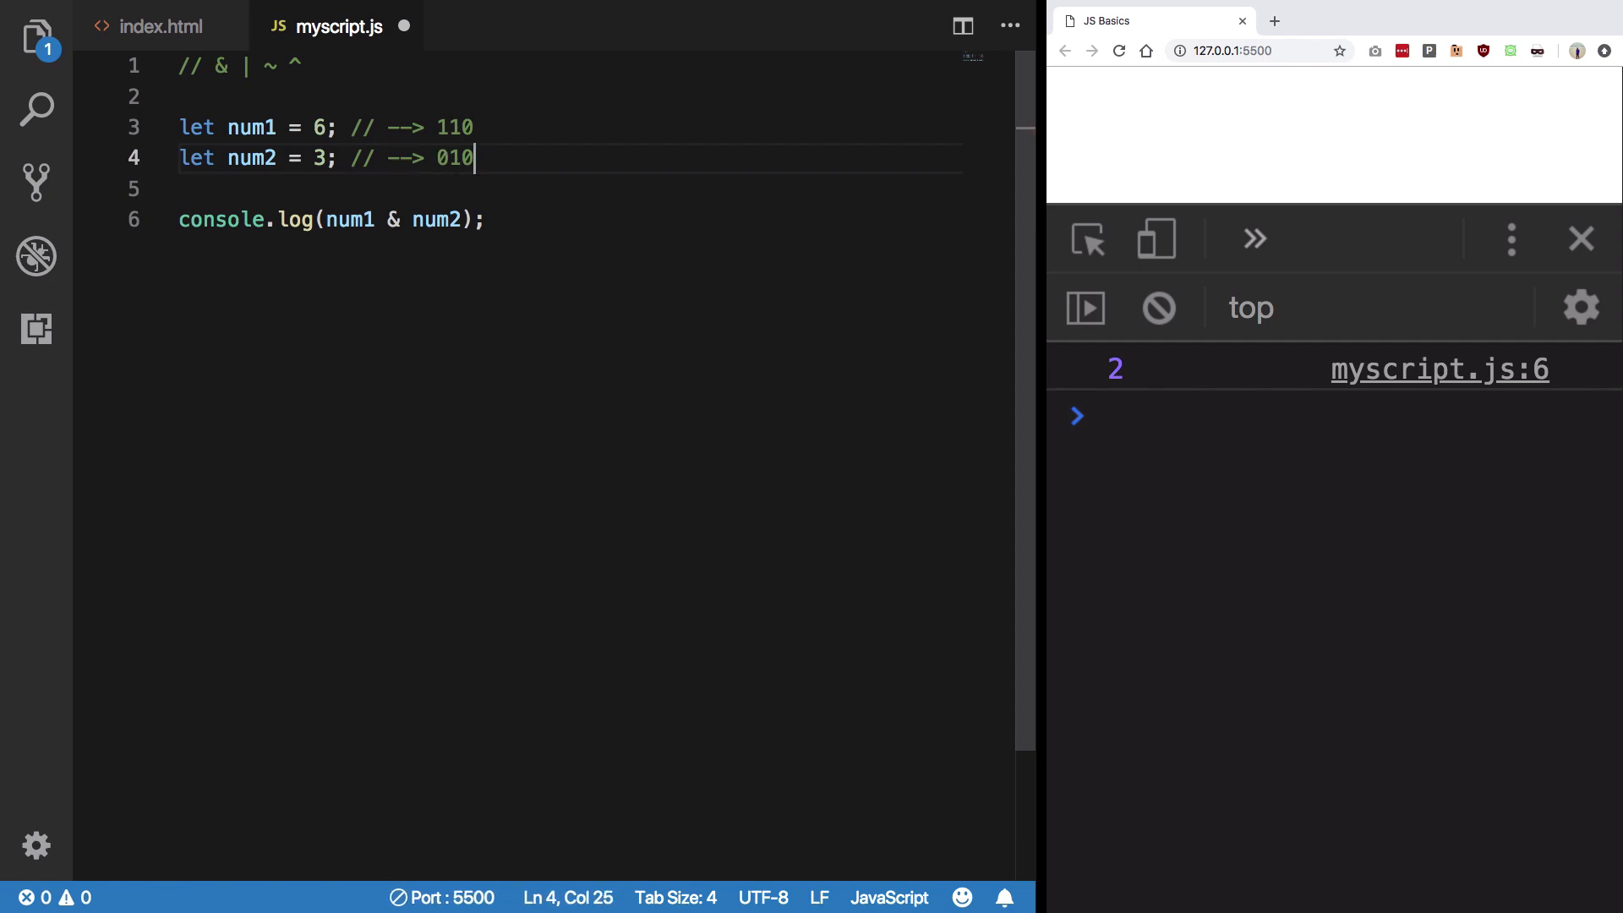
Change num2's comment to 011 and add aligned // --> comment rows with the result bits 010
type("1")
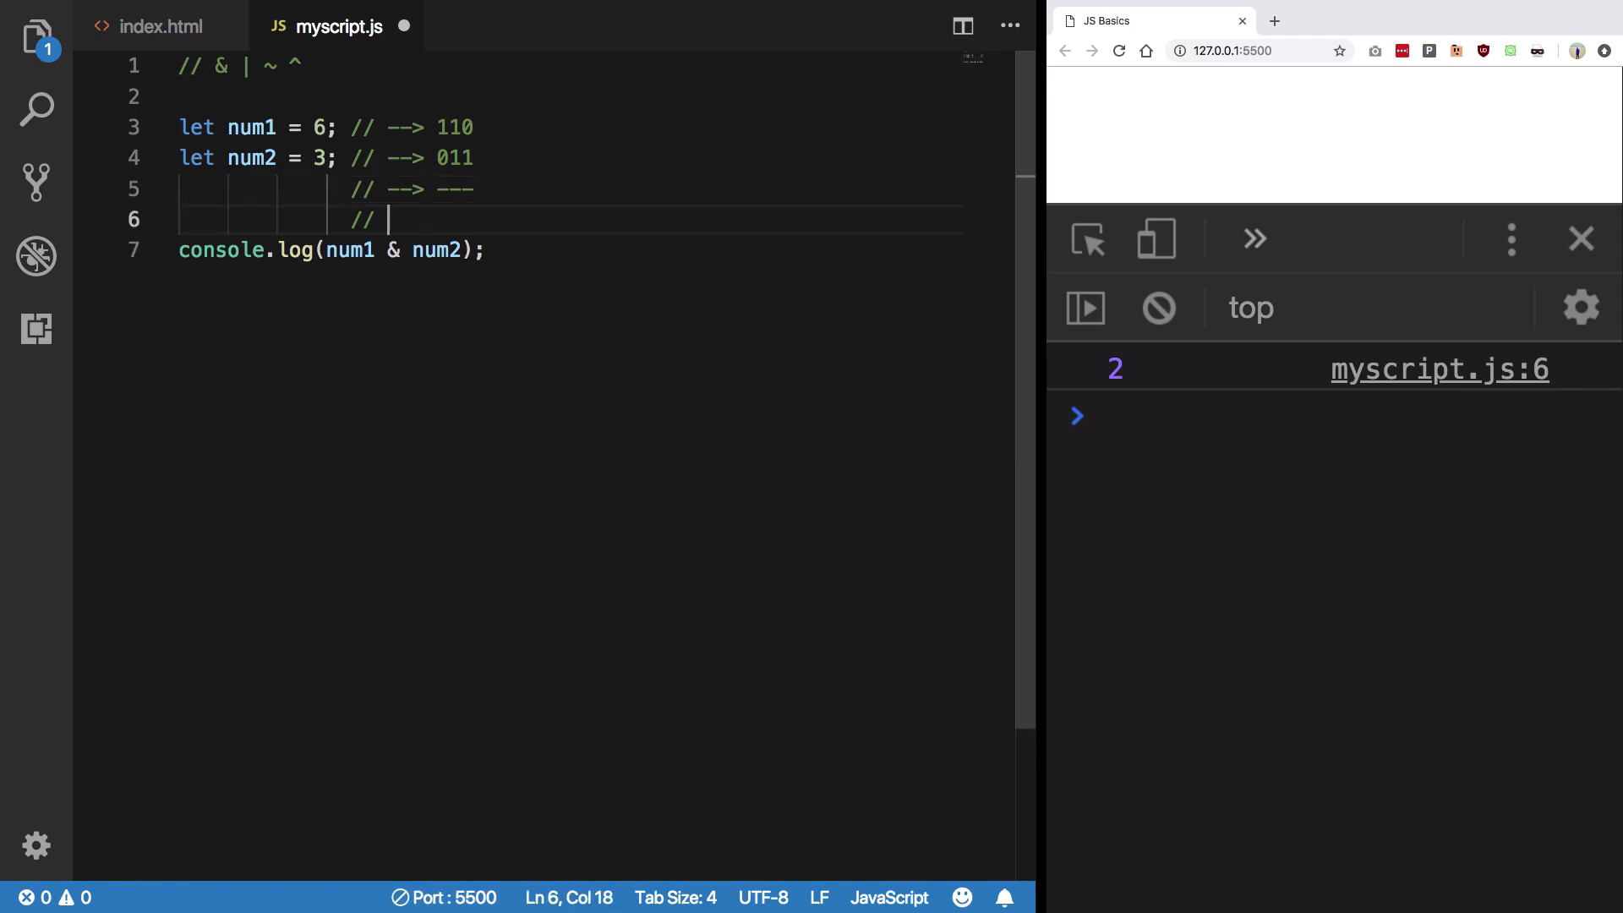
type("-->")
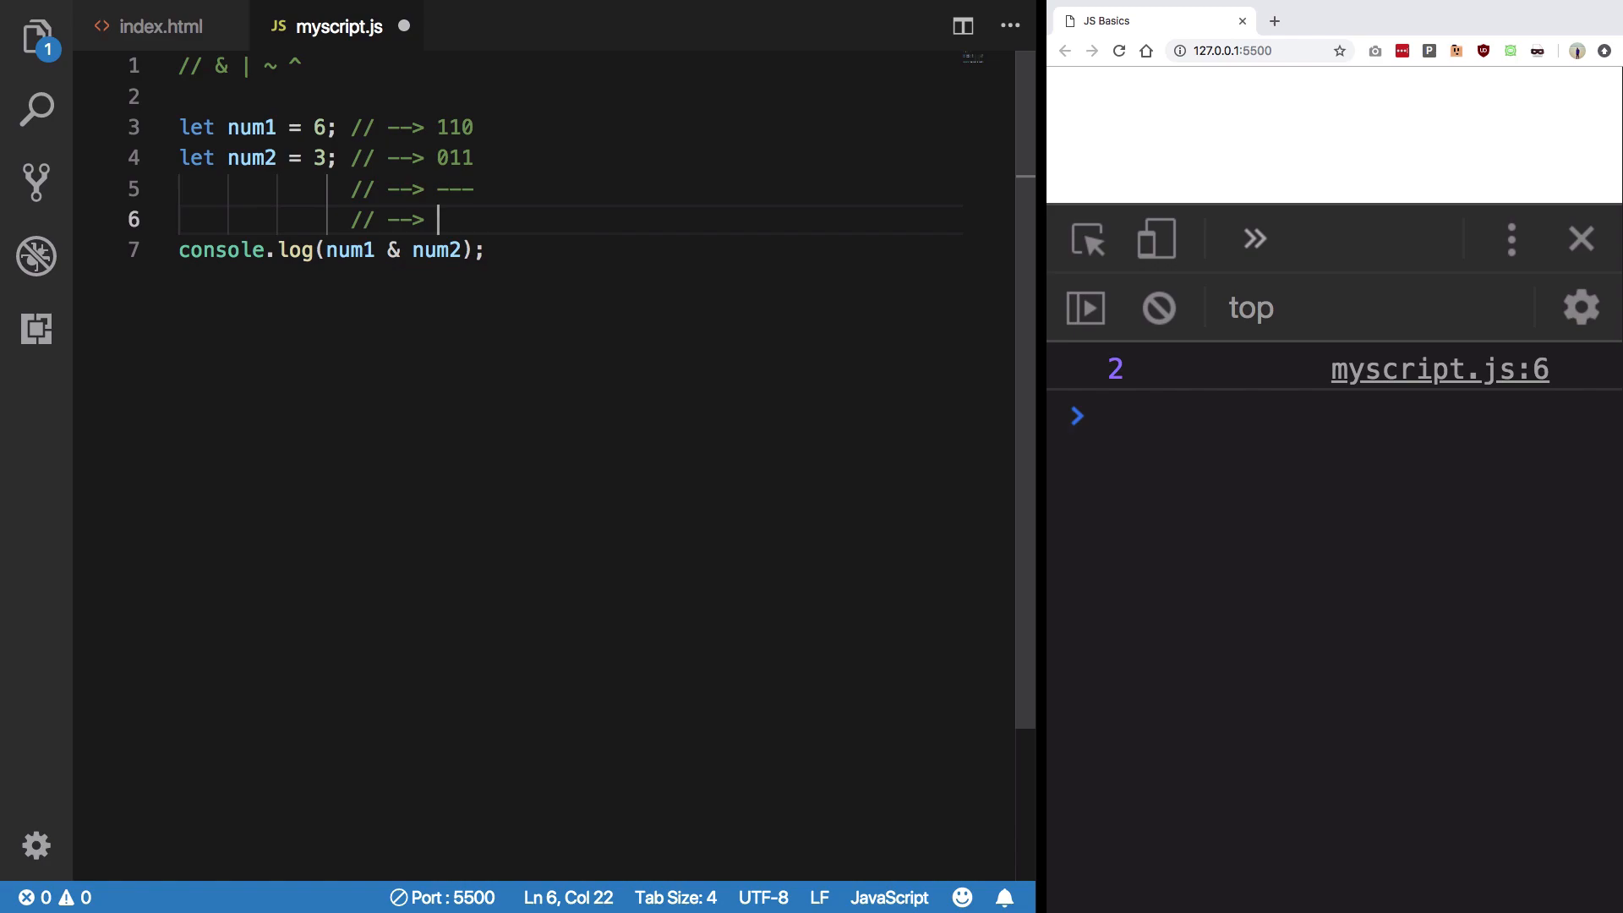
mouse_move(571, 274)
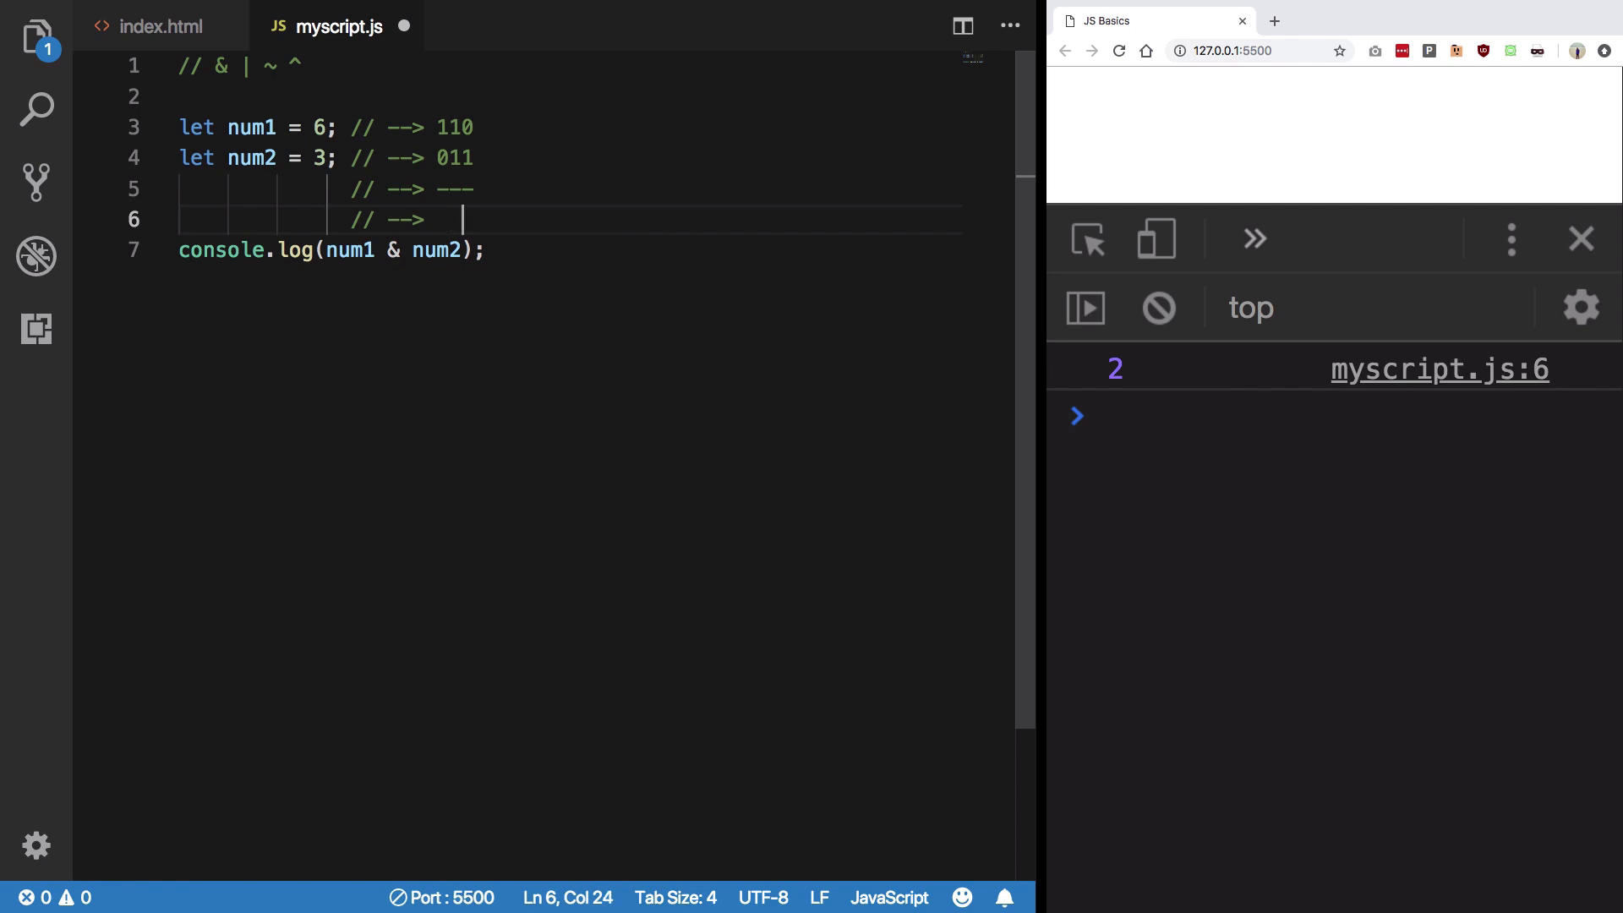
type("1")
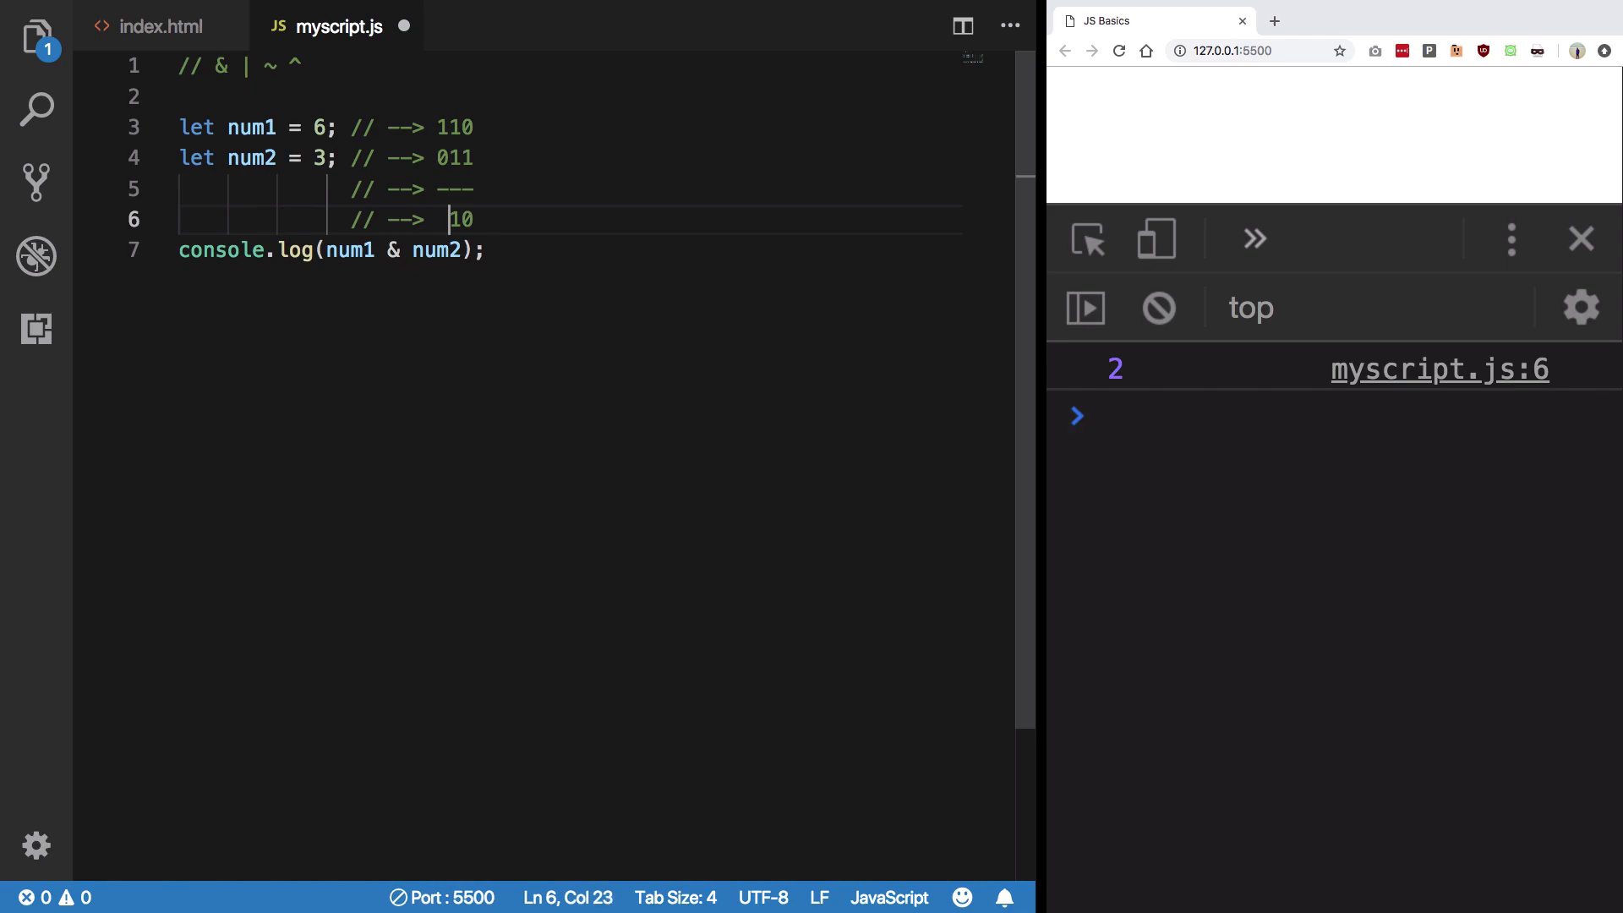
type("0")
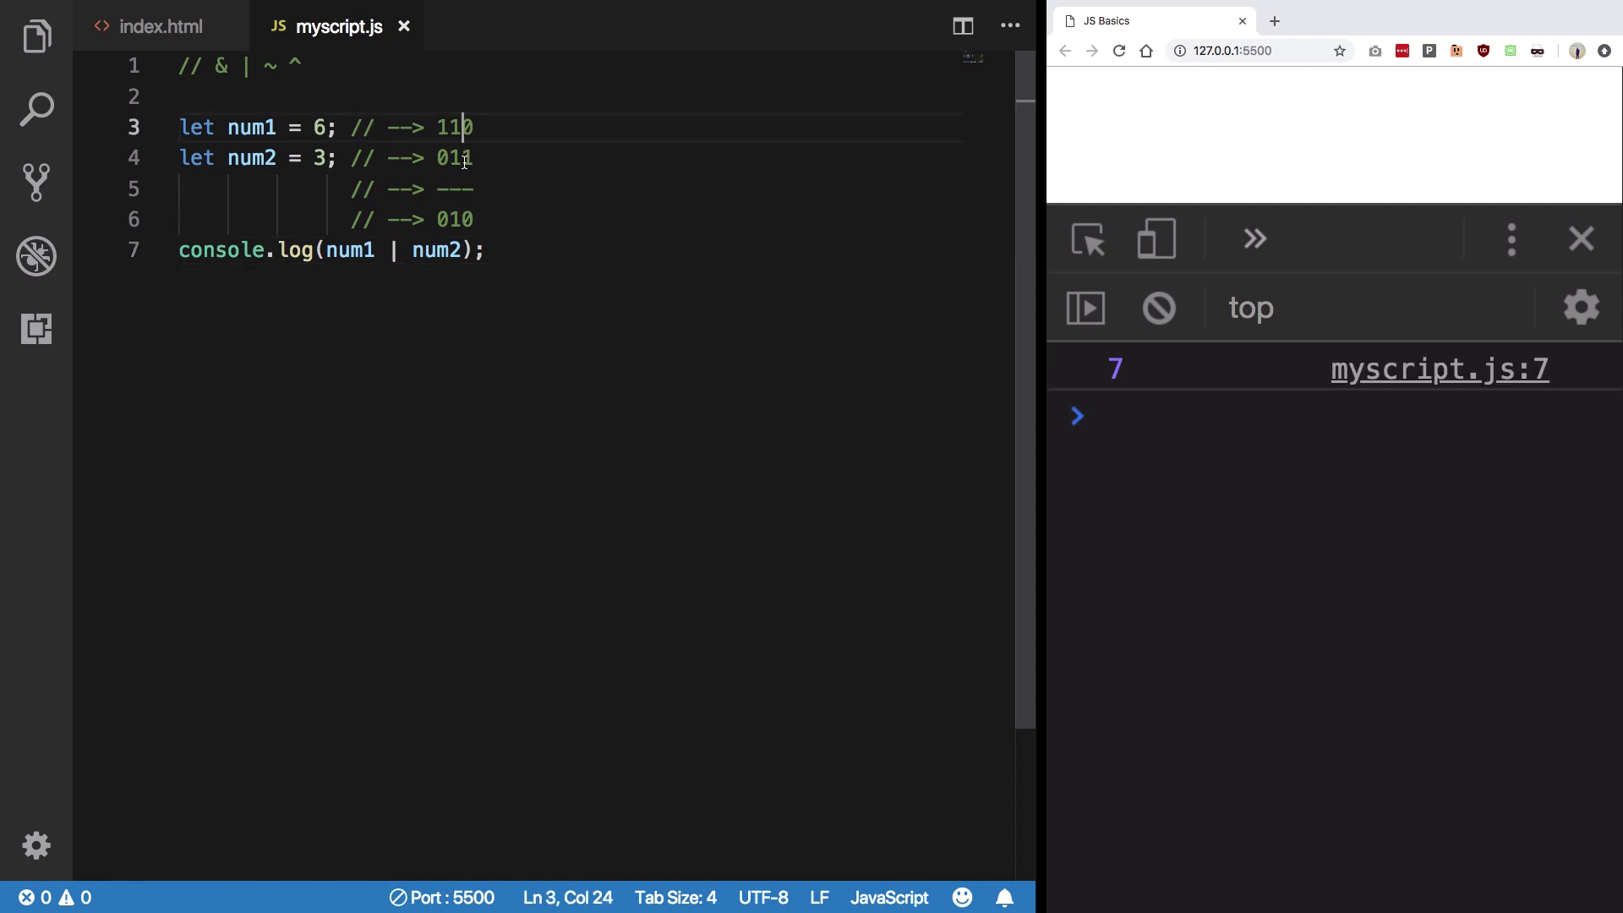
Update the result comment row to the OR value of 110 and 011
type("011")
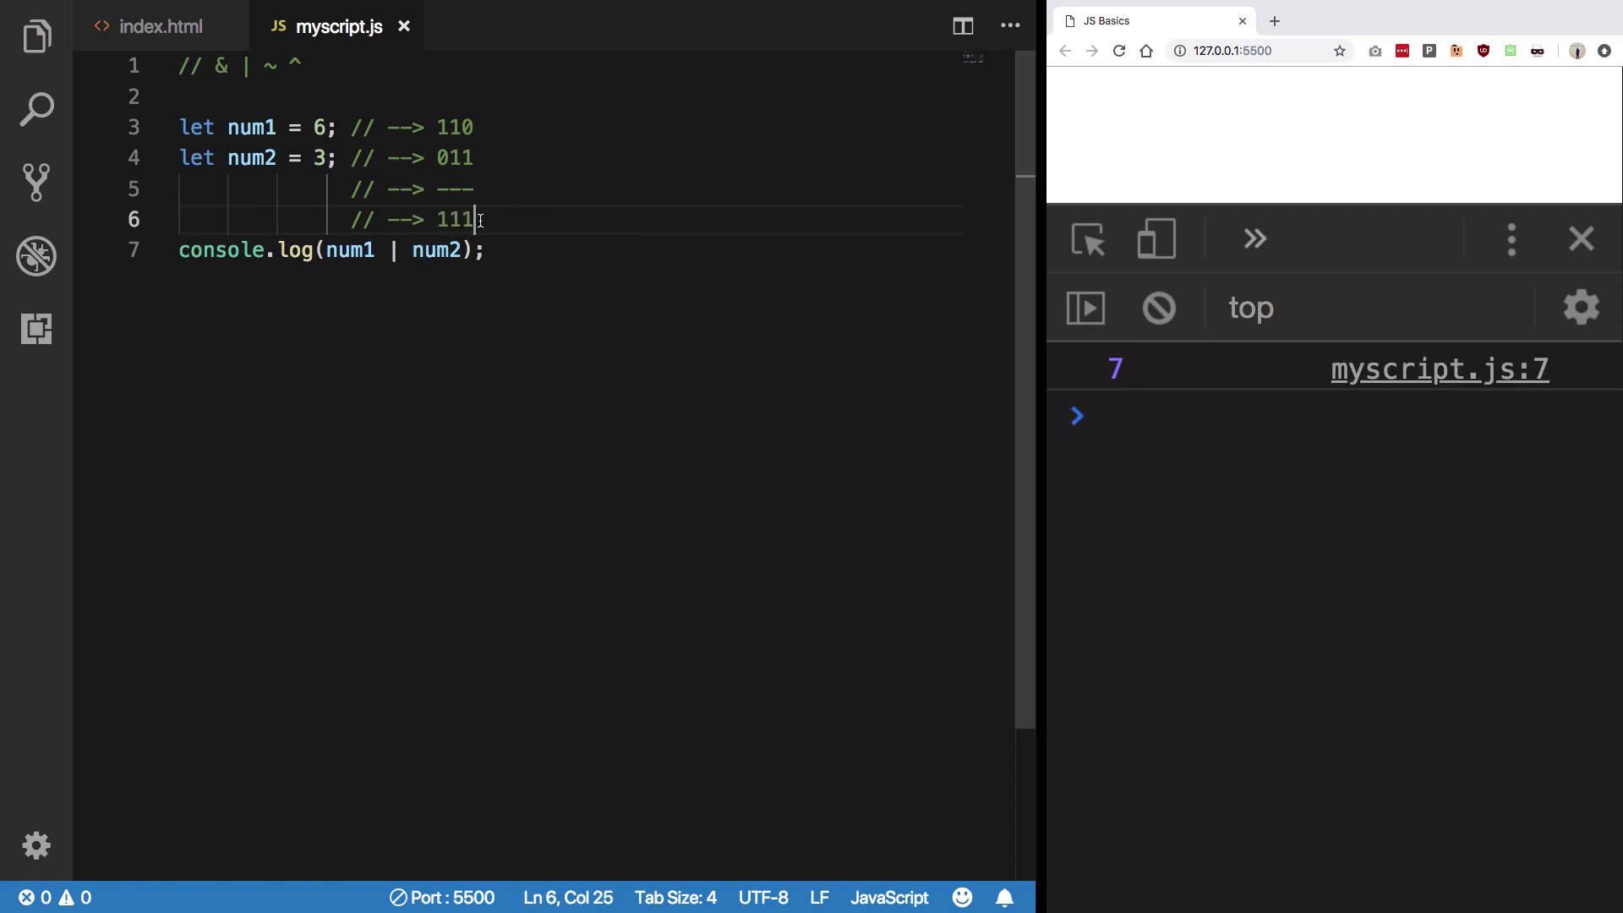
mouse_move(563, 316)
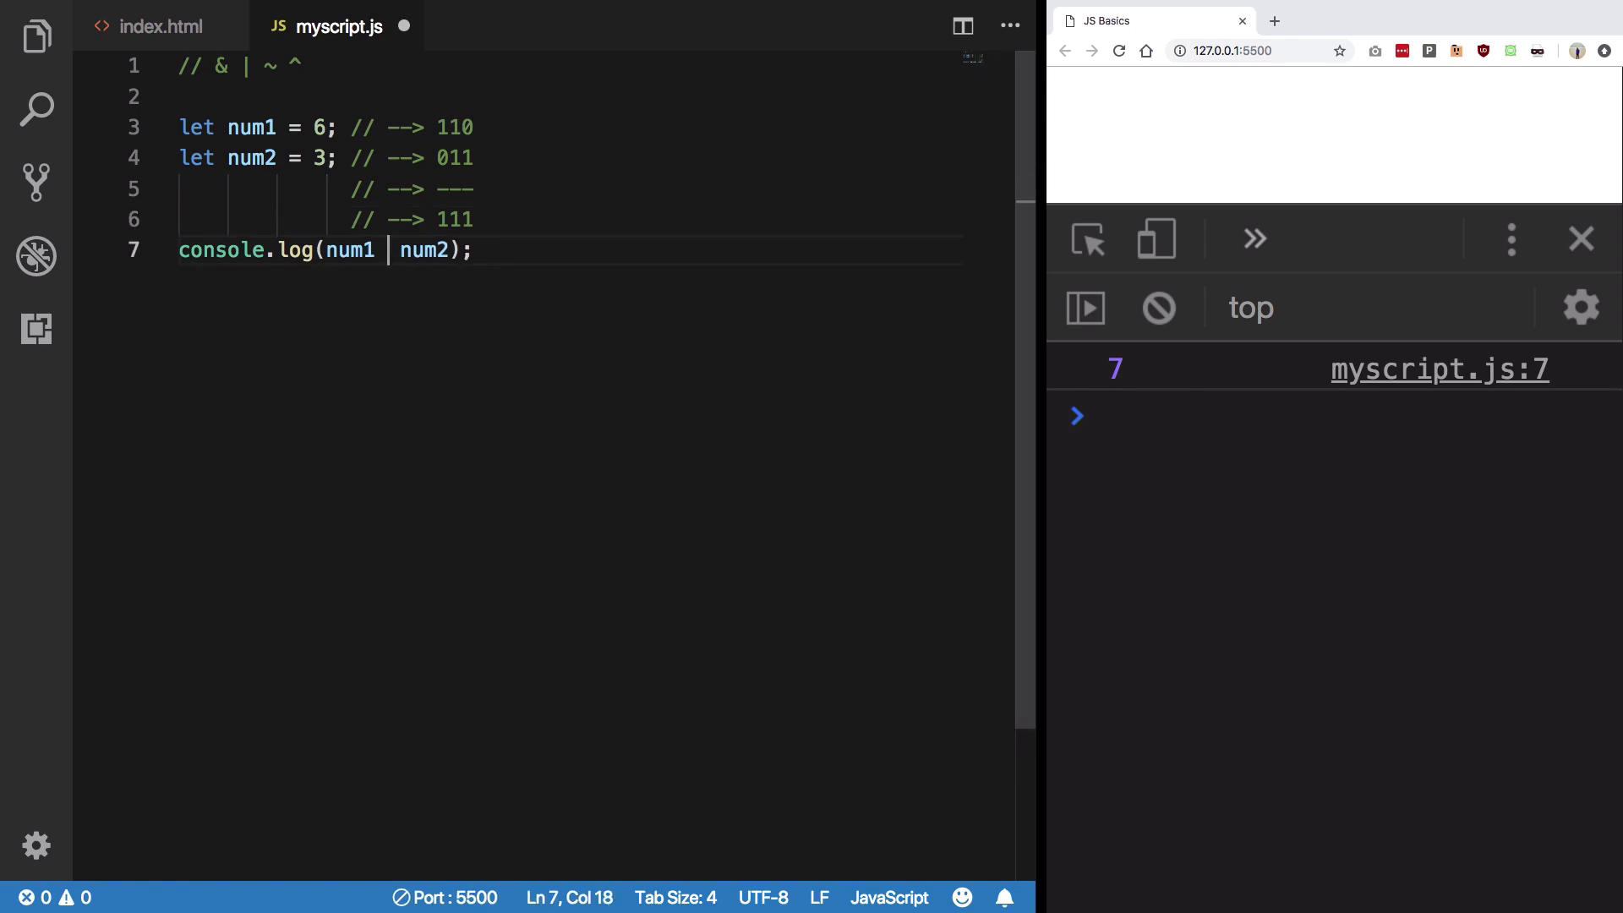
Log num1 ^ num2 instead, printing 5, and edit the result comment to 101
type("^")
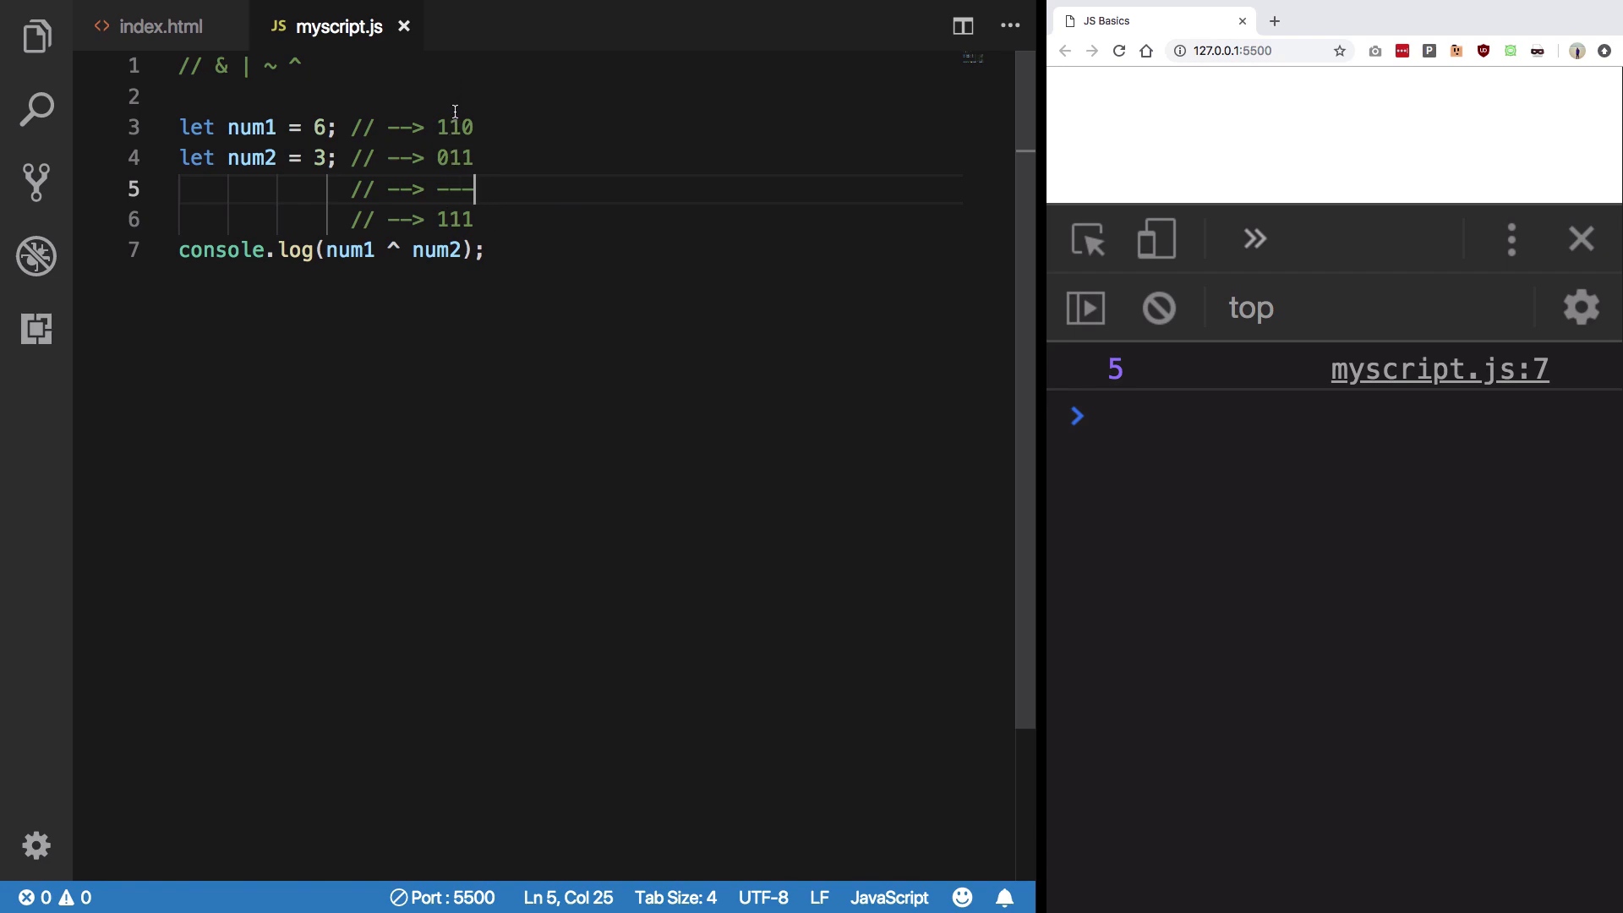
left_click(462, 127)
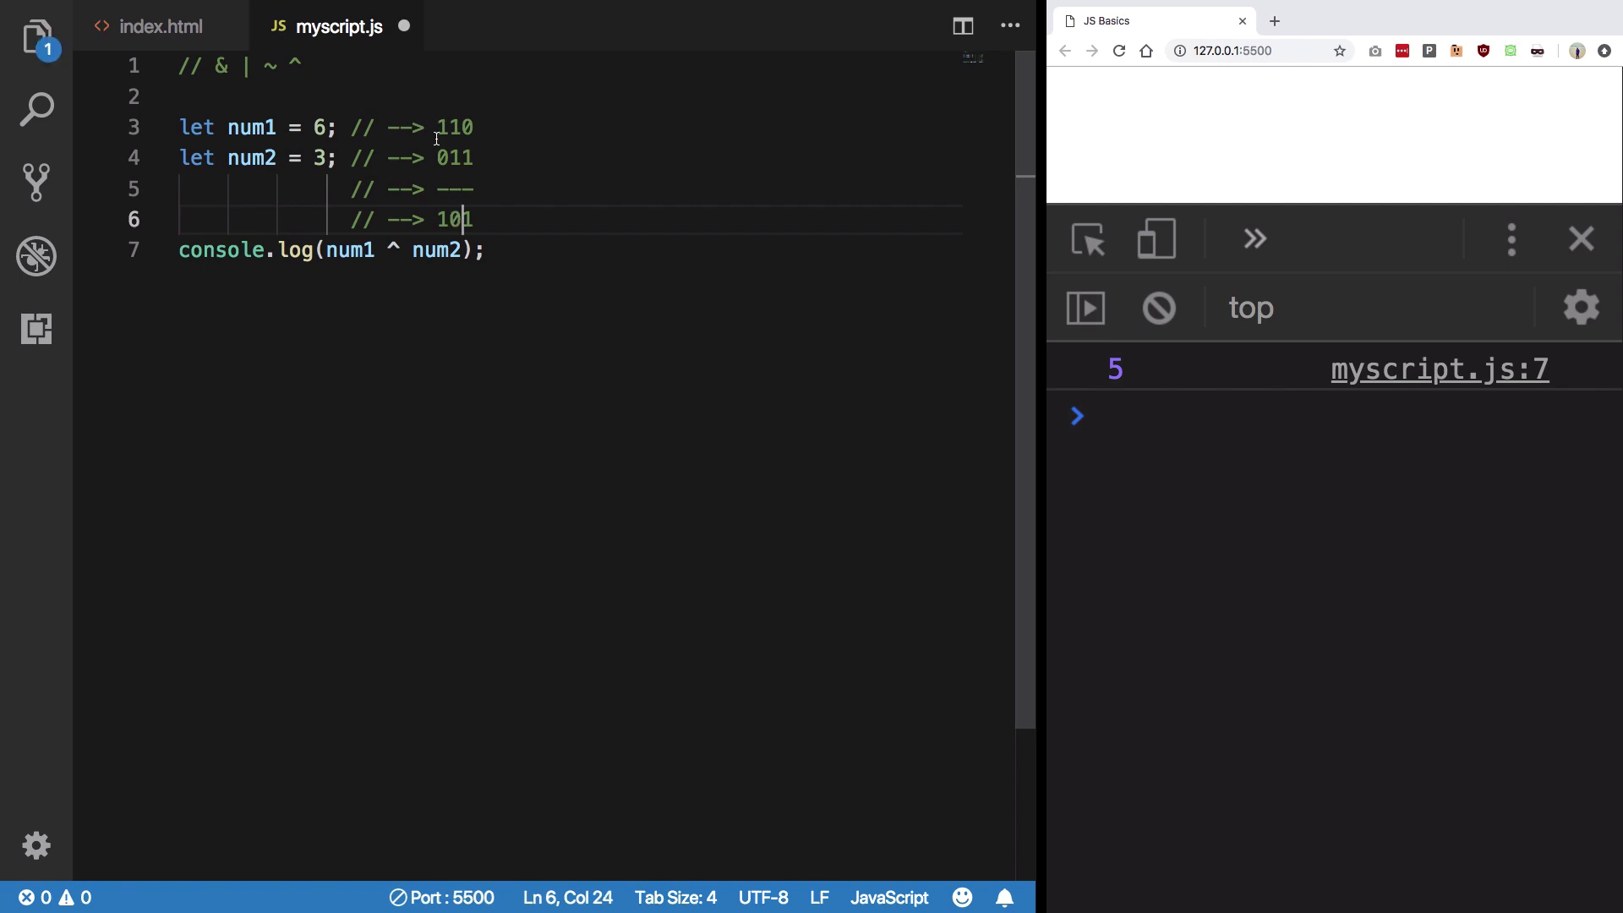
mouse_move(436, 251)
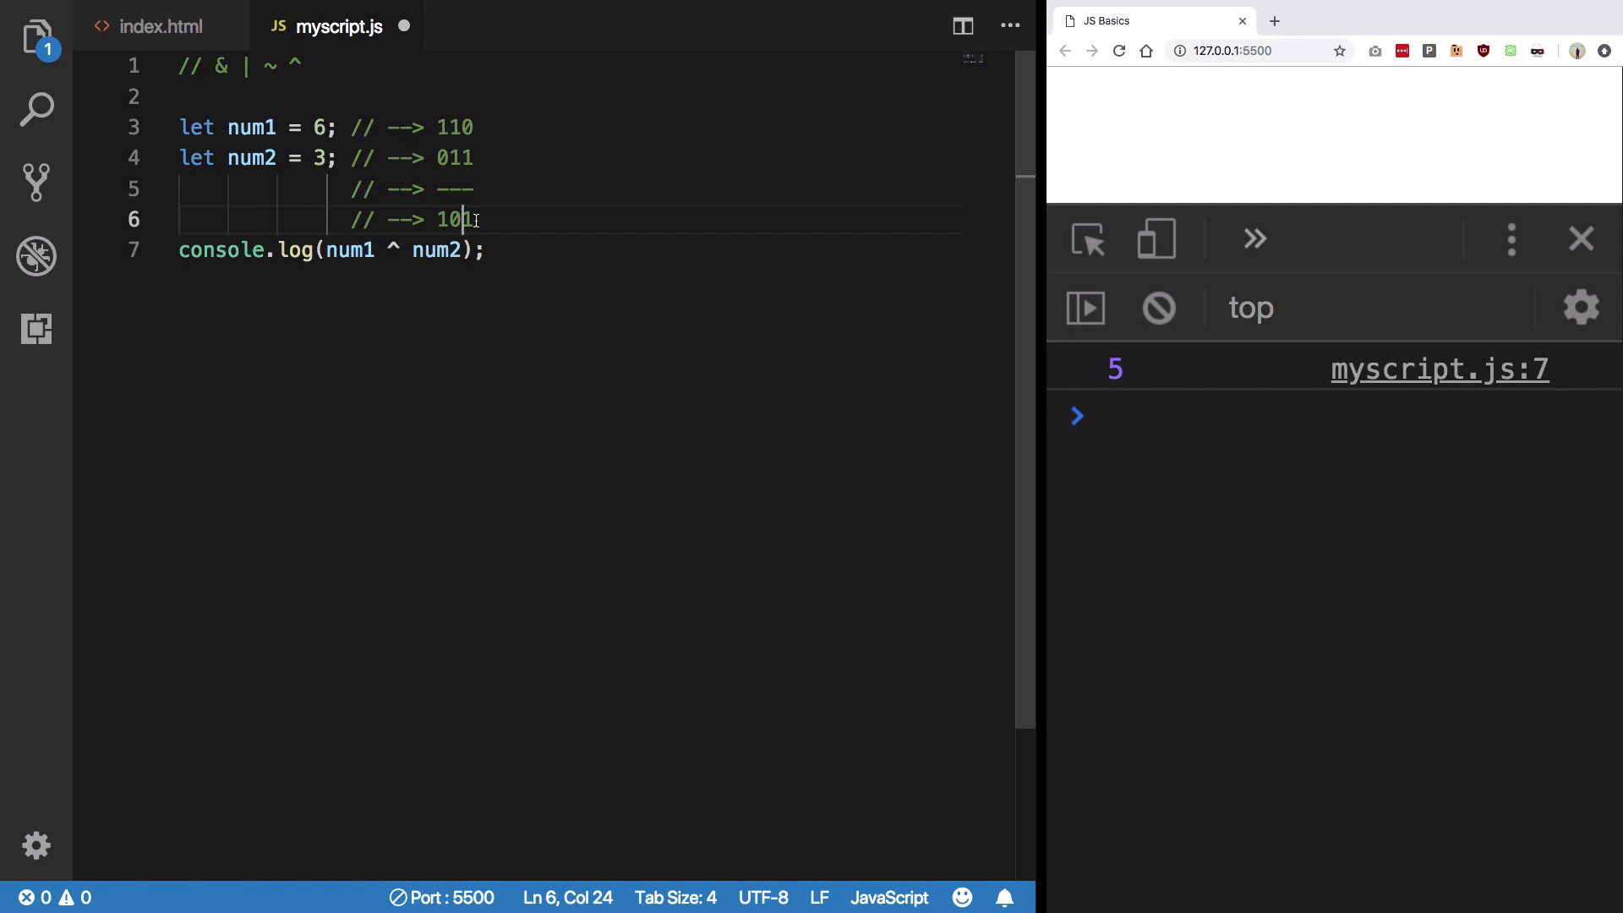
mouse_move(1160, 360)
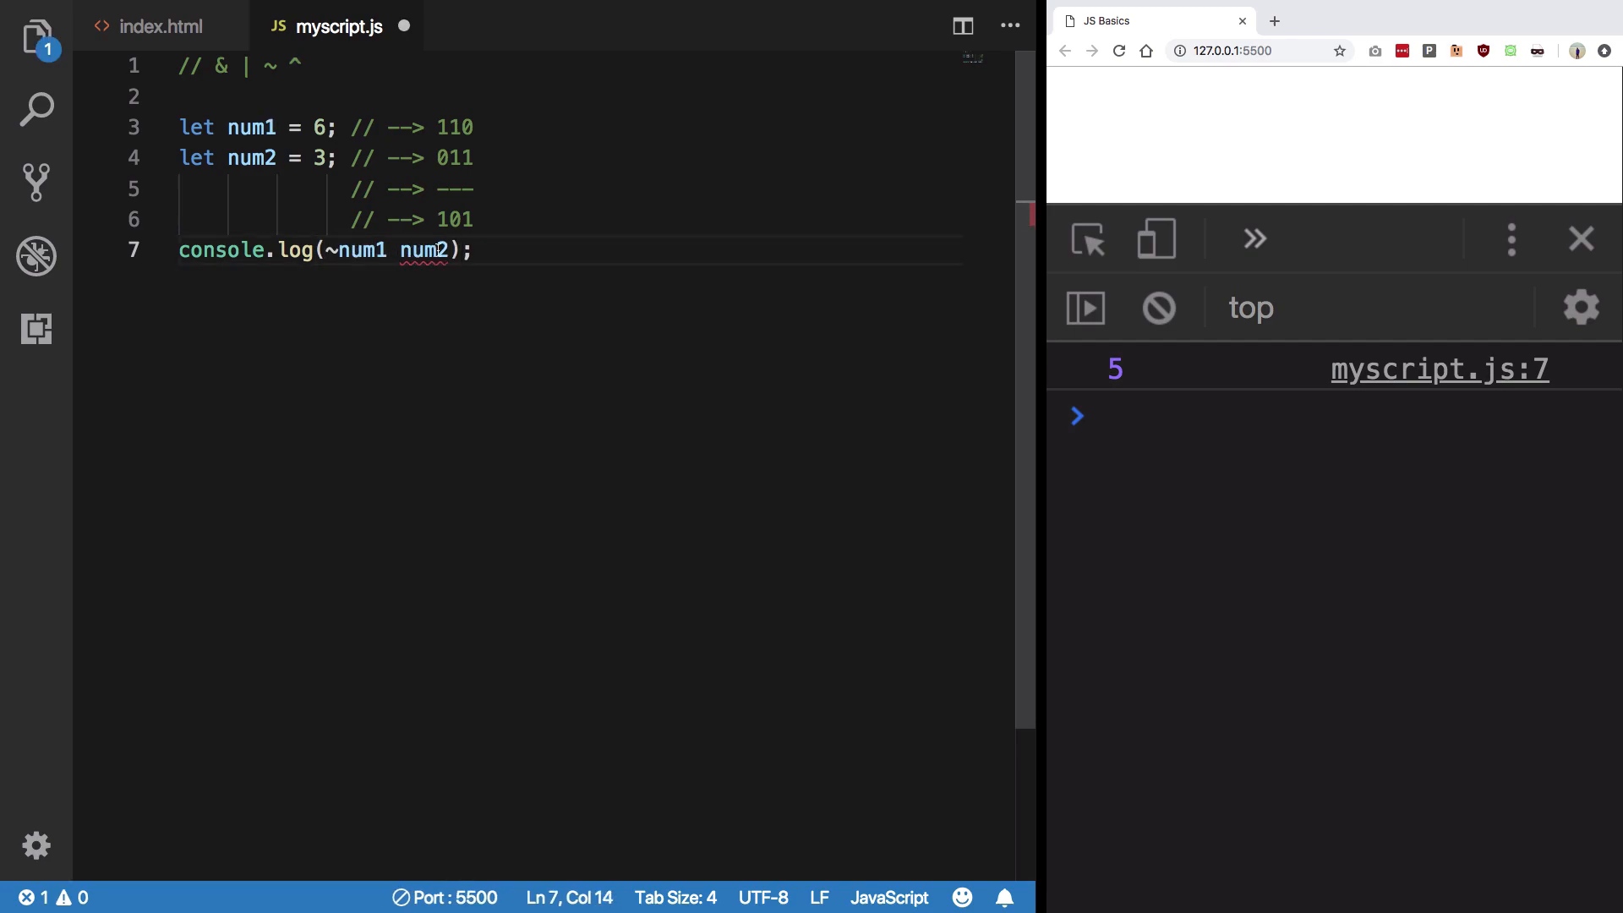
Log ~num1 and ~num2 on separate lines so the console prints -7 and -4
type("cons")
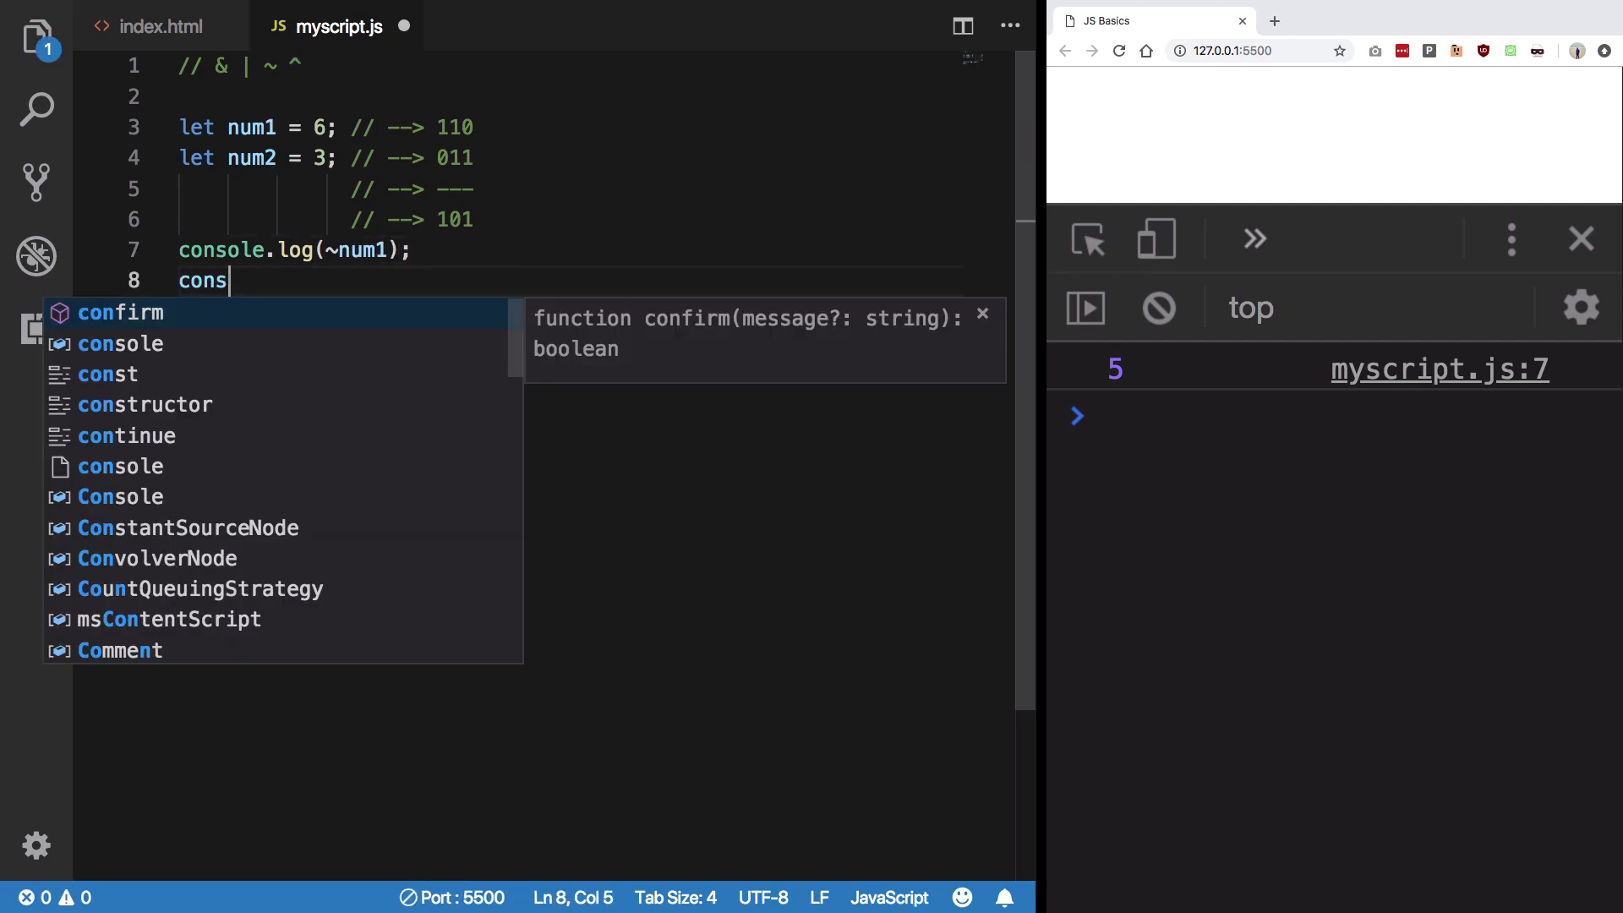
type("ole.log(~n")
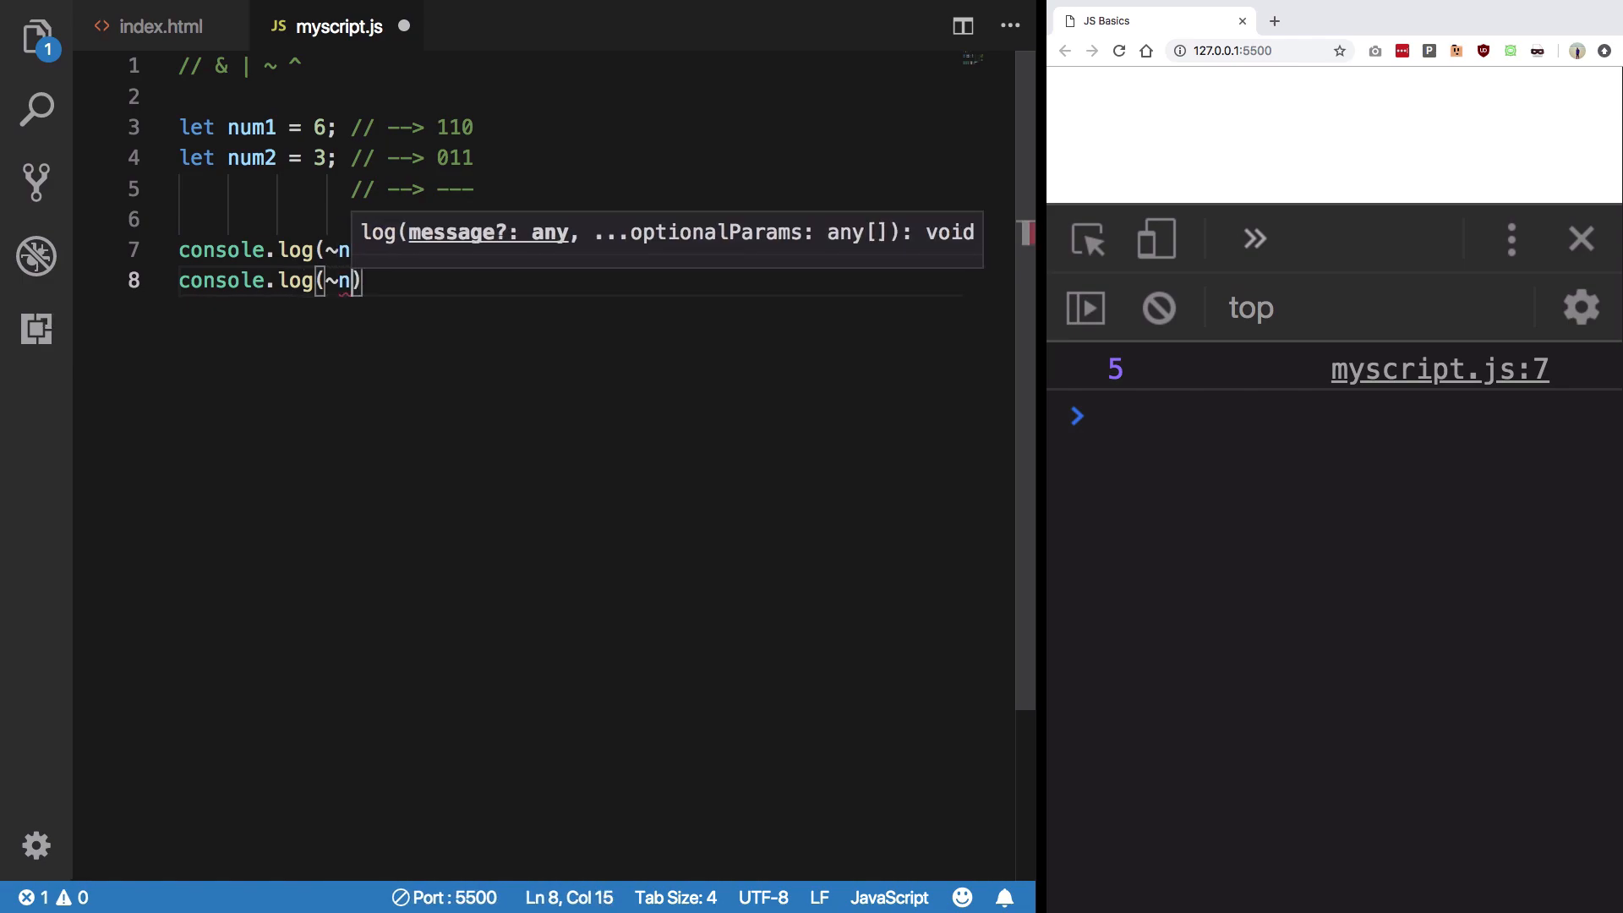
type("um2);")
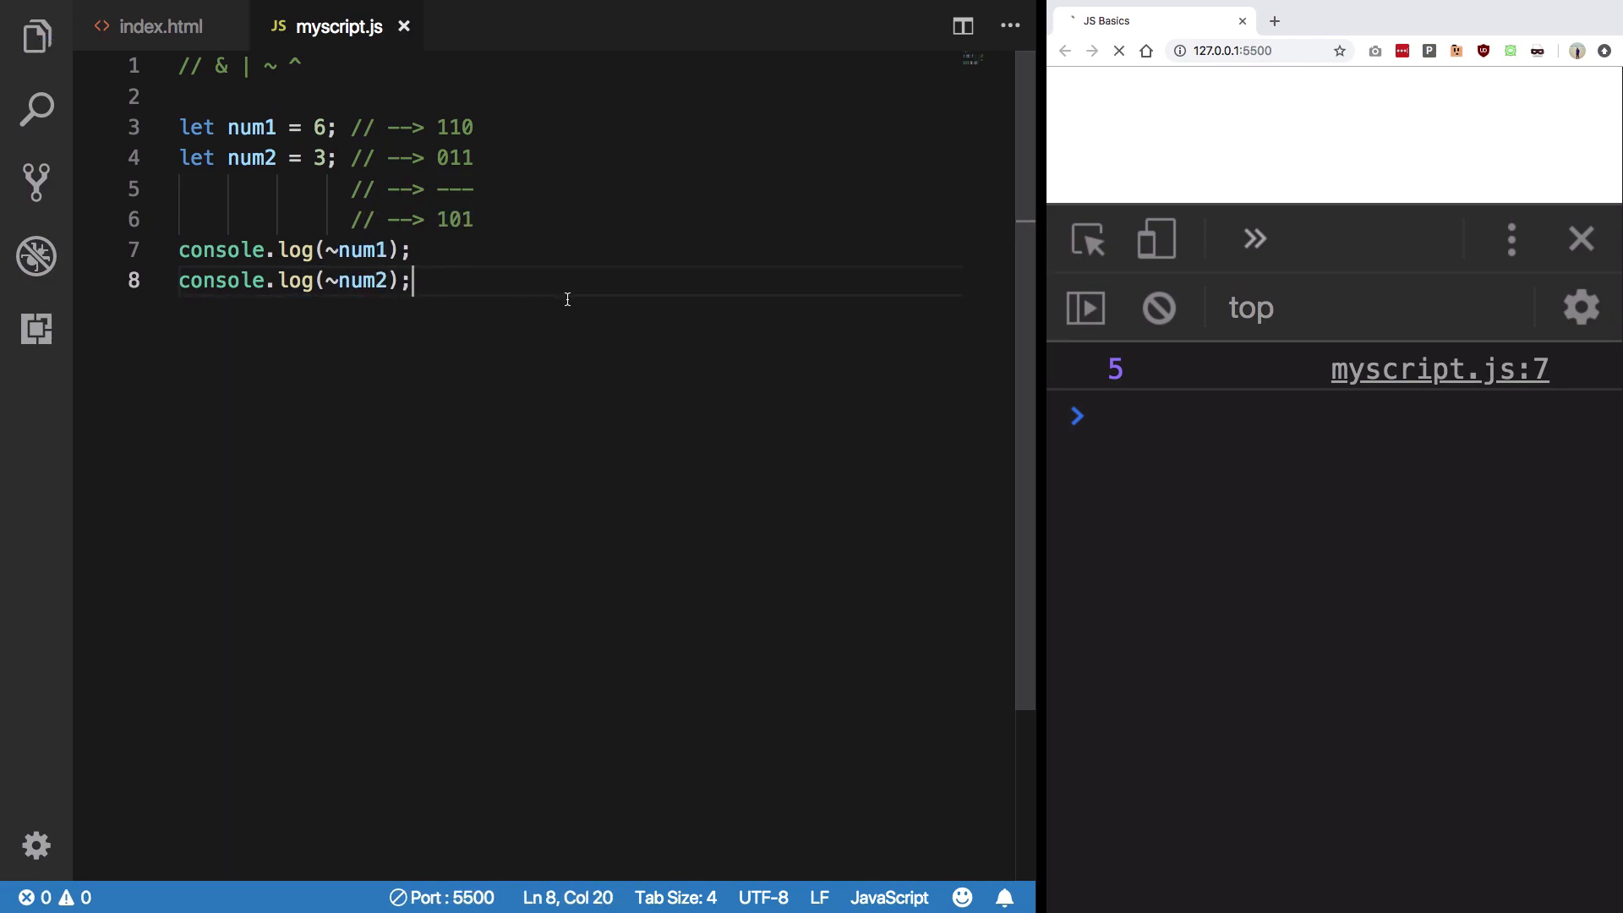
left_click(1118, 51)
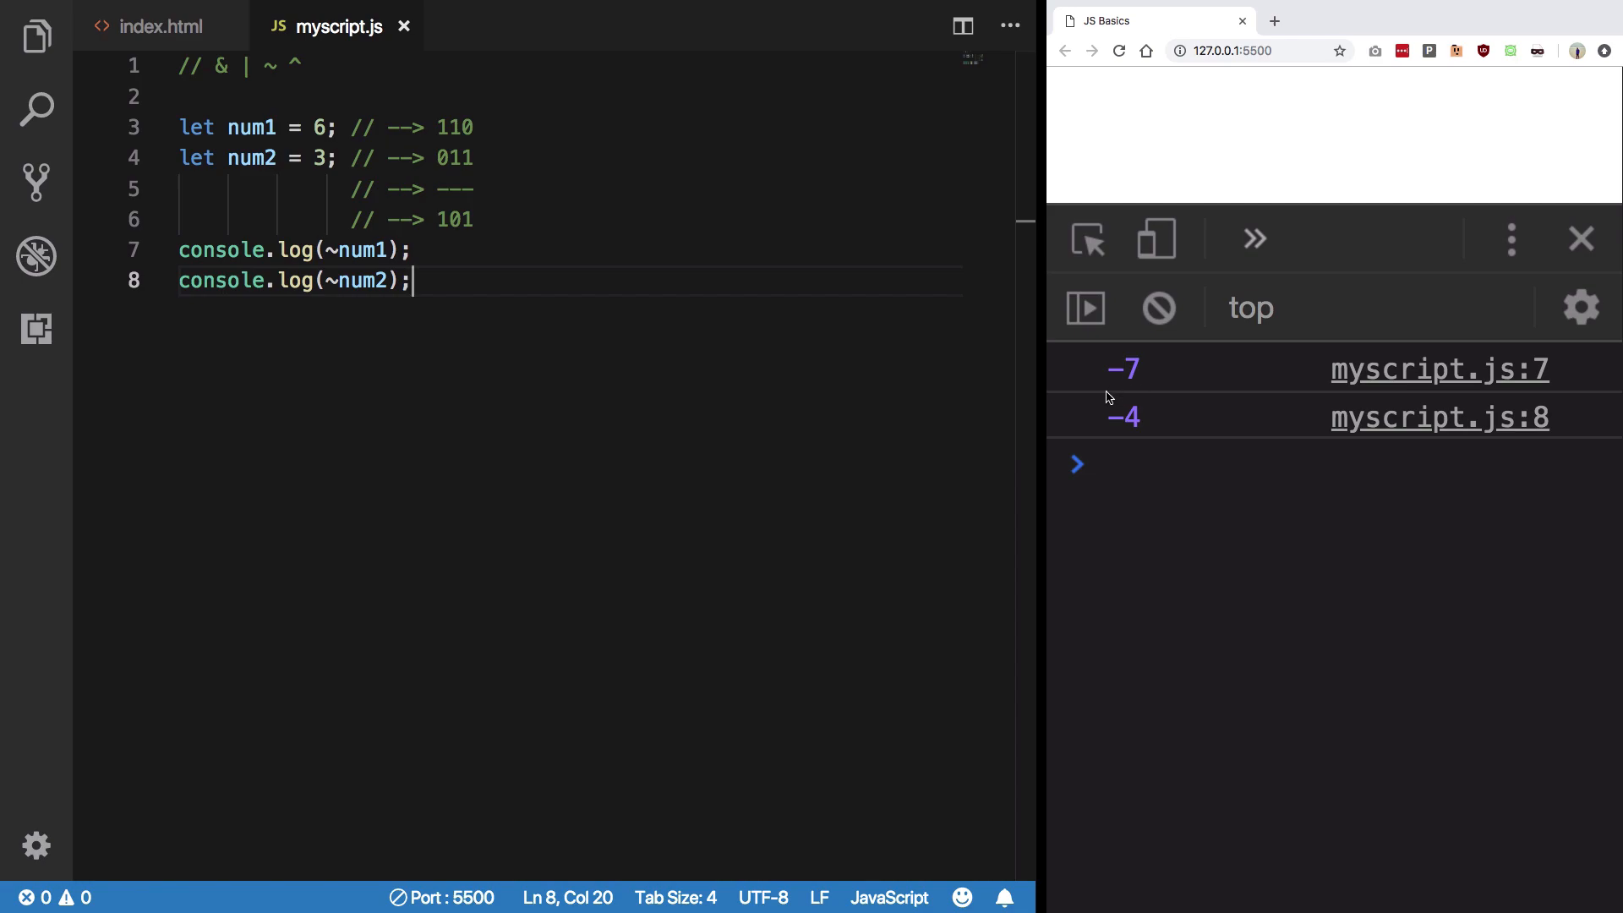
mouse_move(505, 162)
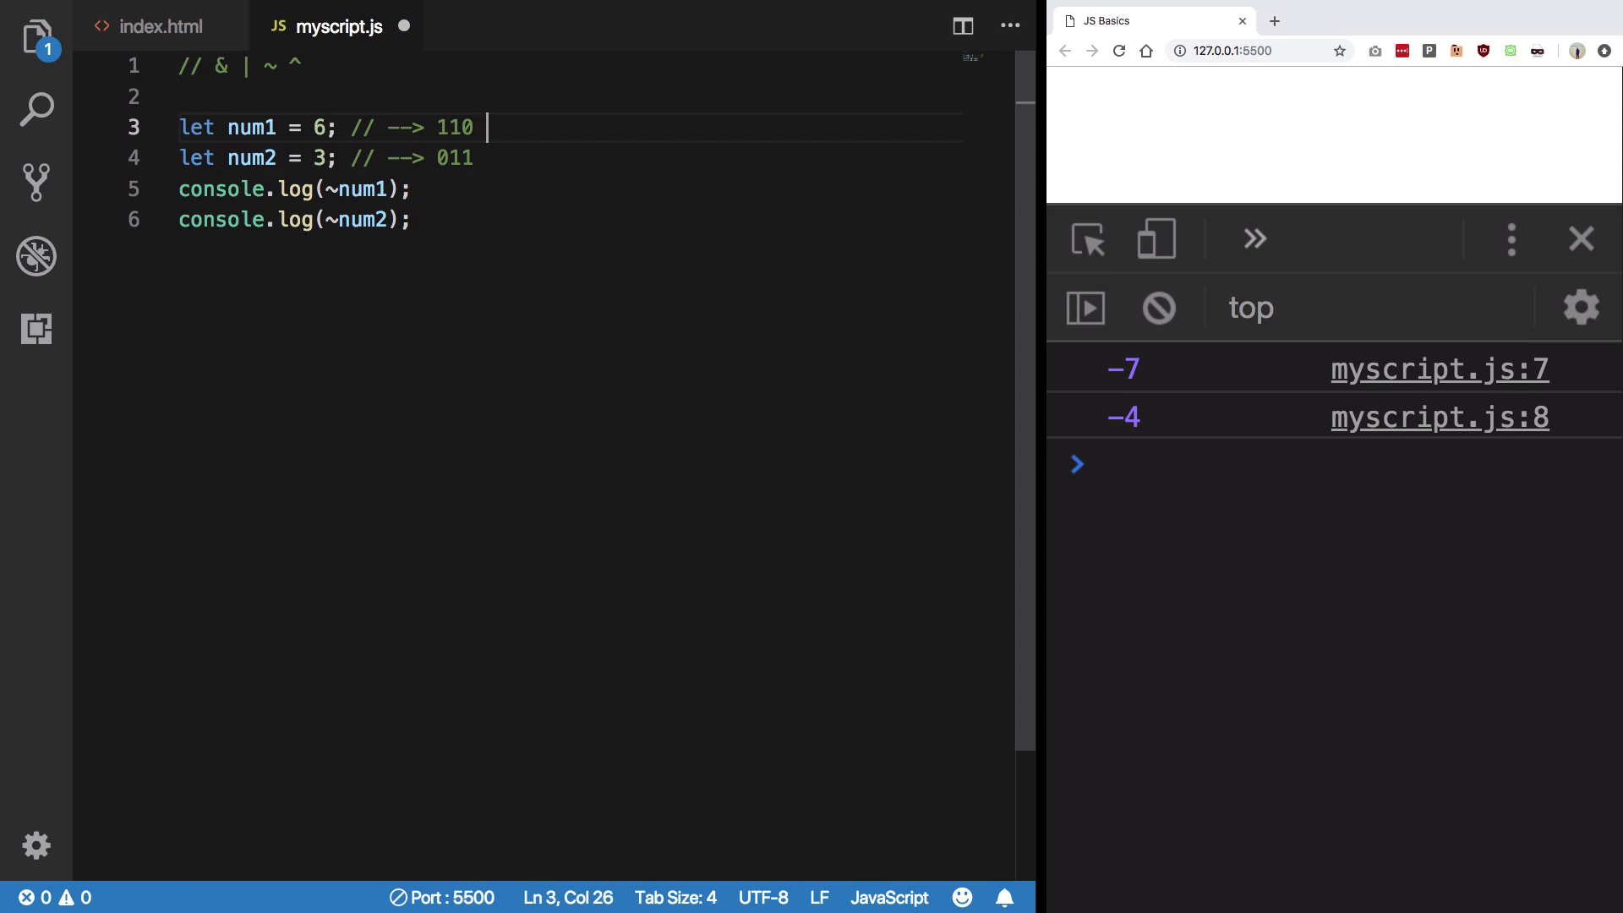
Zero-pad the 110 and 011 comments with leading zeros and append --> after each
type("-->")
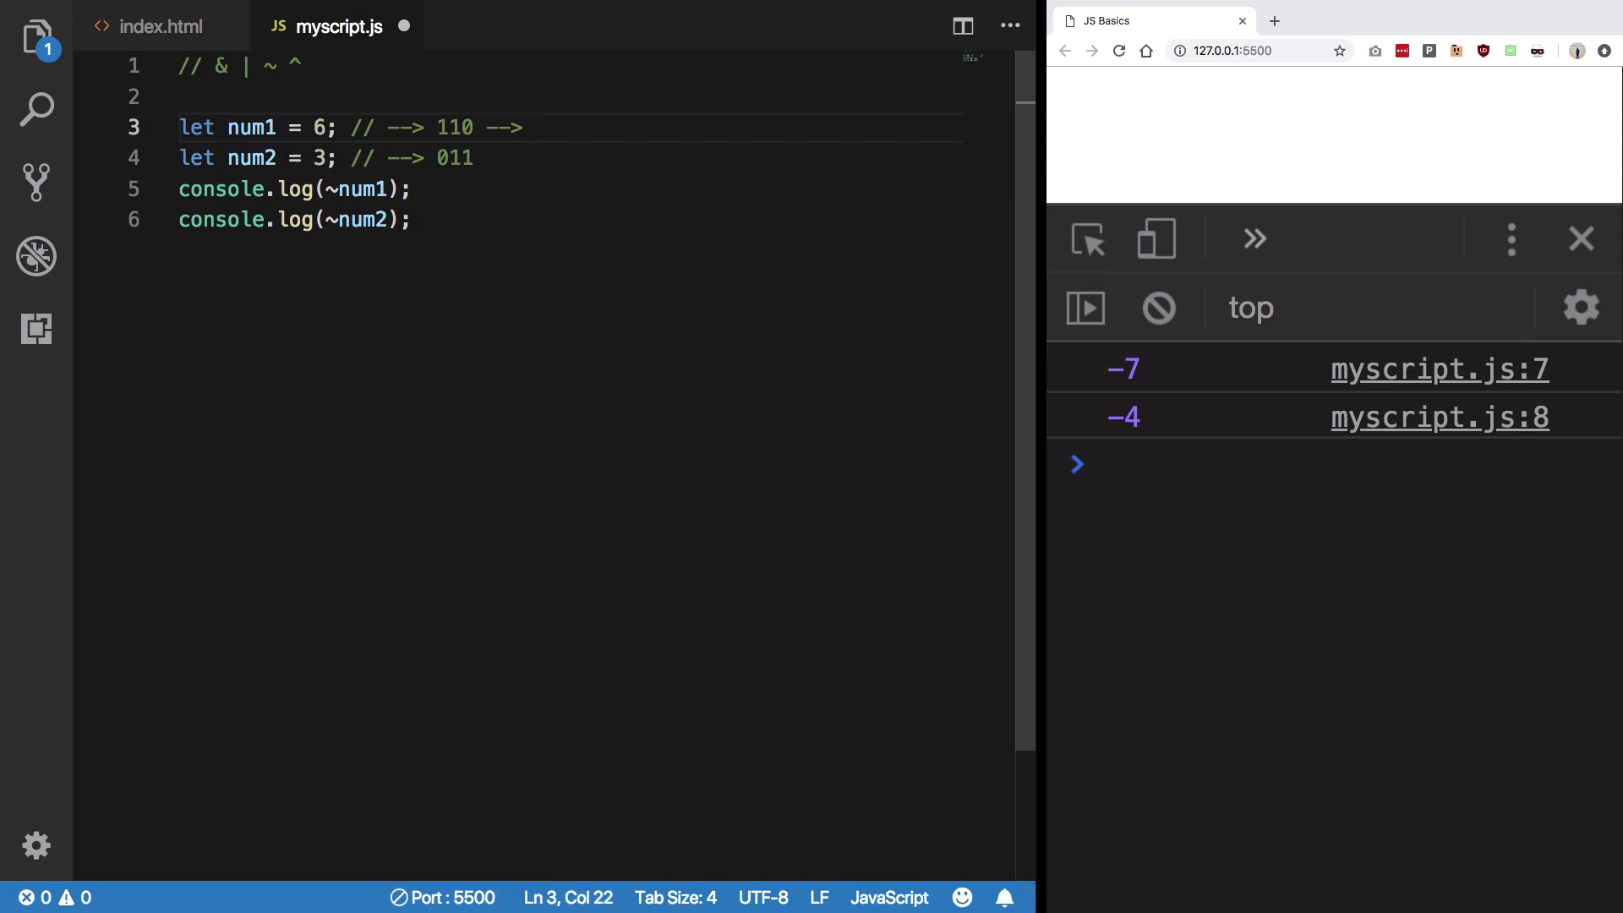
type("000000000000")
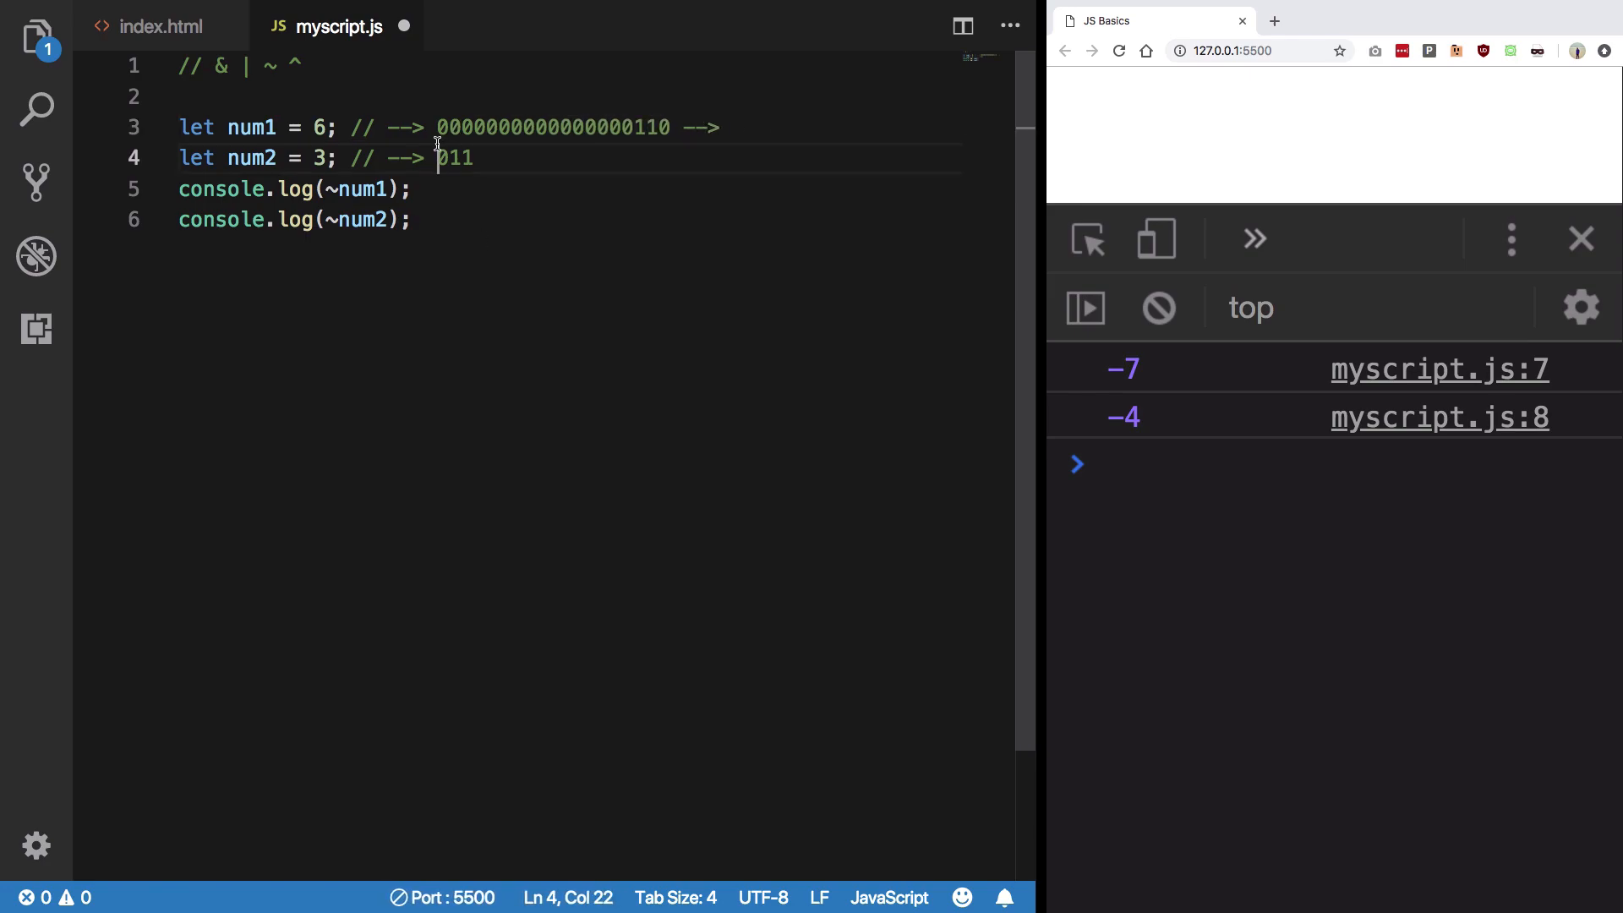
type("0000000000")
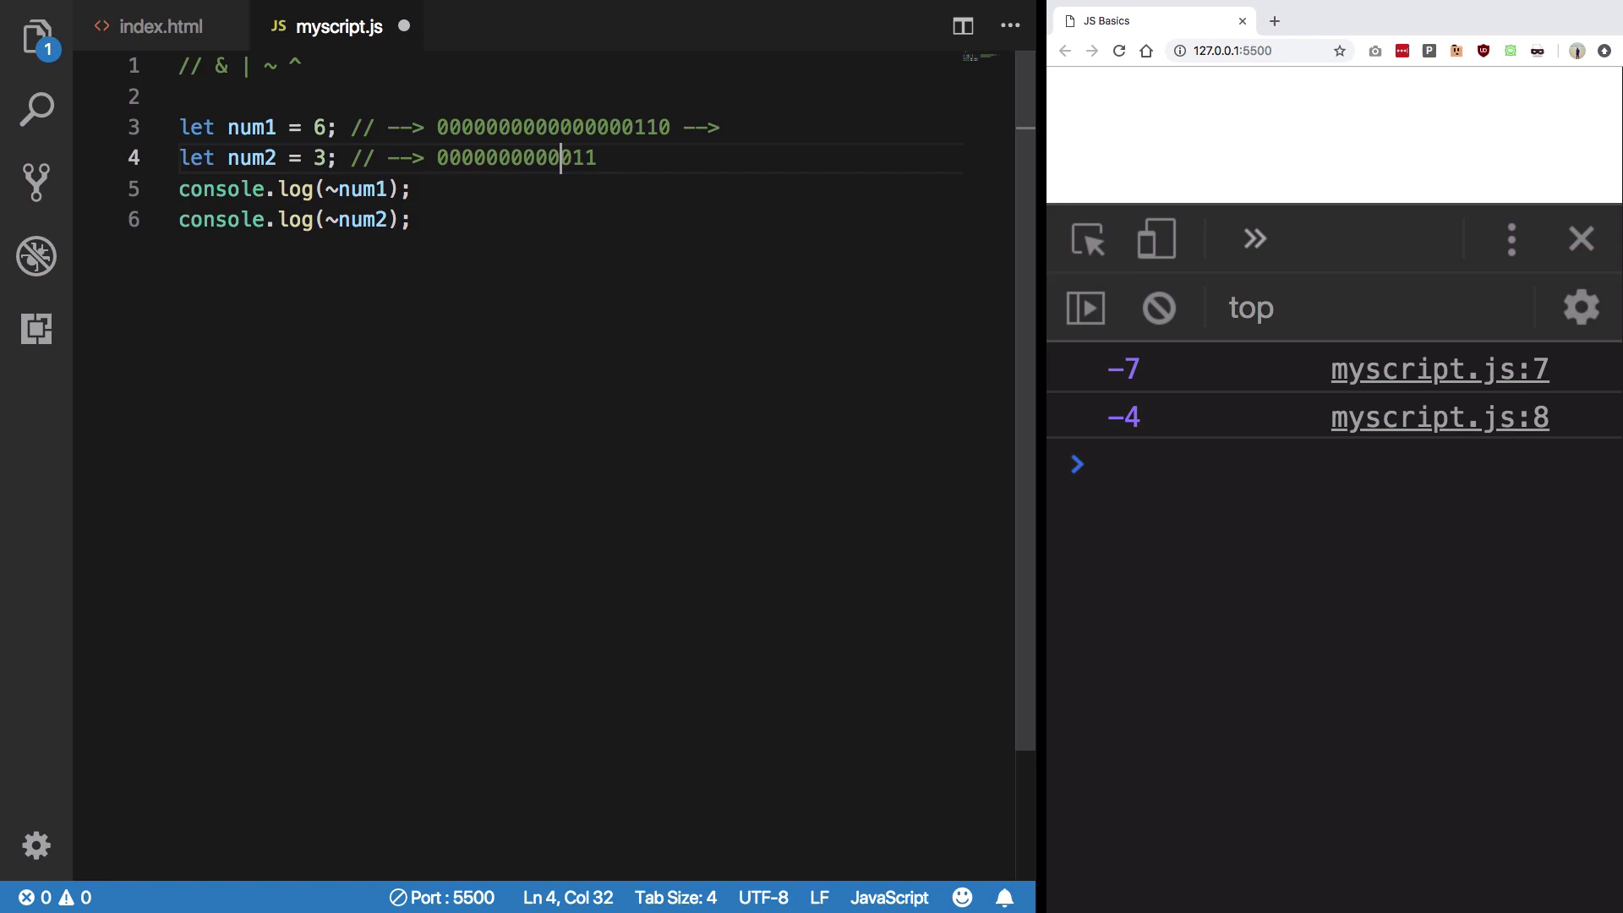
type("000000")
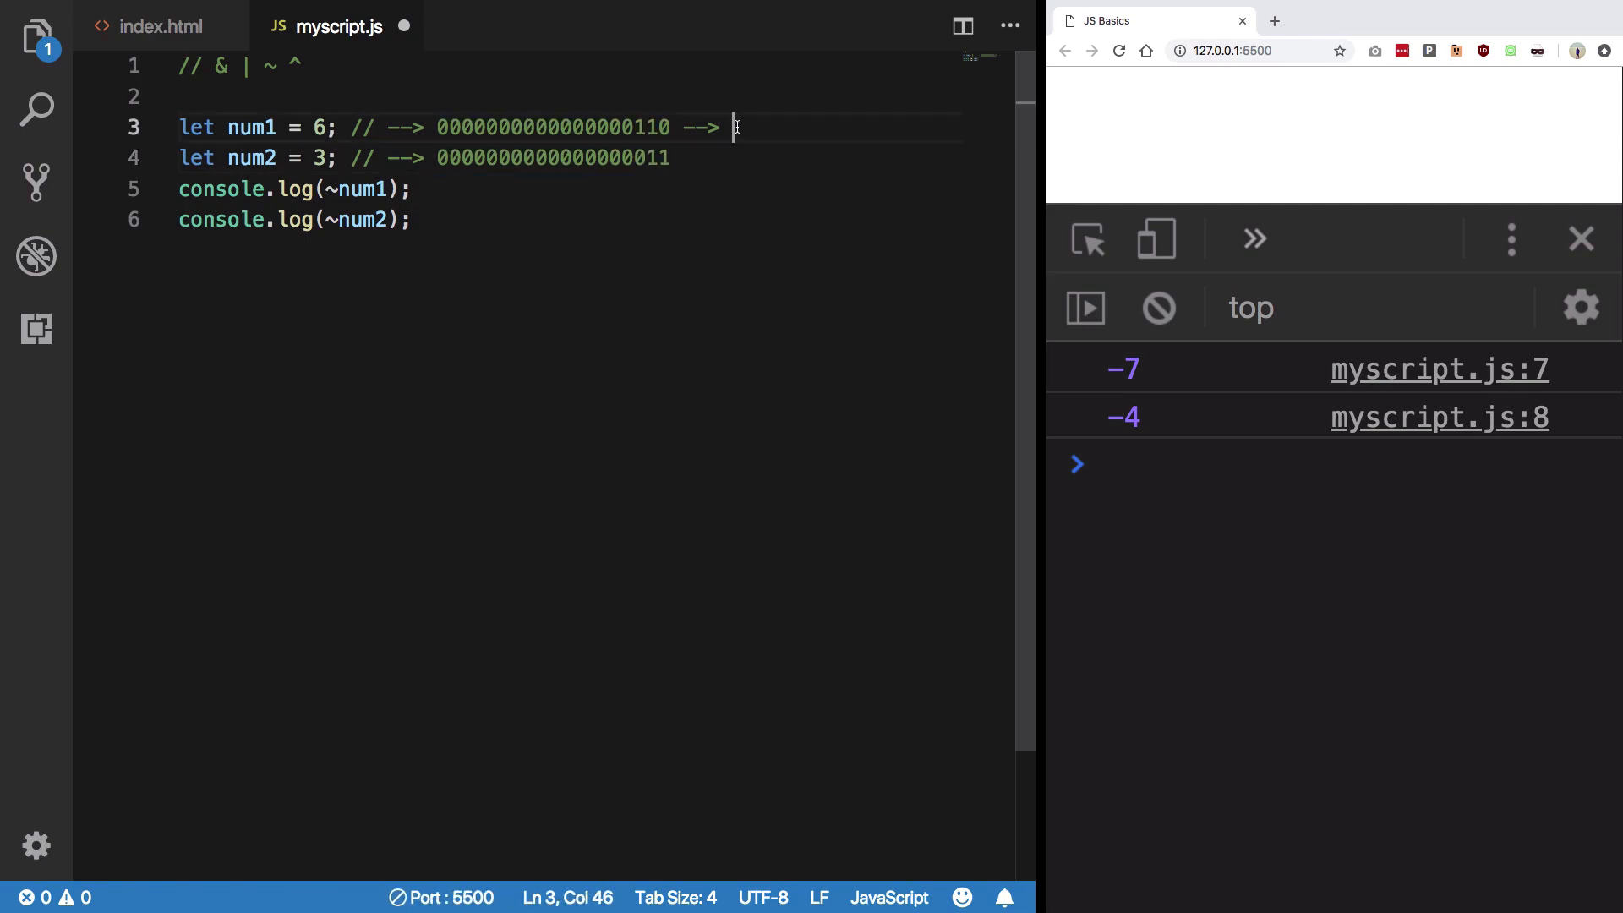
type("-->")
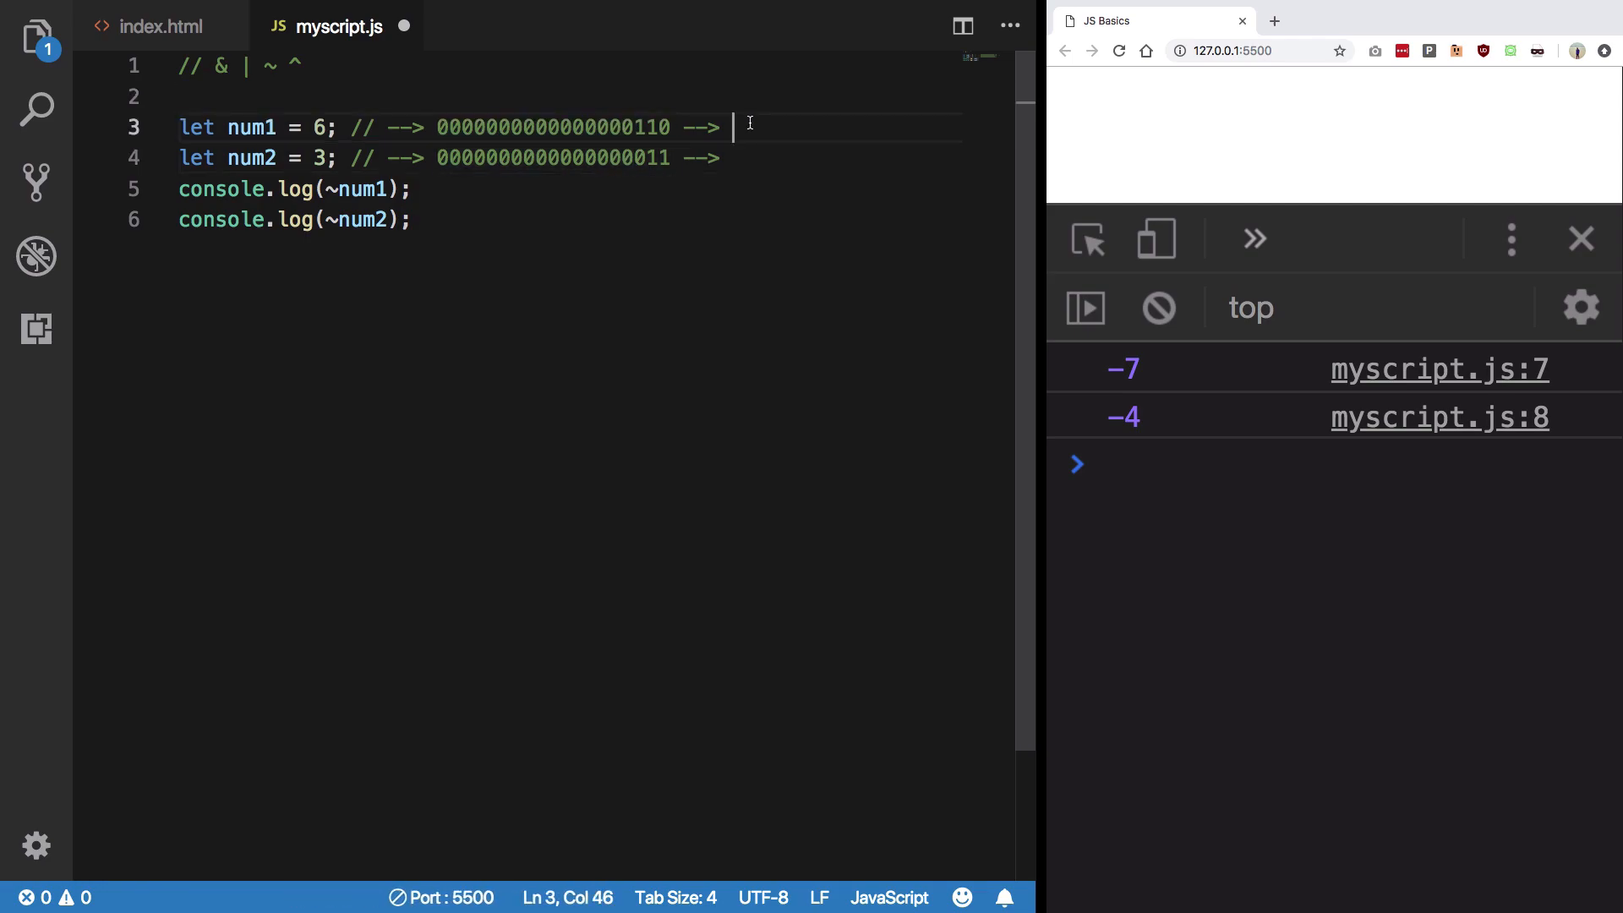
type("1111111111")
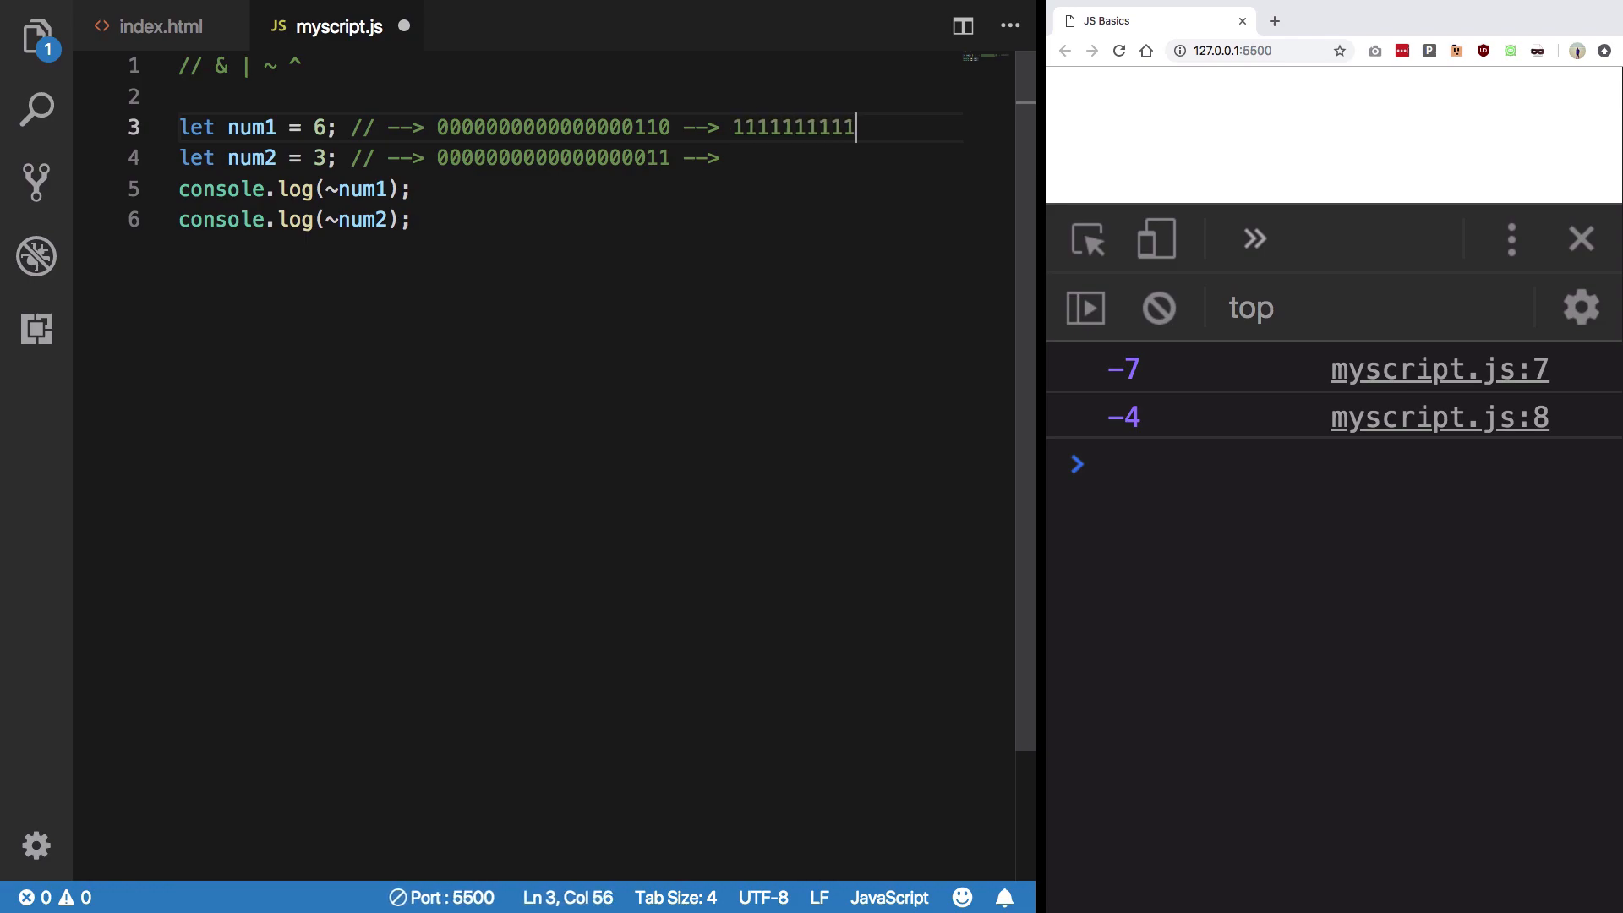
type("00")
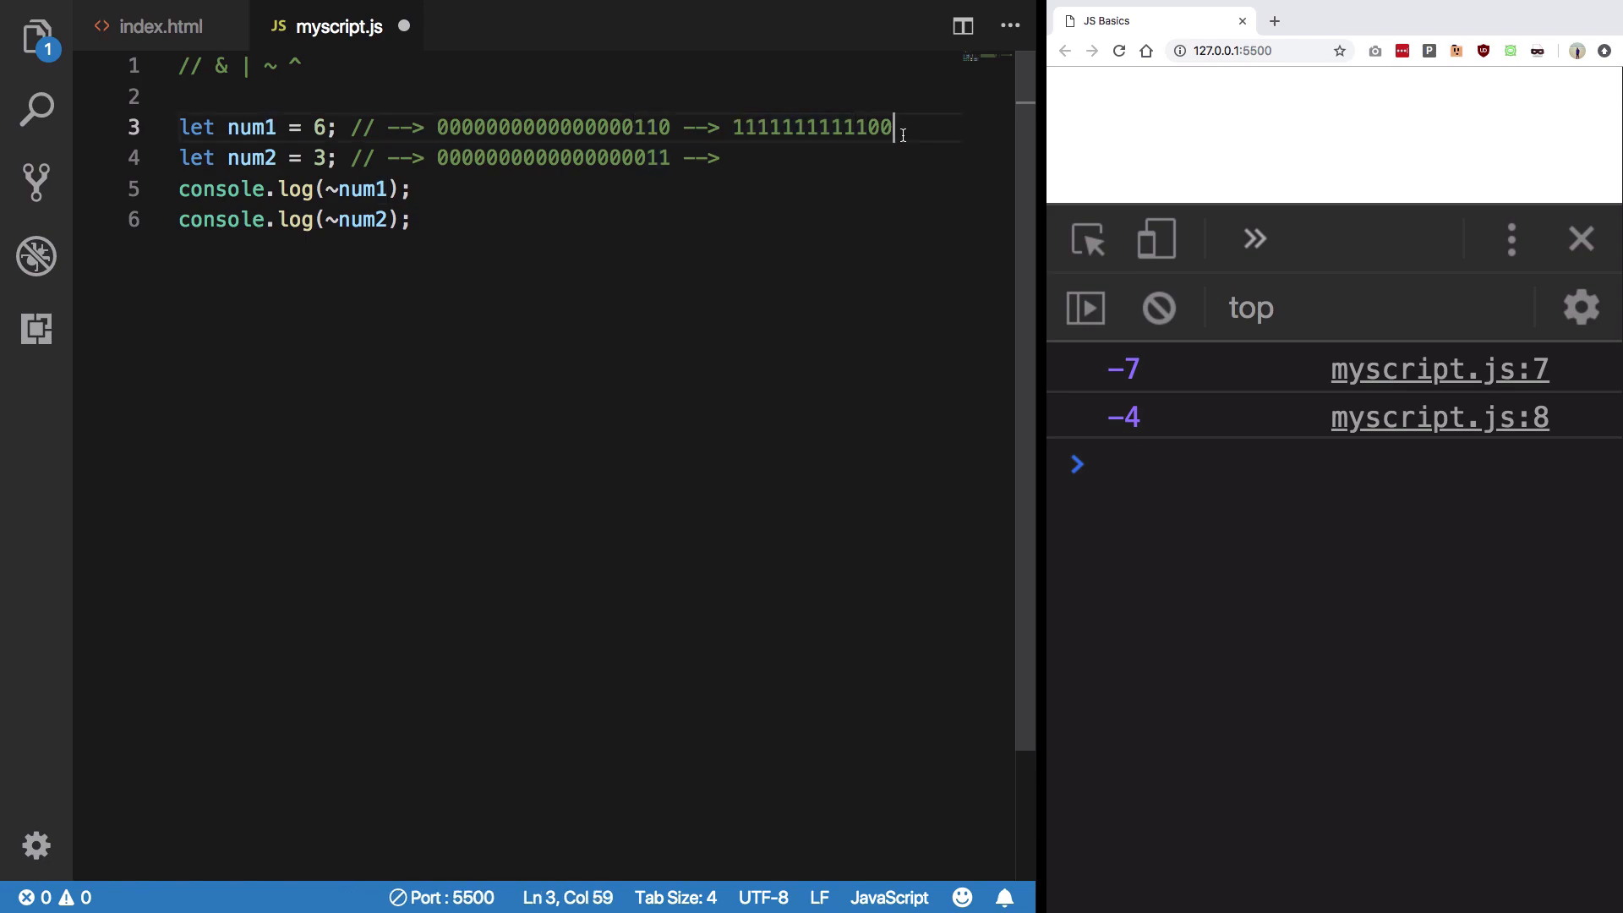
type("11")
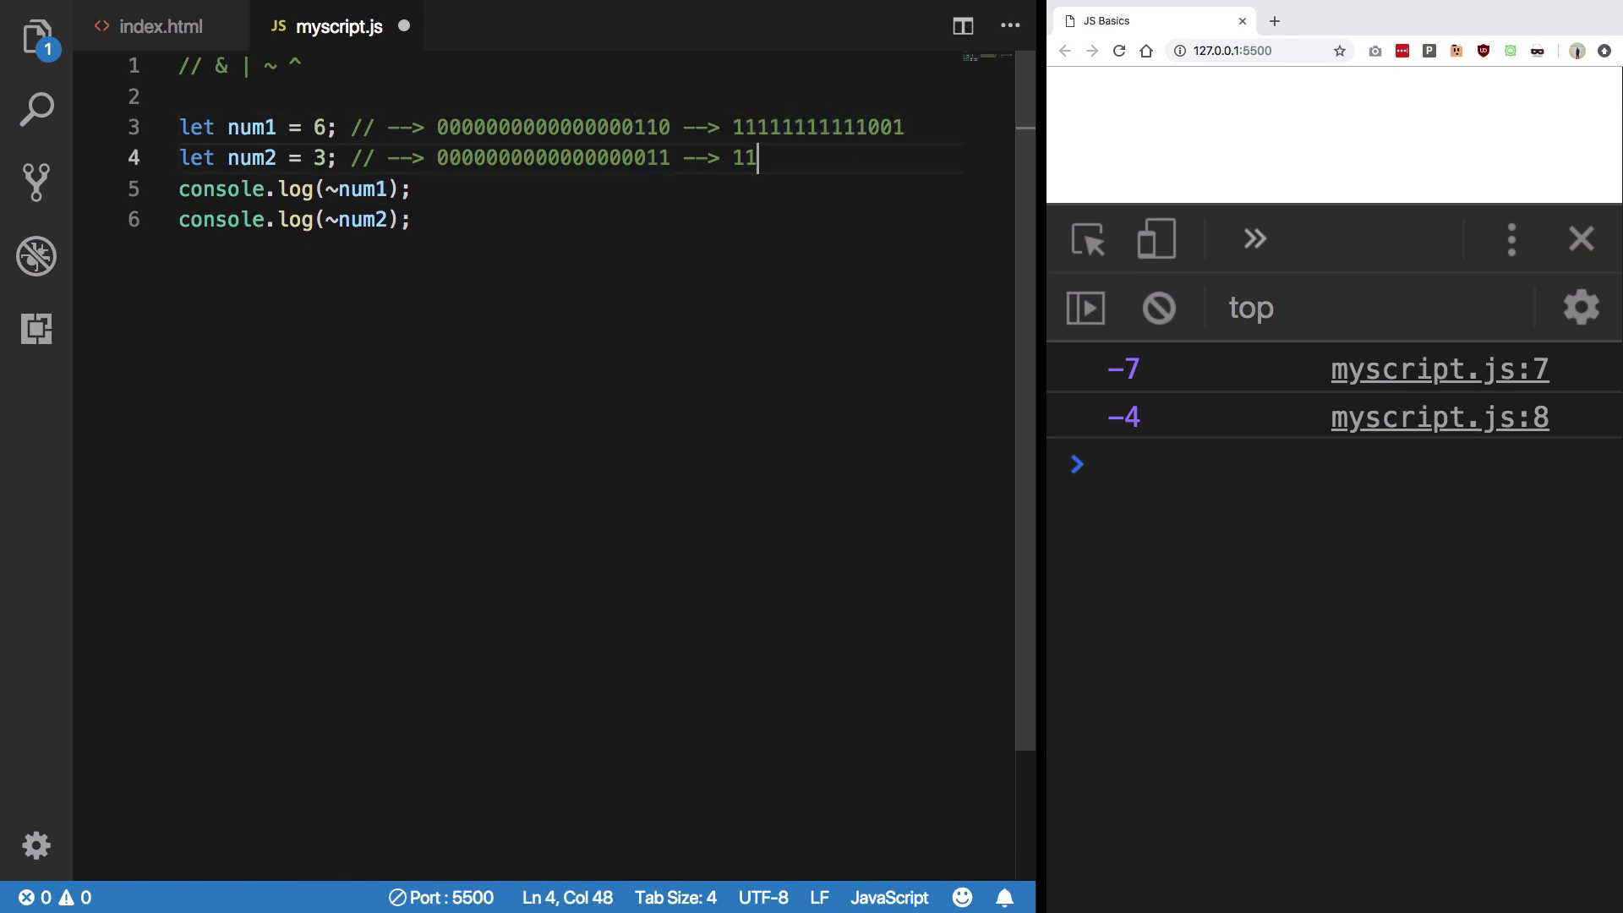
type("1111111")
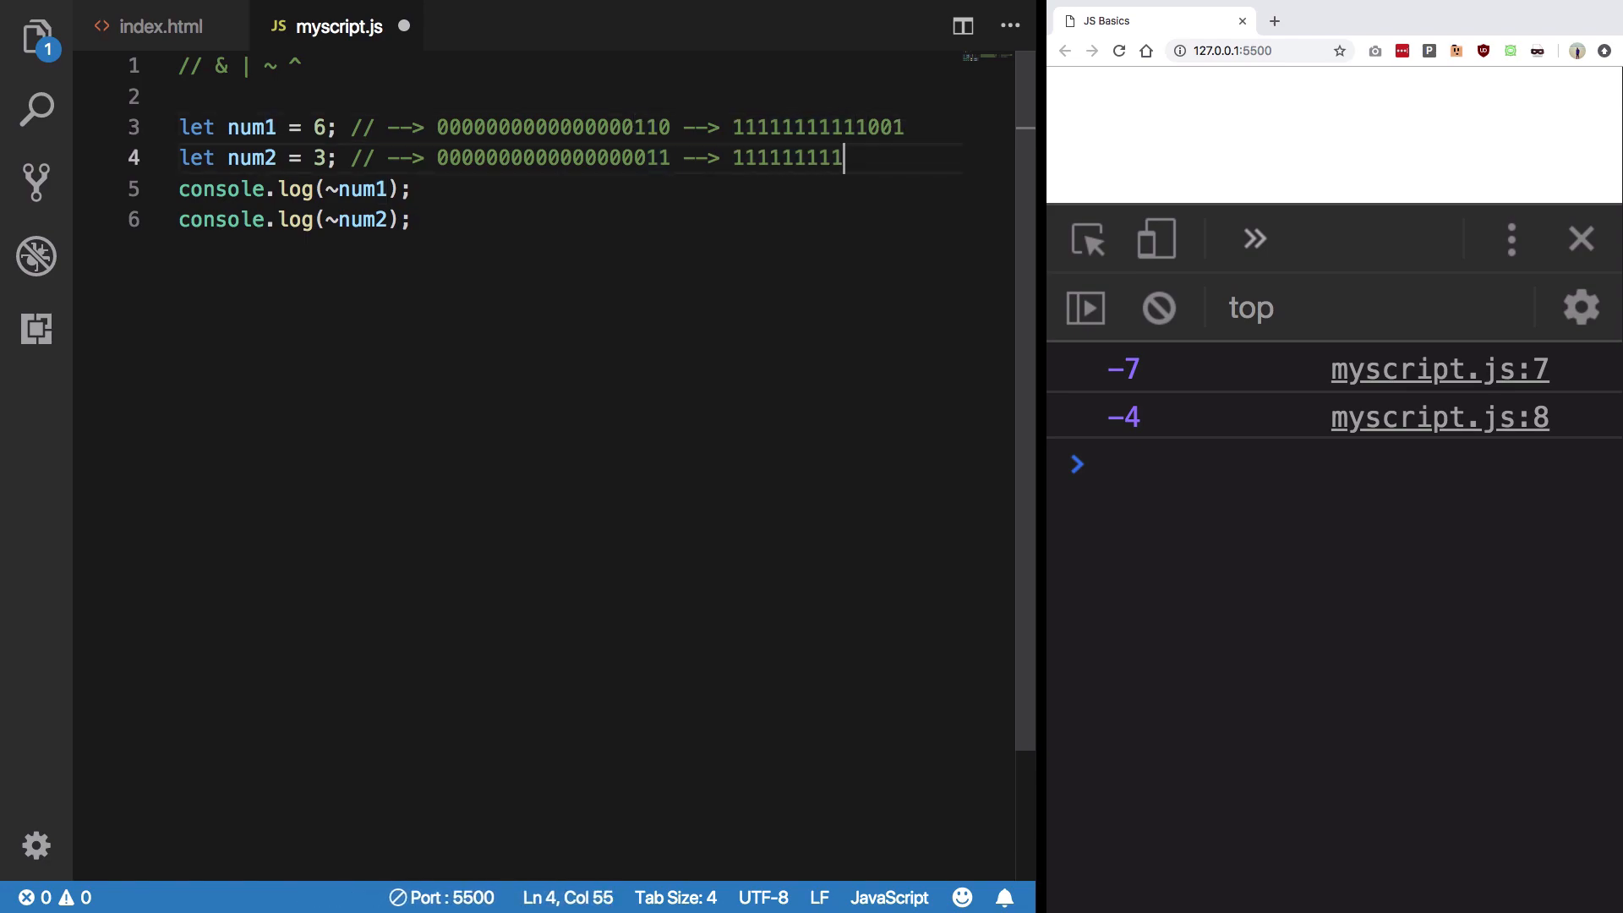
type("11")
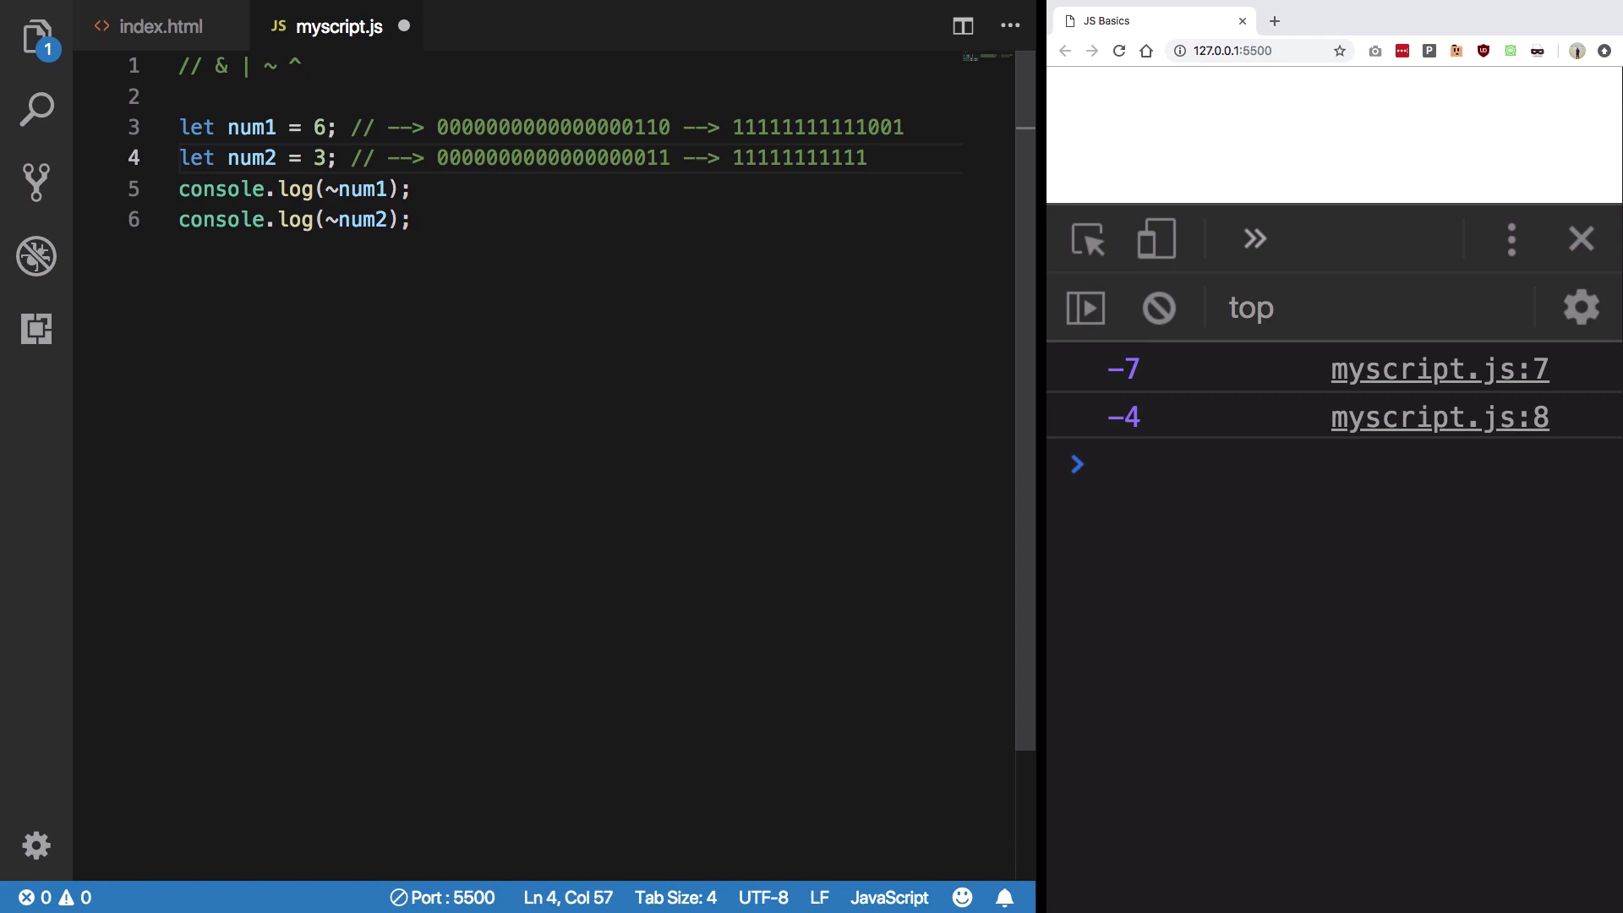
type("100")
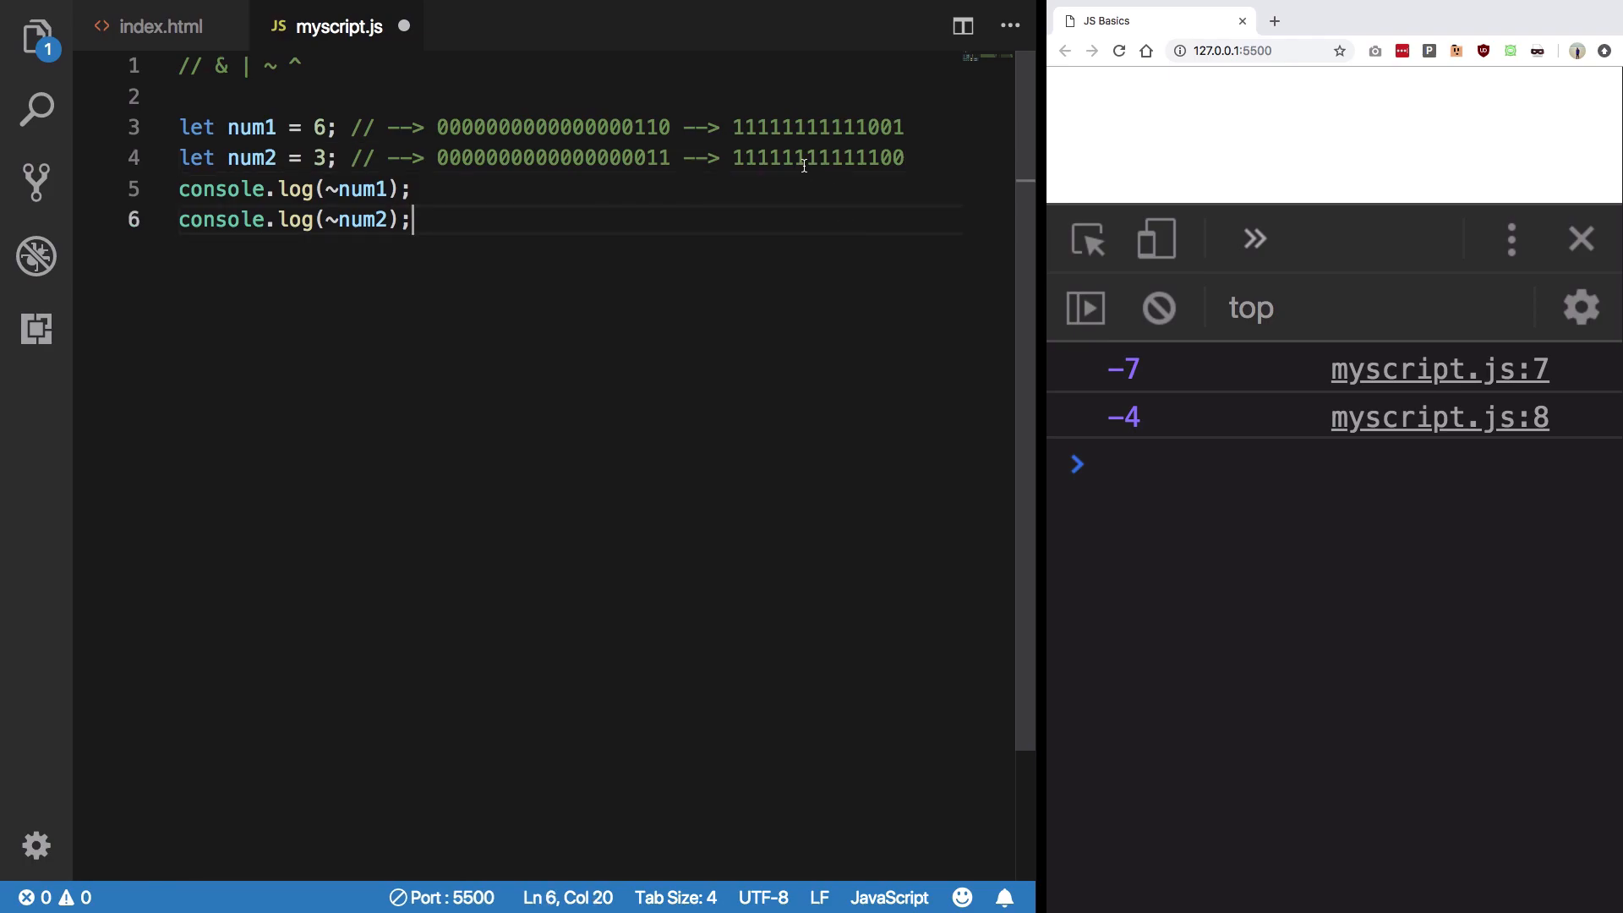
left_click_drag(735, 158, 869, 157)
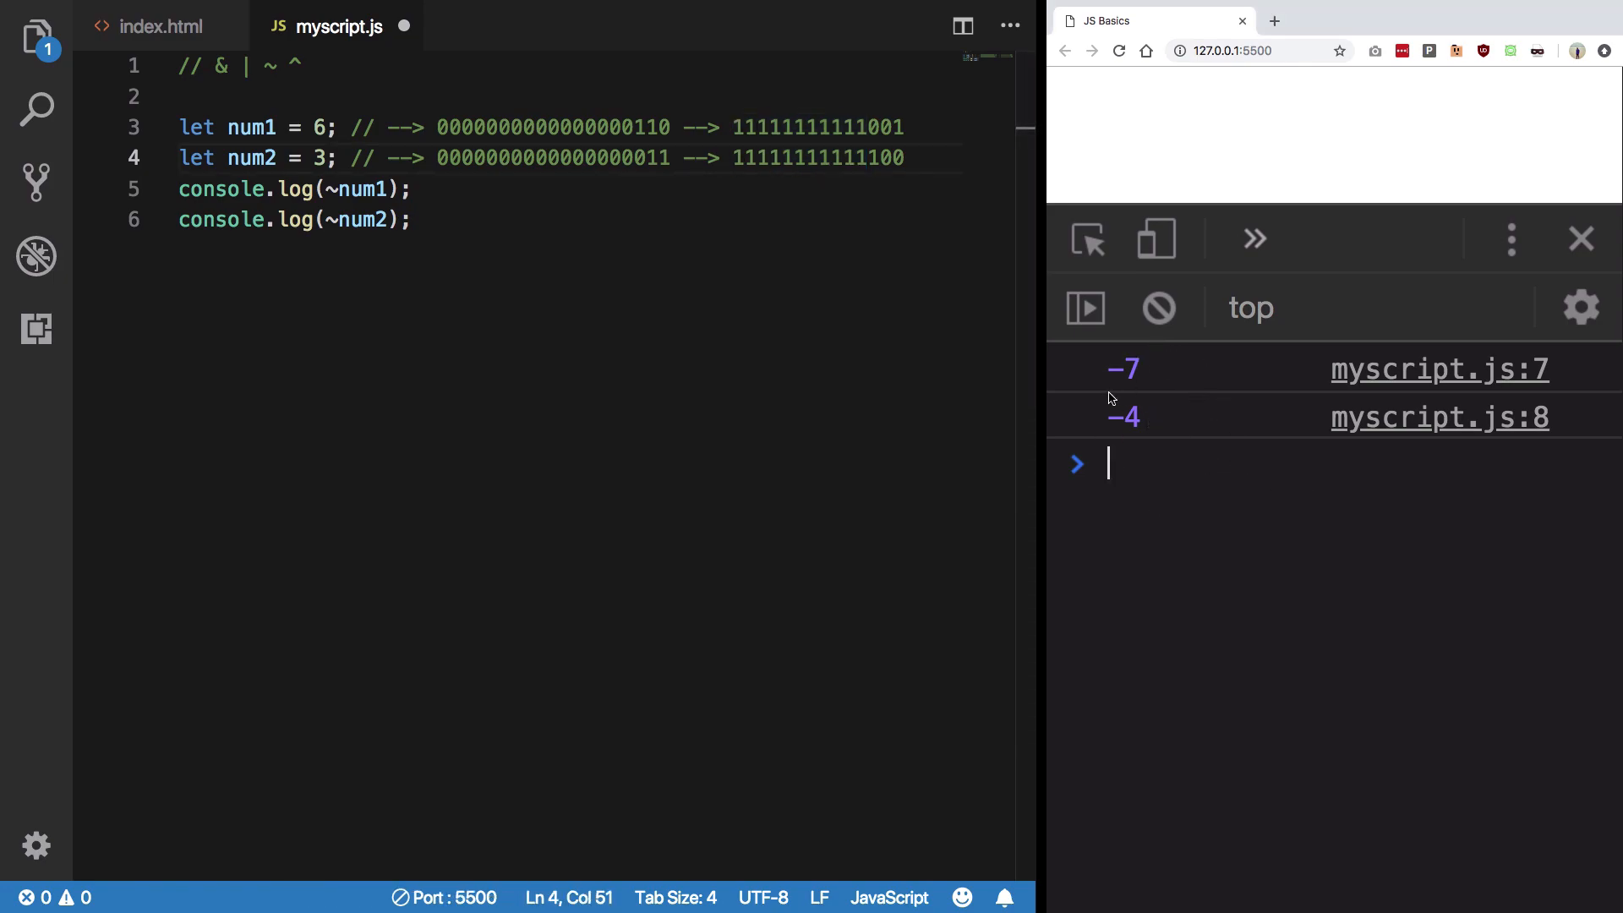
mouse_move(842, 119)
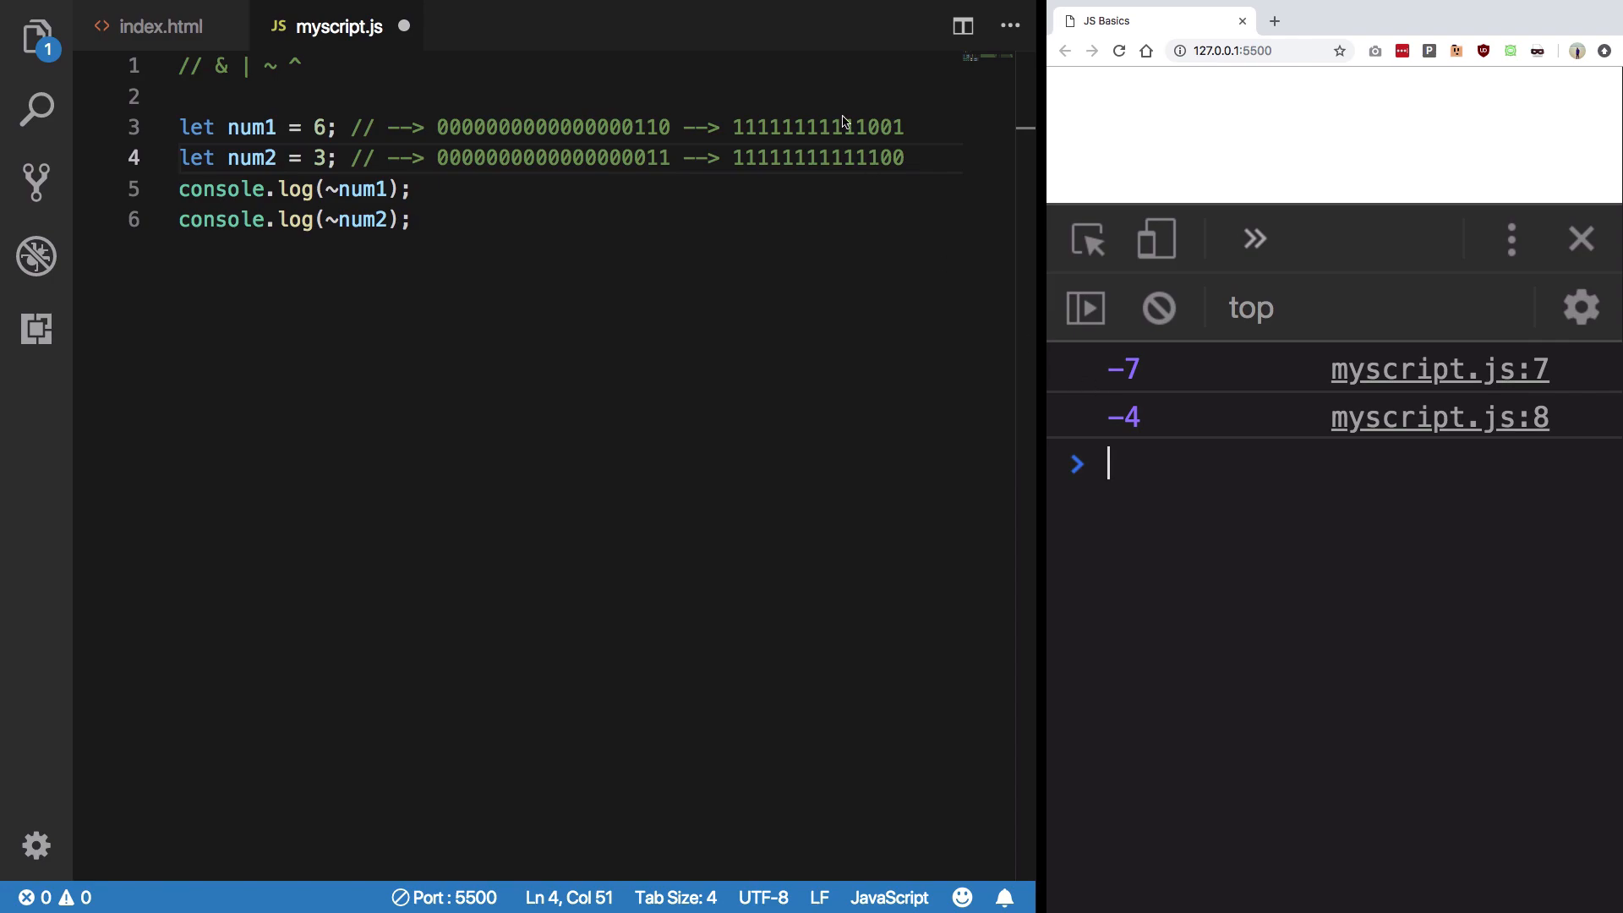
left_click(842, 115)
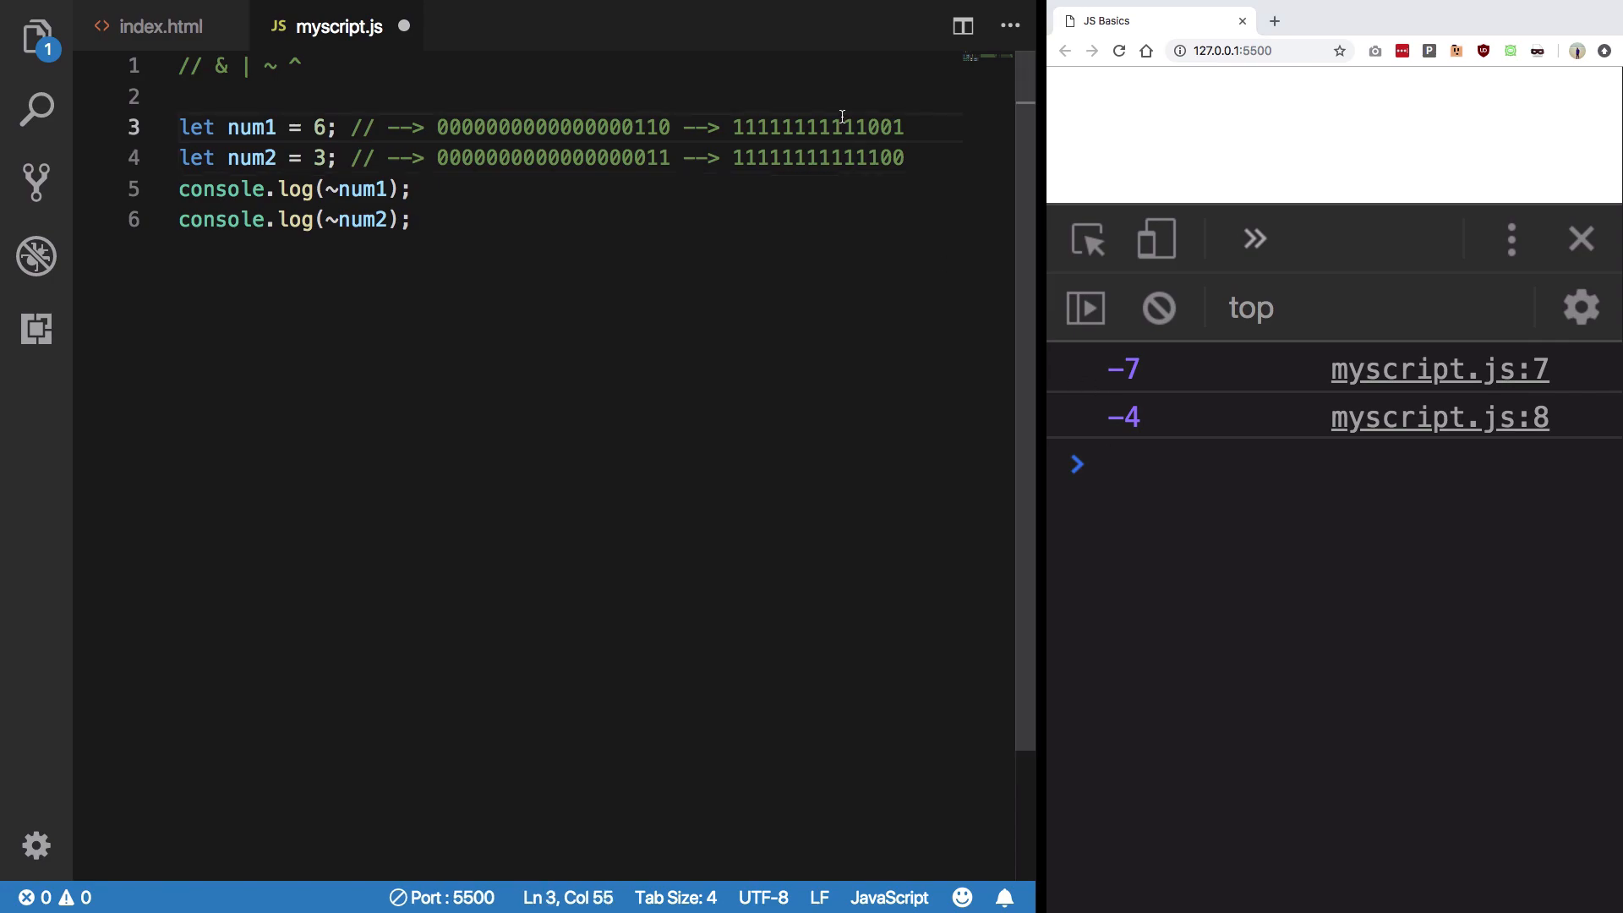